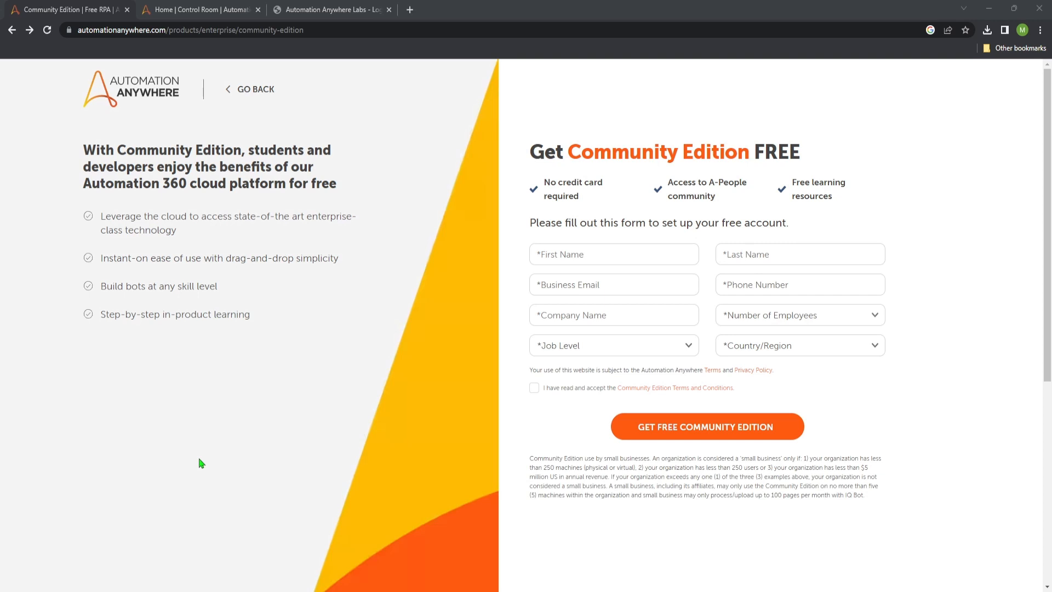
{"action": "mouse_move", "coordinate": [228, 454]}
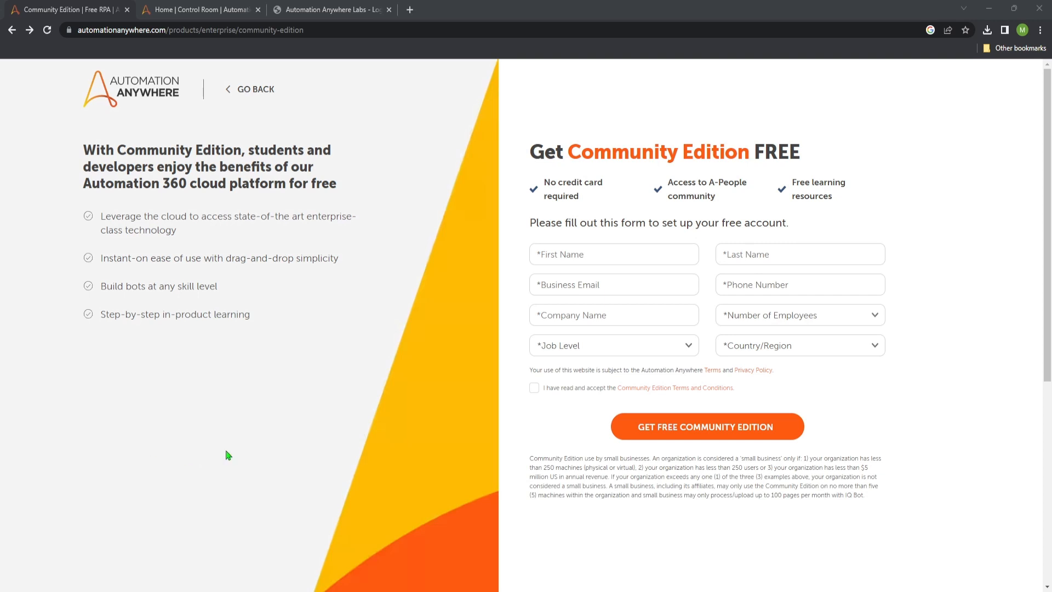
{"action": "mouse_move", "coordinate": [331, 379]}
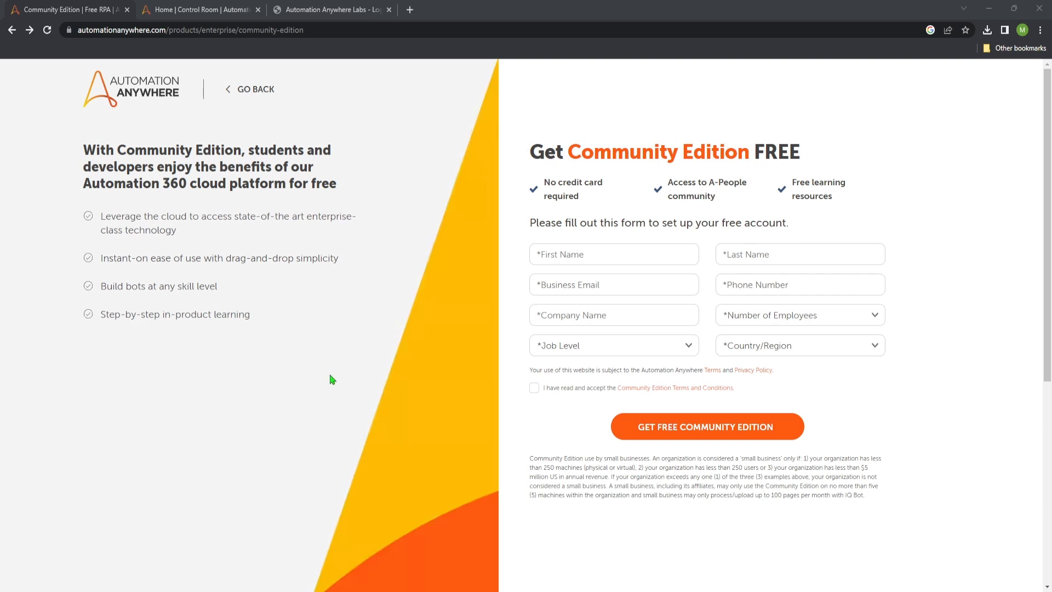
{"action": "mouse_move", "coordinate": [377, 342]}
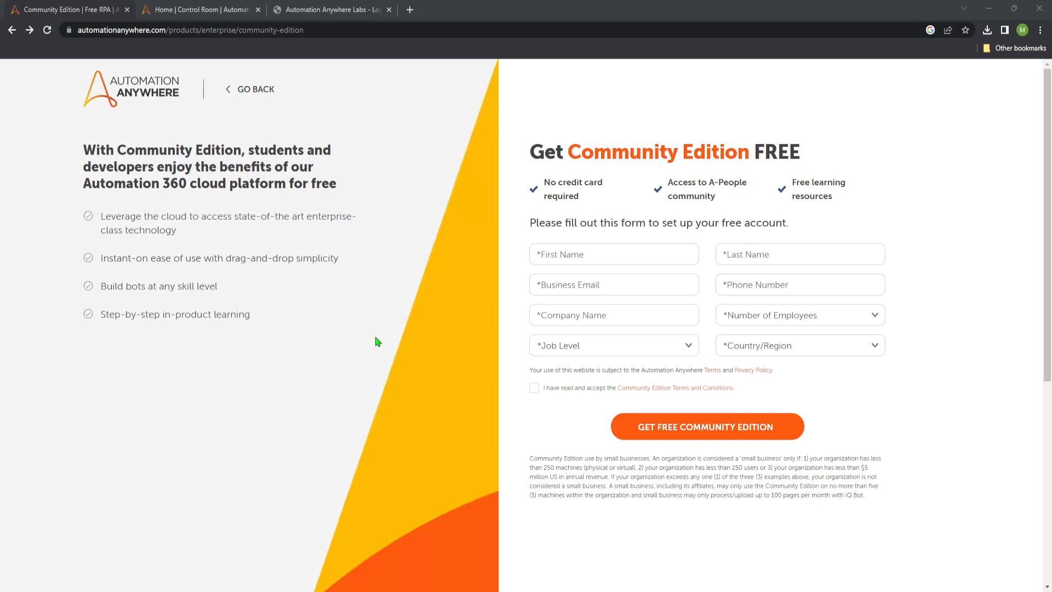
{"action": "mouse_move", "coordinate": [744, 155]}
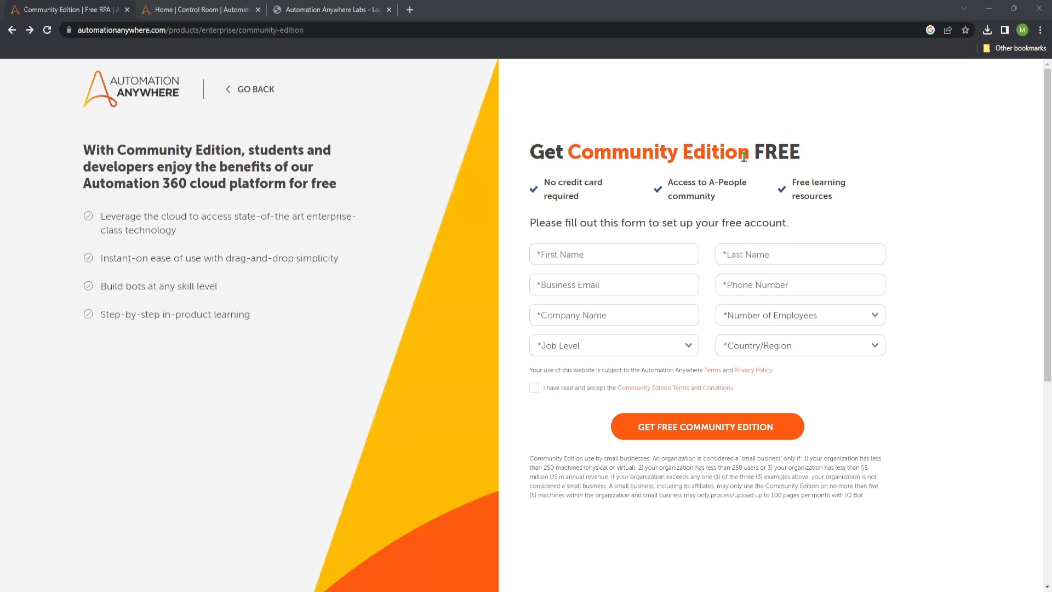
{"action": "mouse_move", "coordinate": [656, 273]}
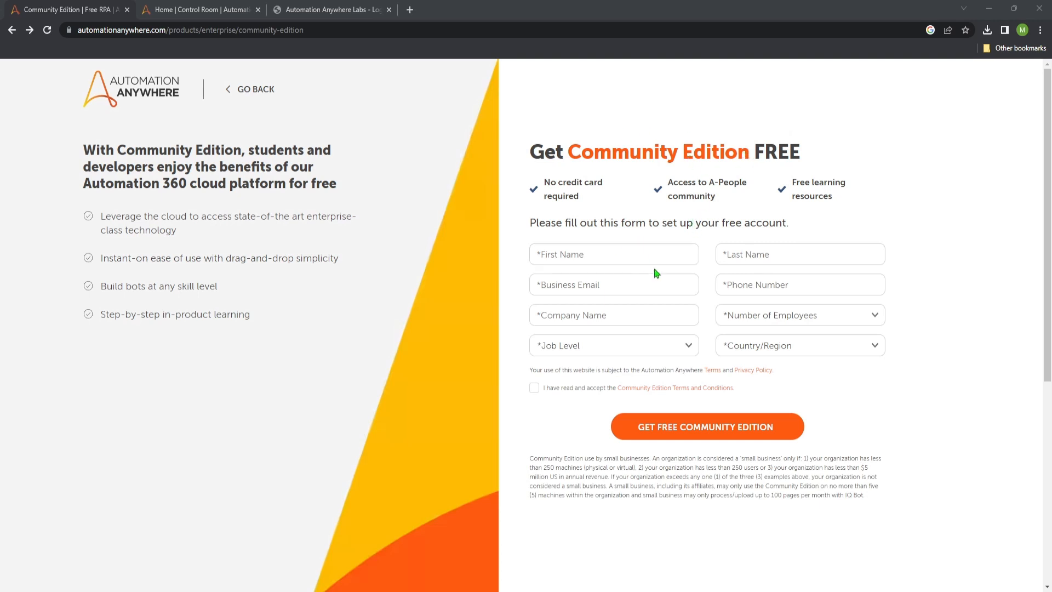
Step: Switch the browser to the Control Room home page with its automation product options
{"action": "left_click", "coordinate": [614, 284]}
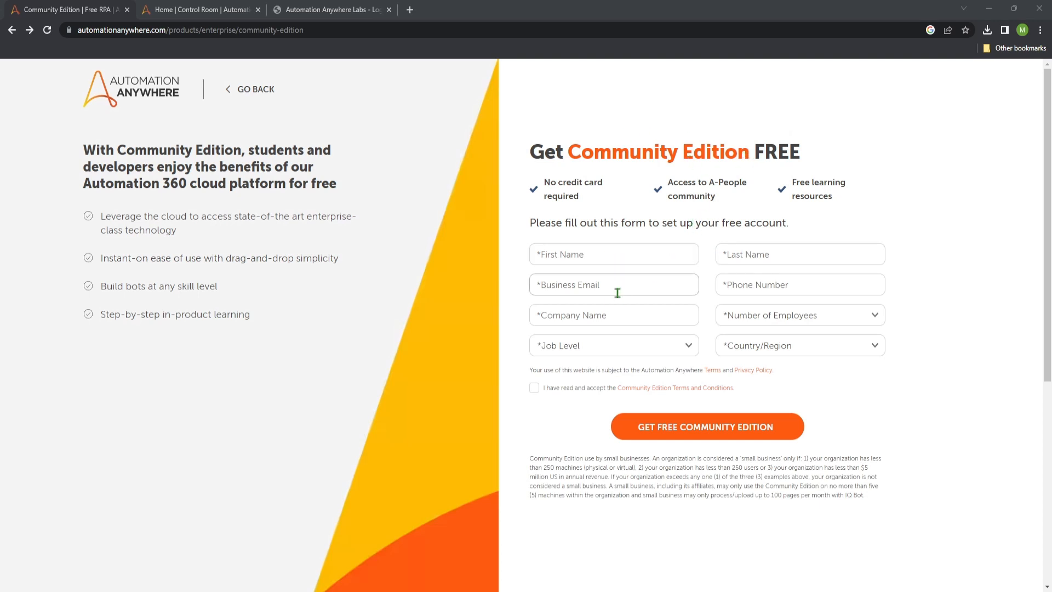
{"action": "mouse_move", "coordinate": [761, 303]}
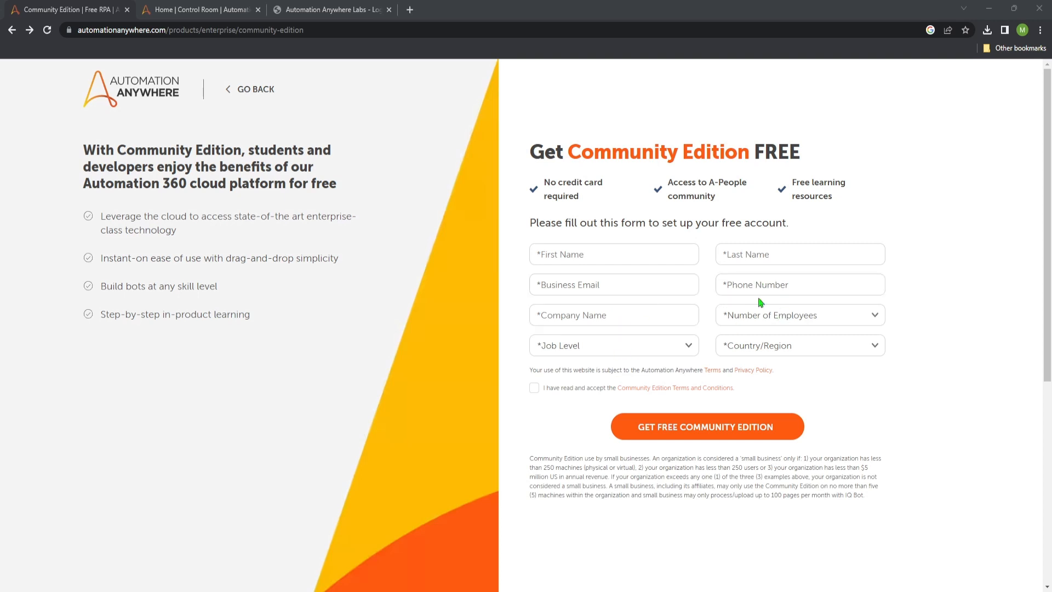
{"action": "mouse_move", "coordinate": [429, 290]}
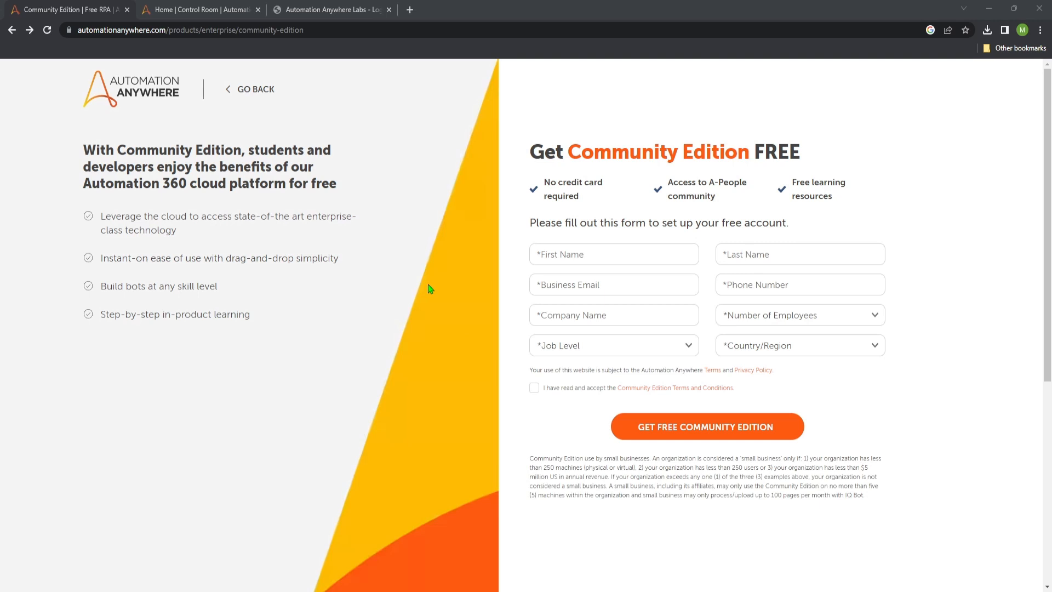
{"action": "mouse_move", "coordinate": [211, 13]}
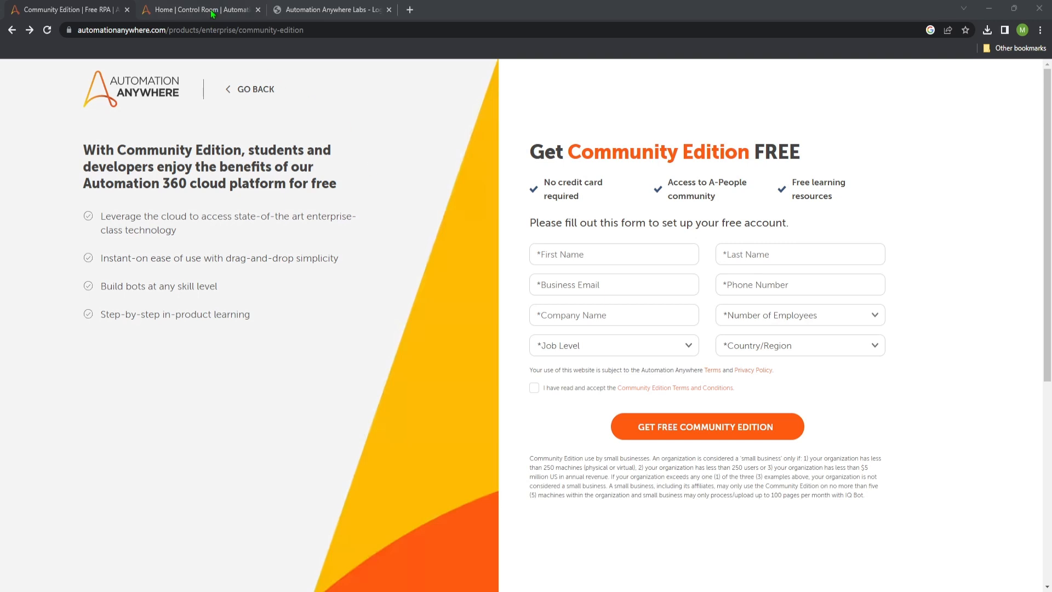
{"action": "left_click", "coordinate": [198, 10]}
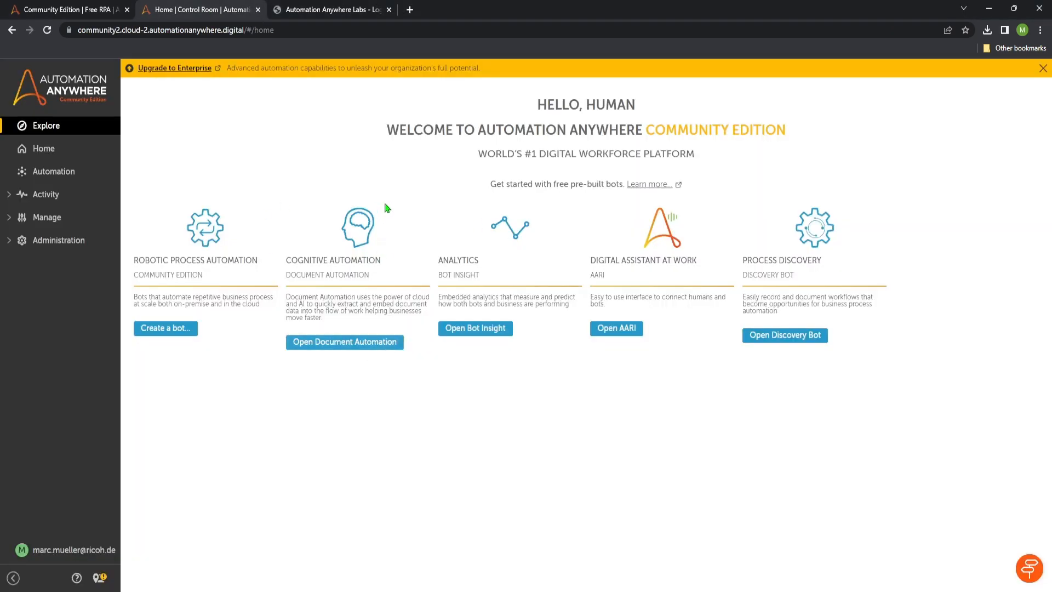
{"action": "mouse_move", "coordinate": [344, 144]}
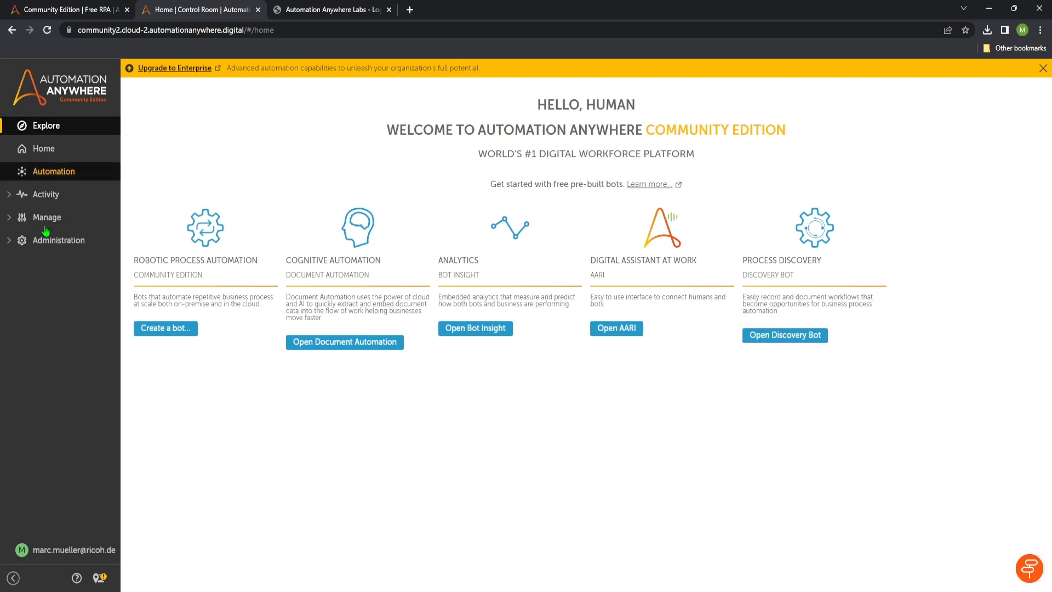
{"action": "mouse_move", "coordinate": [86, 152]}
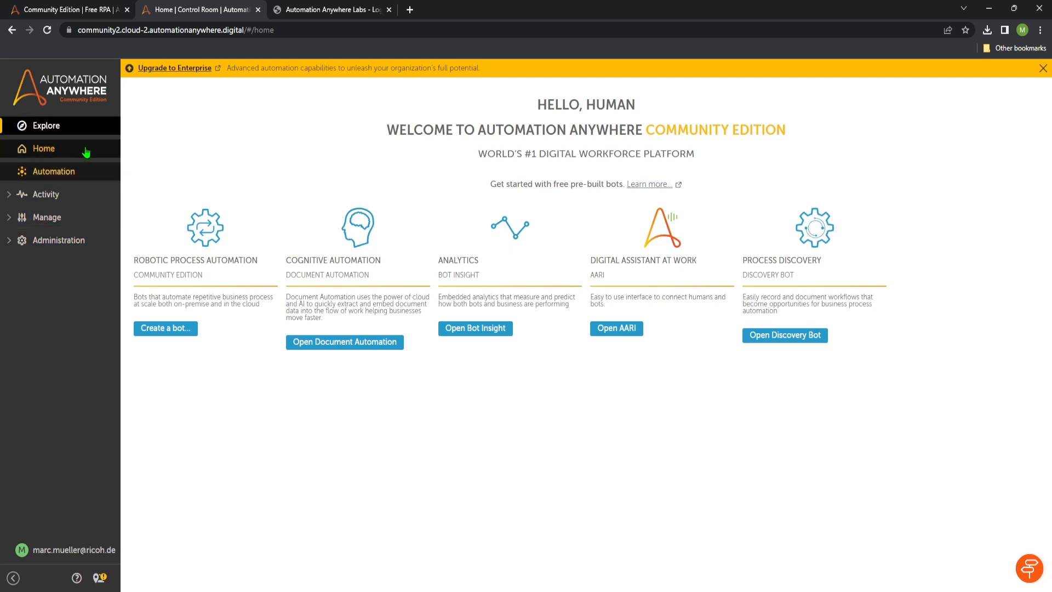
{"action": "mouse_move", "coordinate": [121, 329]}
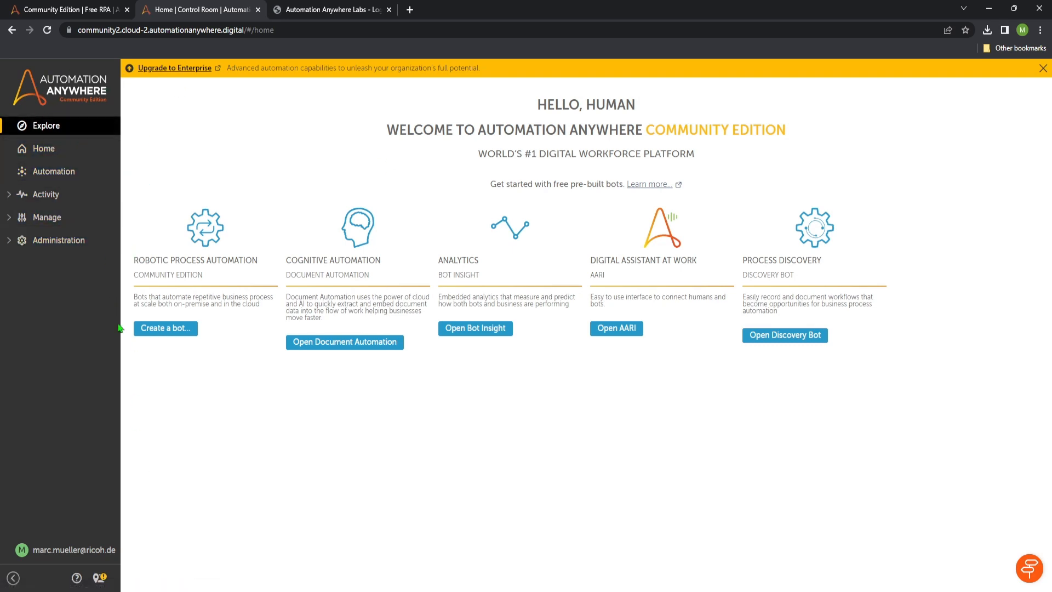
{"action": "mouse_move", "coordinate": [94, 438]}
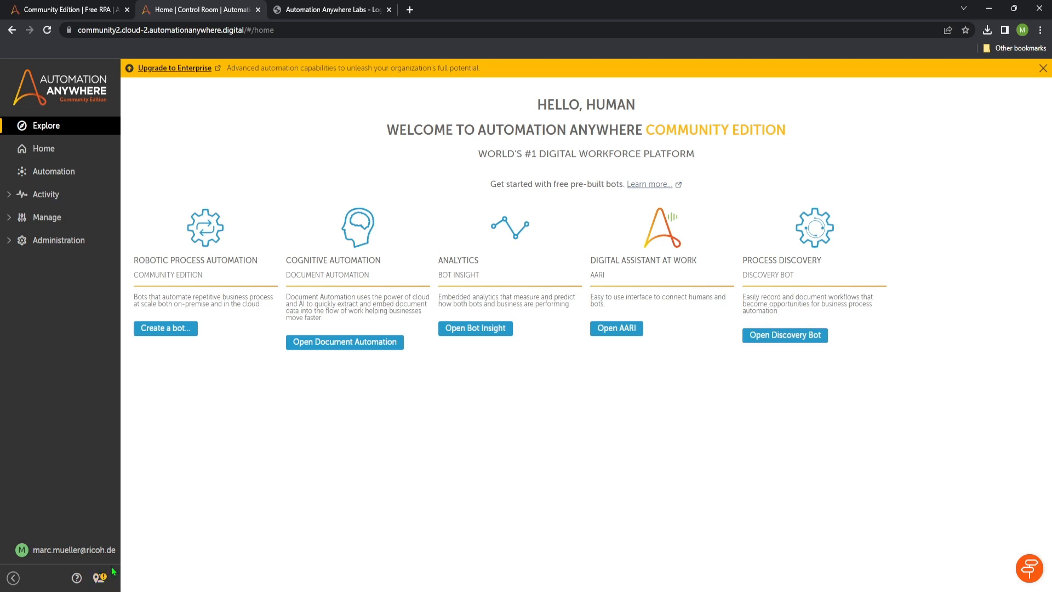
Step: Show the bot running device and start connecting this computer as a local device
{"action": "left_click", "coordinate": [99, 577]}
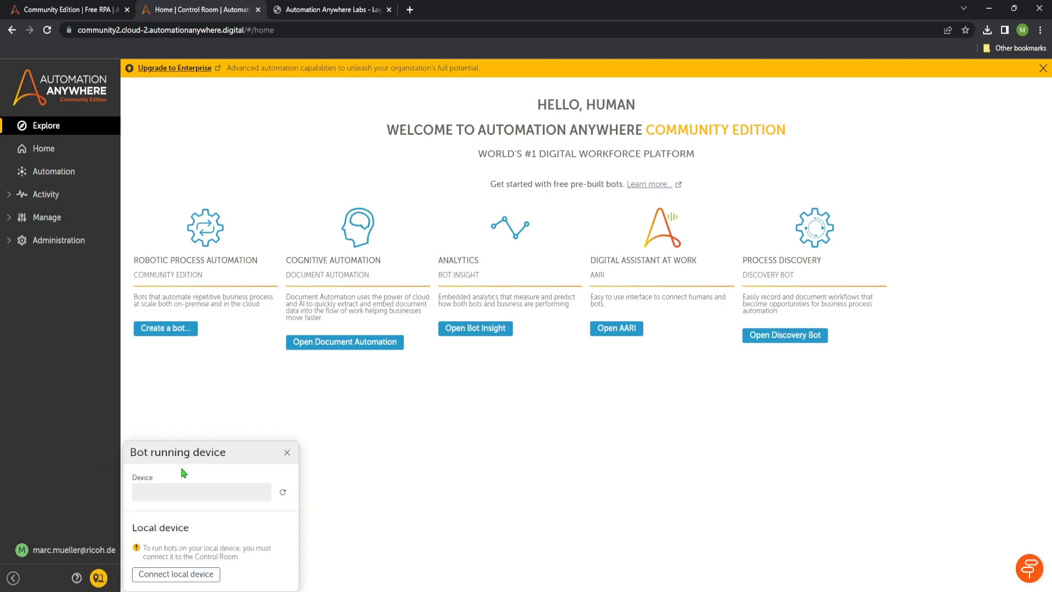
{"action": "mouse_move", "coordinate": [193, 533]}
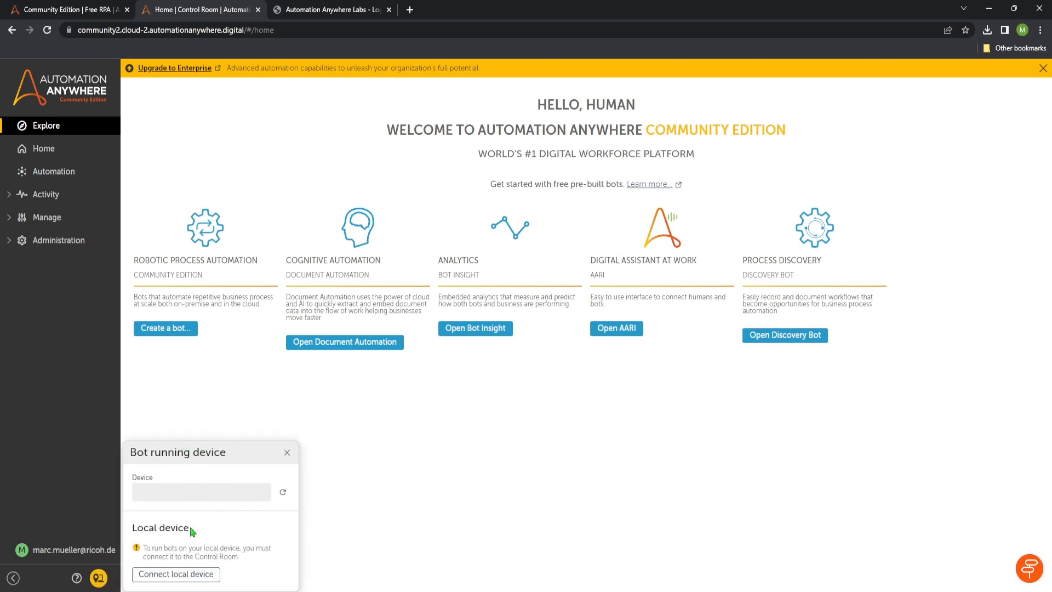
{"action": "mouse_move", "coordinate": [228, 550]}
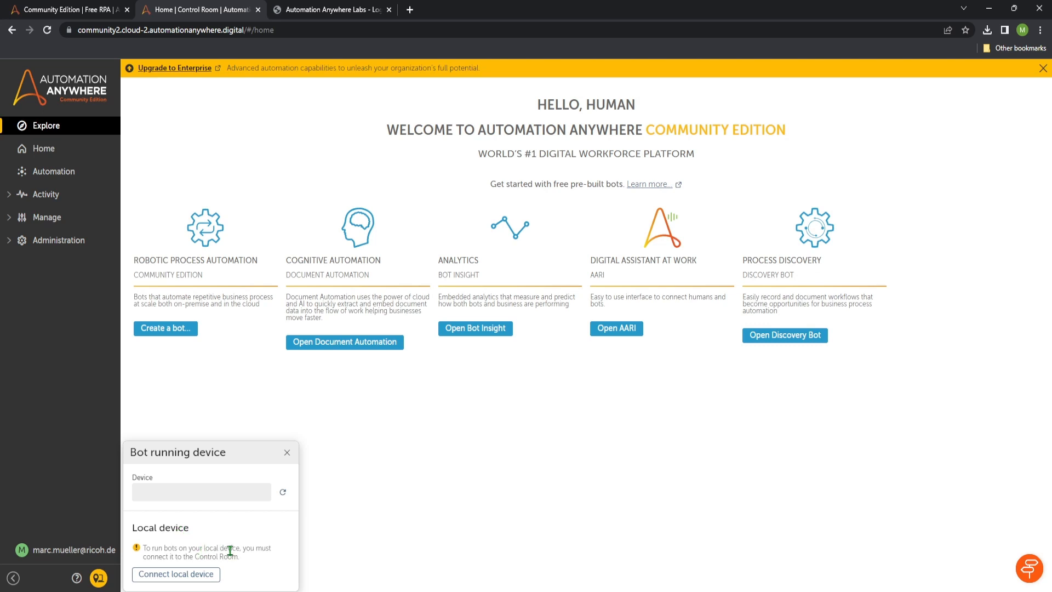
{"action": "mouse_move", "coordinate": [190, 465]}
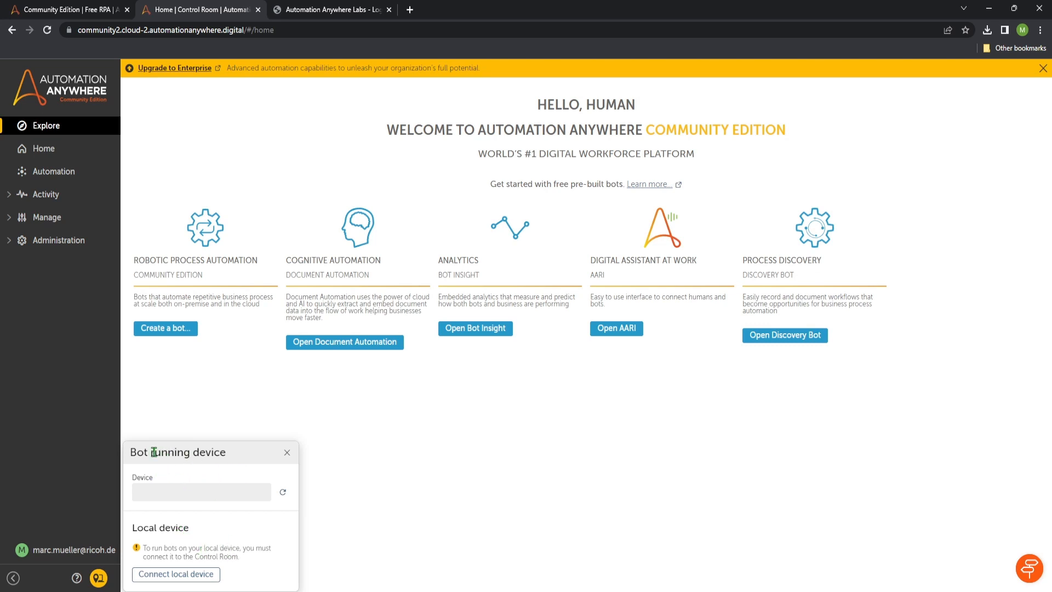
{"action": "mouse_move", "coordinate": [176, 574]}
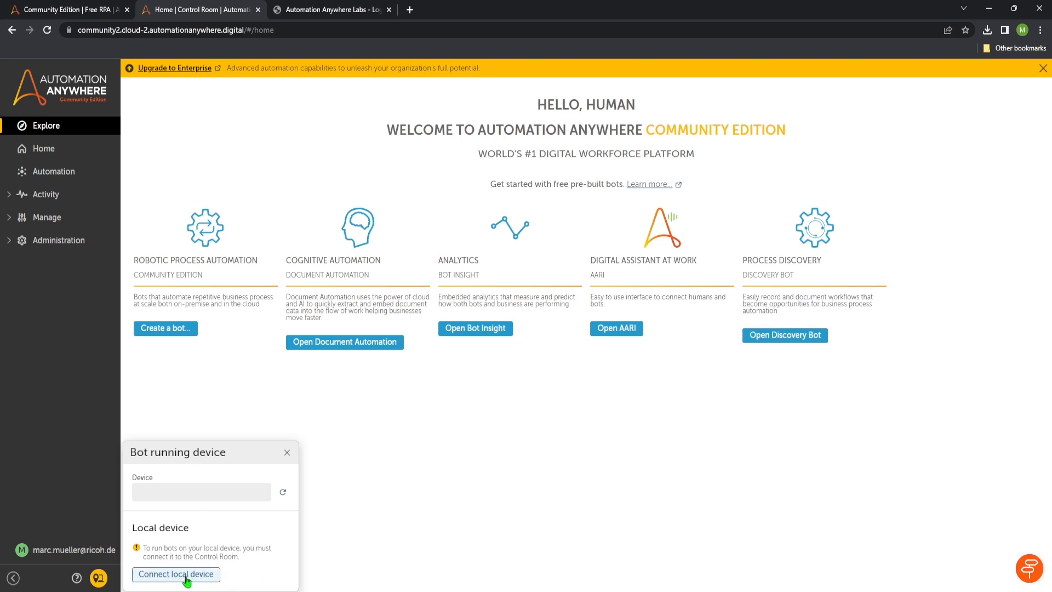
{"action": "left_click", "coordinate": [175, 573]}
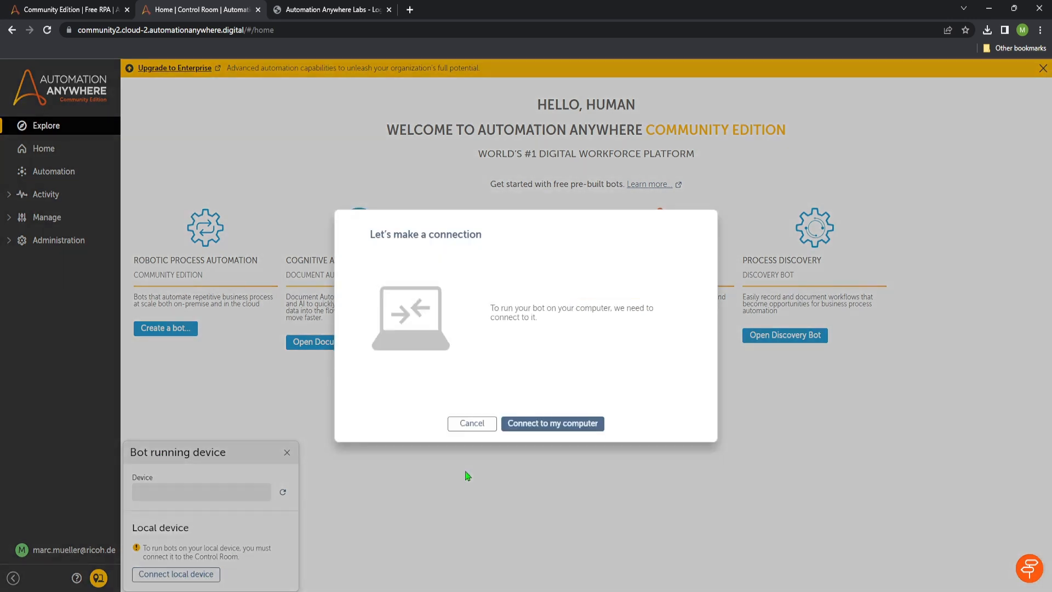
{"action": "mouse_move", "coordinate": [573, 273]}
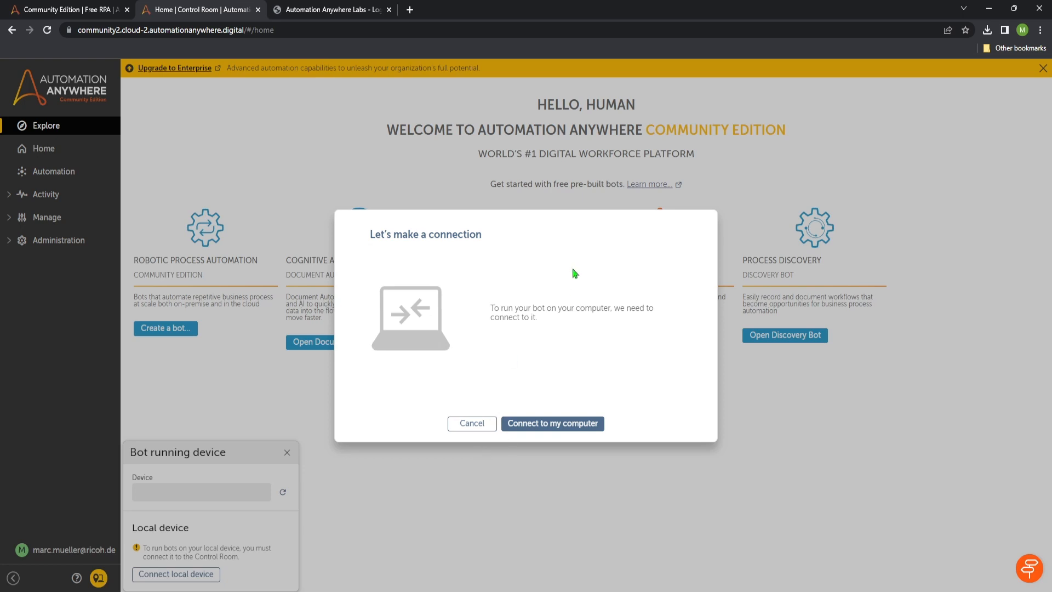
{"action": "mouse_move", "coordinate": [564, 347]}
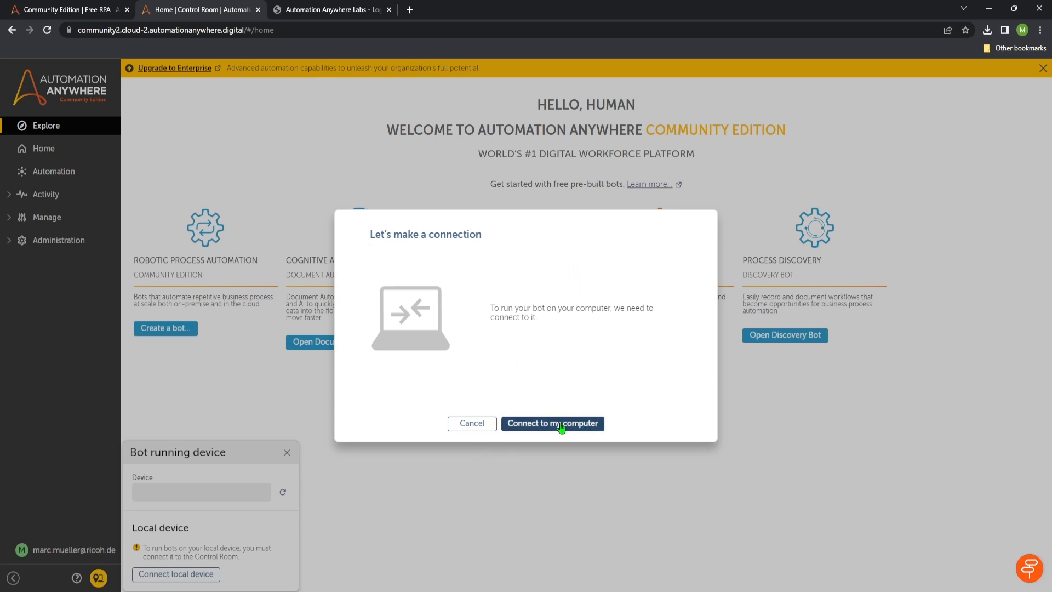
Step: Choose 'Connect to my computer' so the bot agent installer downloads
{"action": "left_click", "coordinate": [551, 423]}
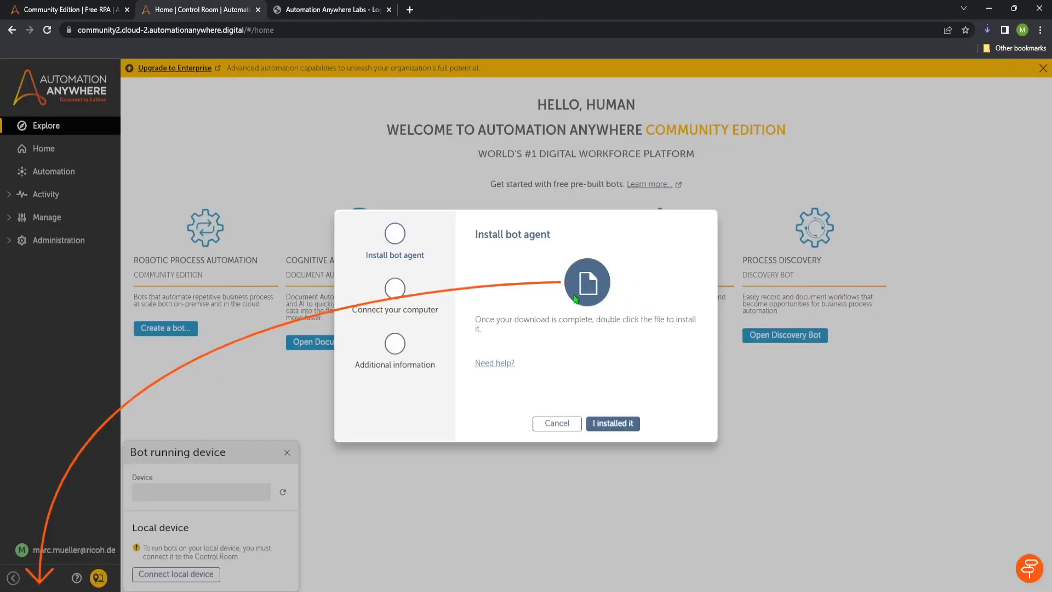
{"action": "mouse_move", "coordinate": [624, 317]}
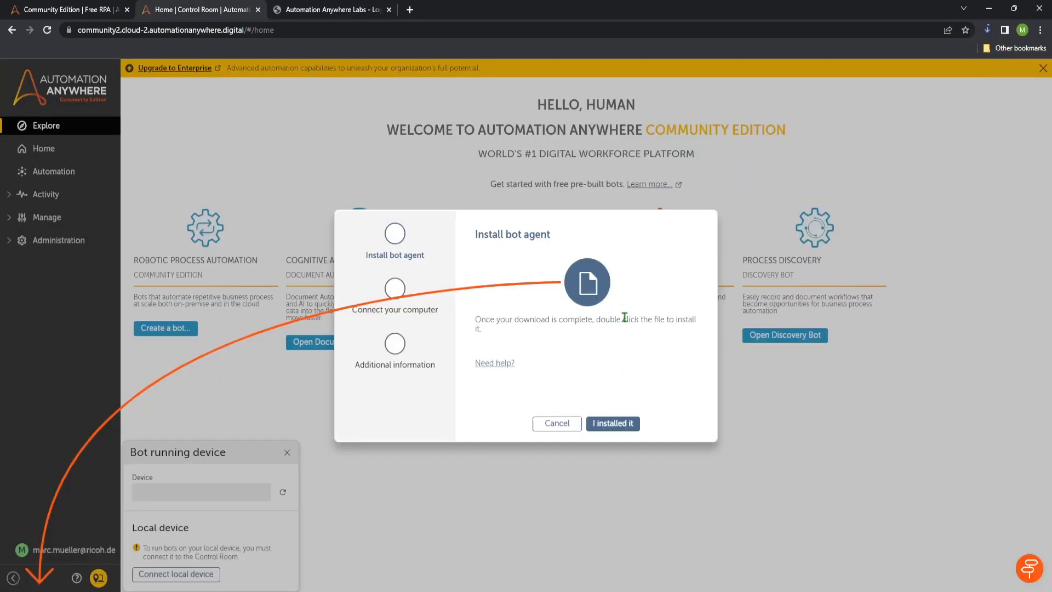
{"action": "mouse_move", "coordinate": [636, 330]}
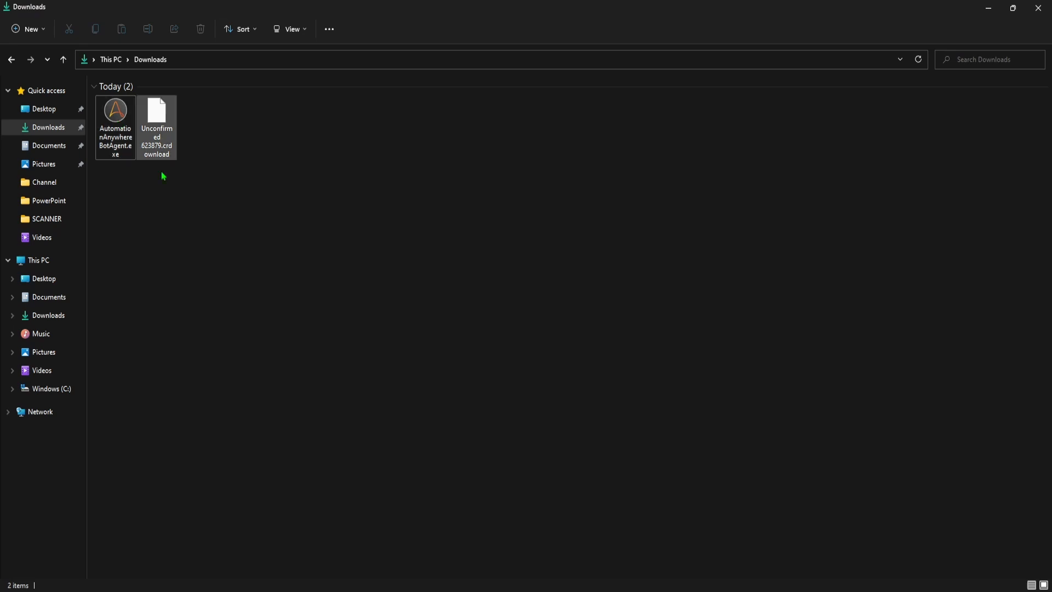
Step: Launch AutomationAnywhereBotAgent.exe from the Downloads folder
{"action": "left_click", "coordinate": [116, 111]}
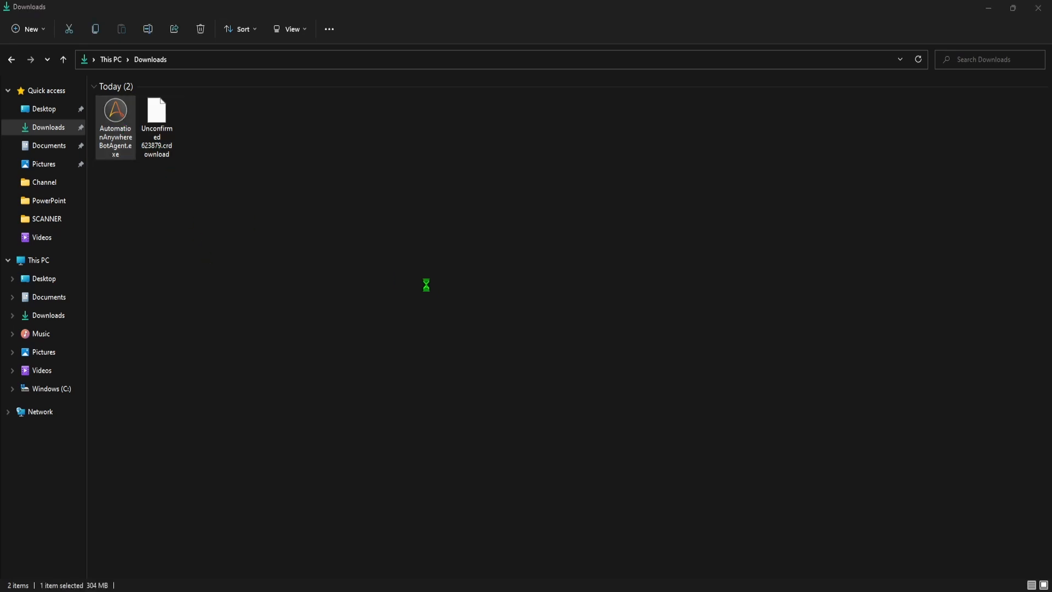
{"action": "mouse_move", "coordinate": [557, 323]}
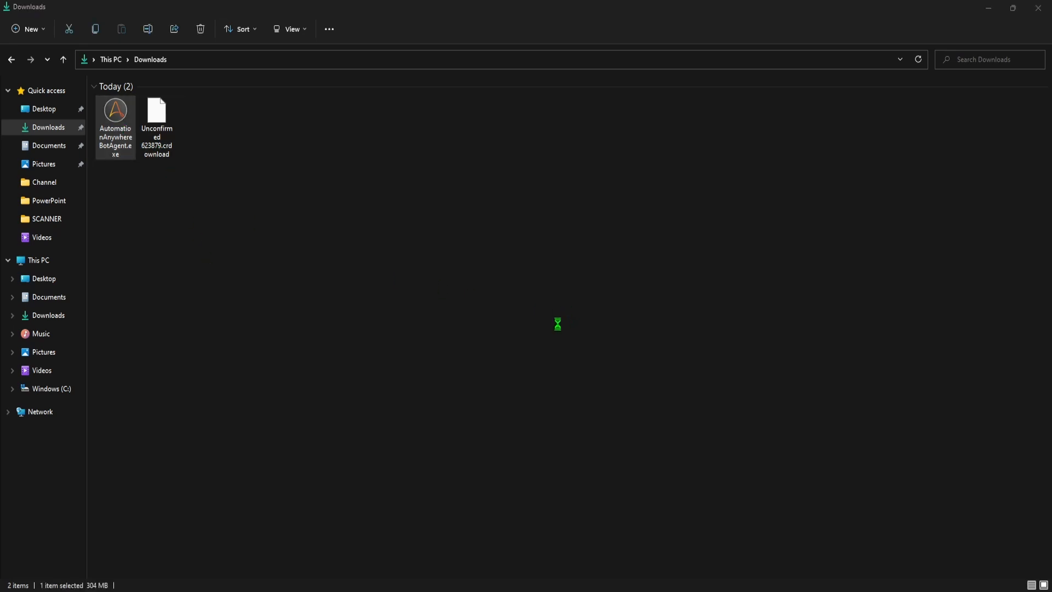
{"action": "mouse_move", "coordinate": [556, 330]}
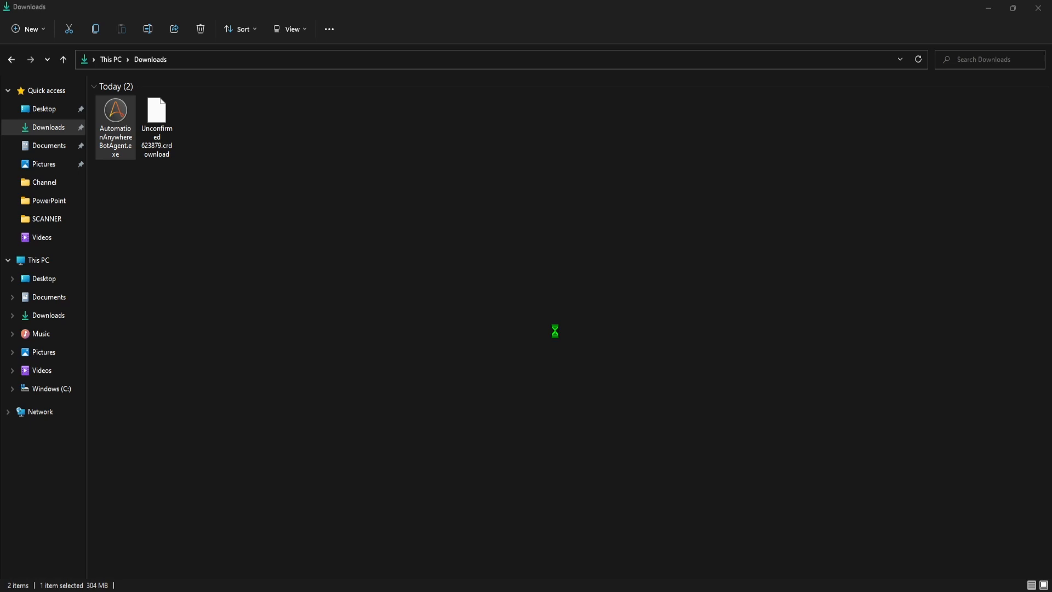
{"action": "mouse_move", "coordinate": [589, 362]}
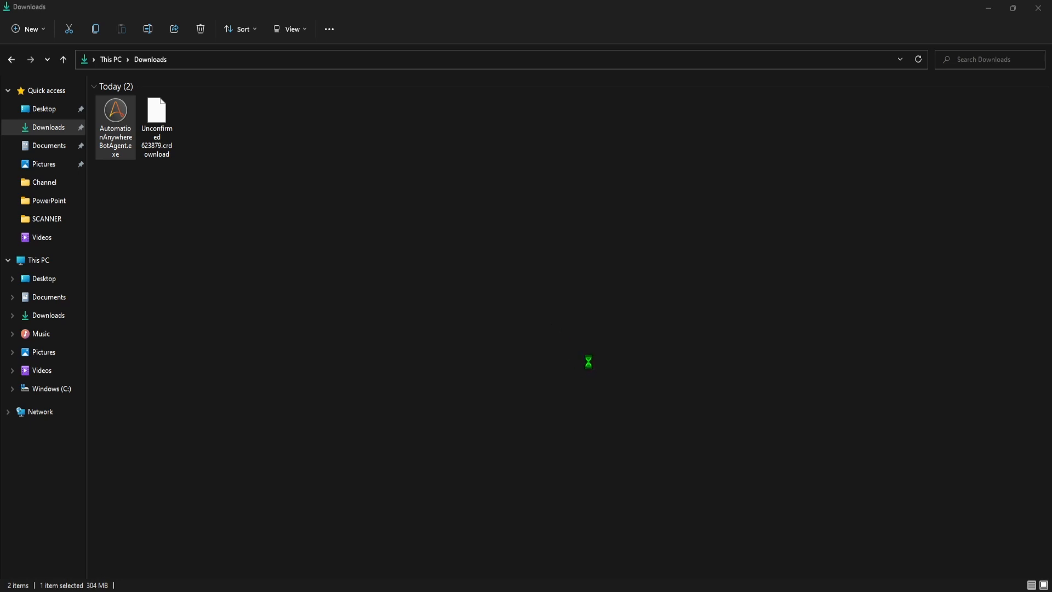
{"action": "mouse_move", "coordinate": [496, 311]}
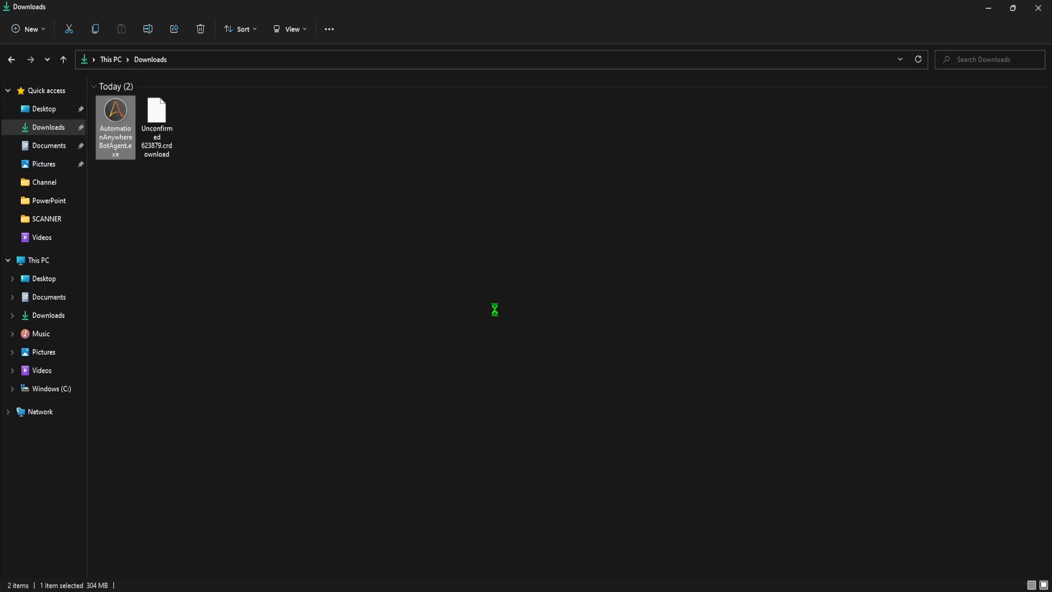
{"action": "mouse_move", "coordinate": [500, 315]}
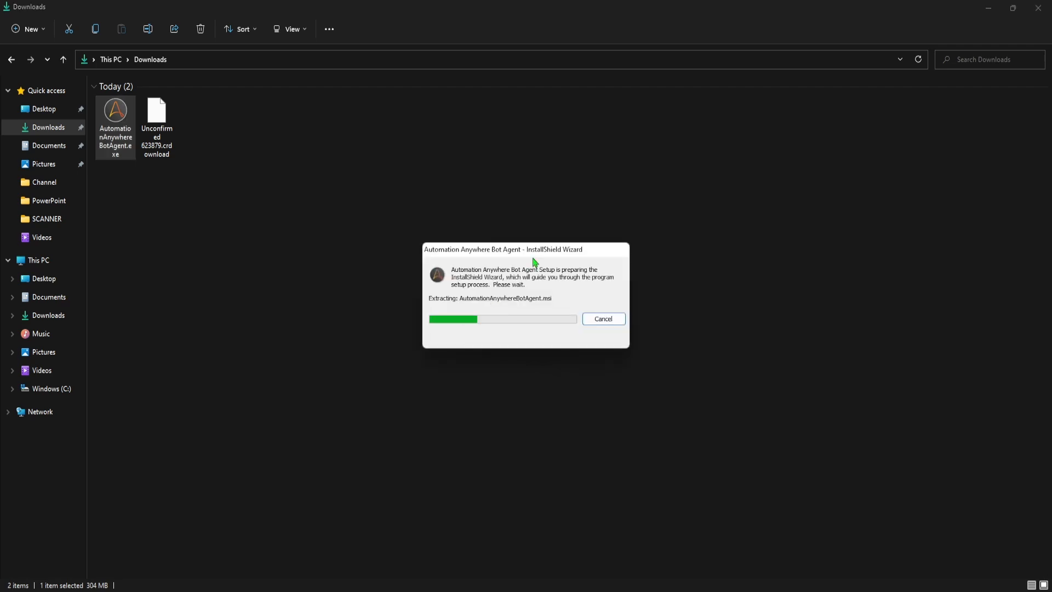
{"action": "mouse_move", "coordinate": [750, 310]}
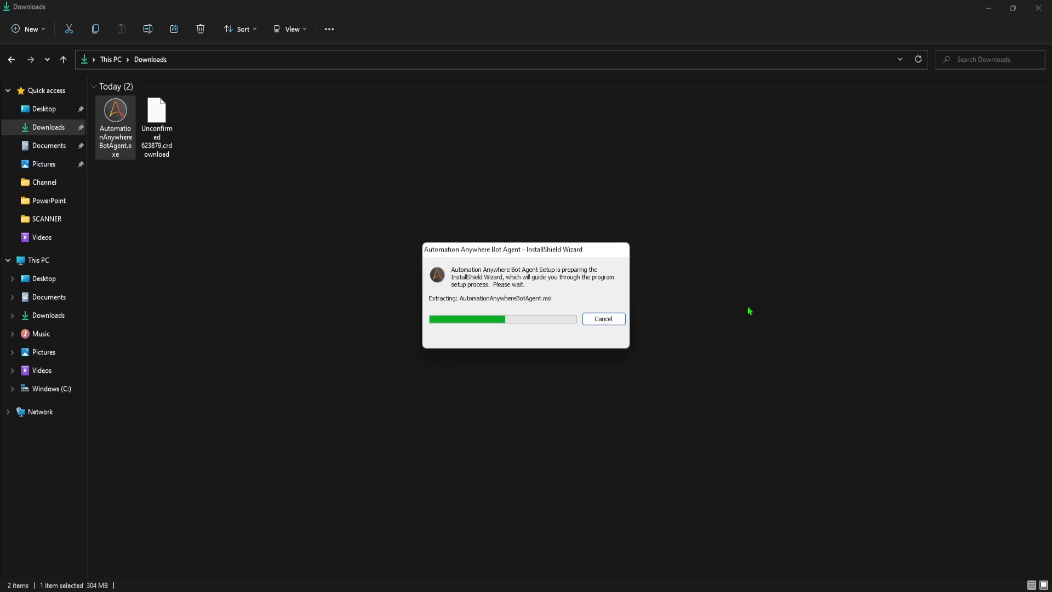
{"action": "mouse_move", "coordinate": [707, 293]}
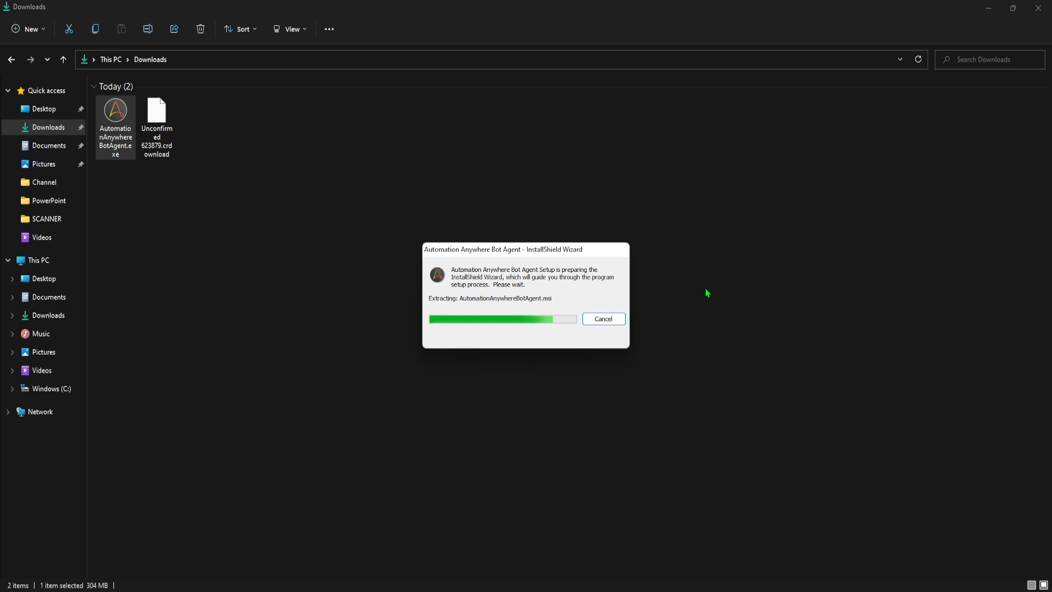
{"action": "mouse_move", "coordinate": [580, 256]}
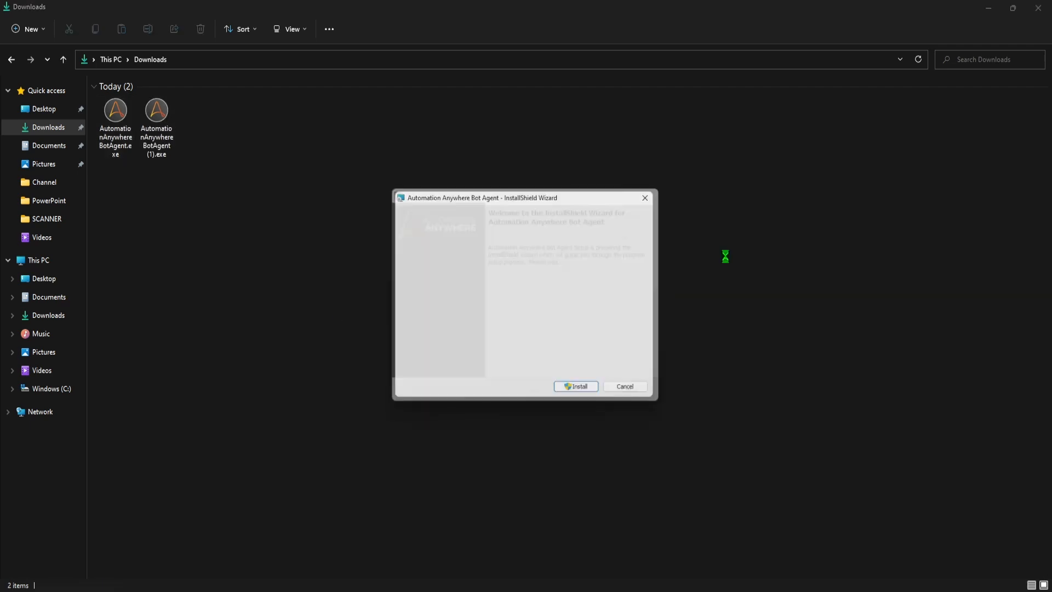
Step: Continue past the installer welcome page, keeping the All Users/System Level setup type
{"action": "left_click", "coordinate": [575, 386]}
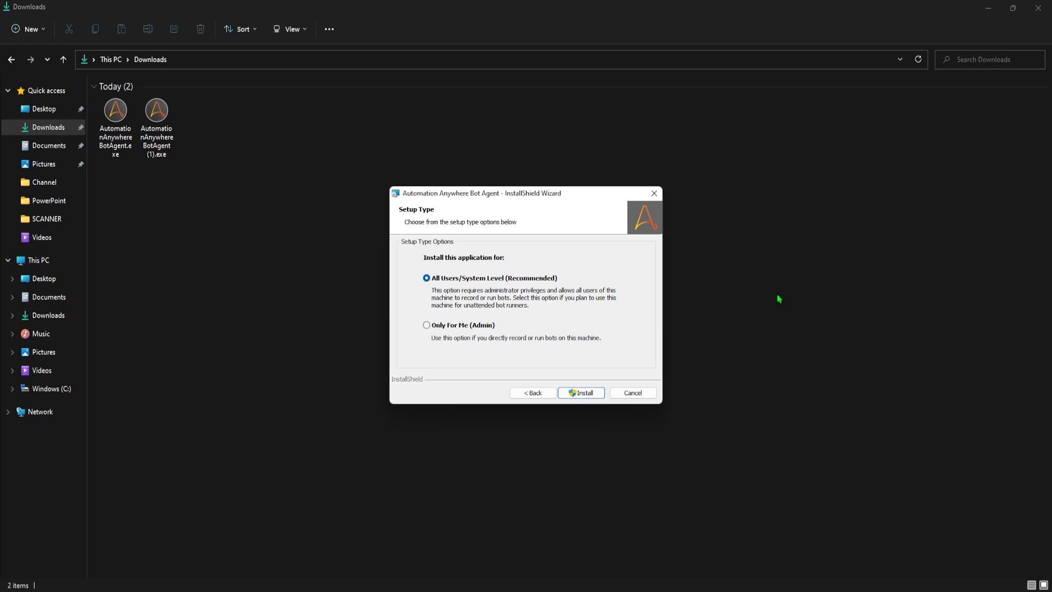
{"action": "mouse_move", "coordinate": [495, 288]}
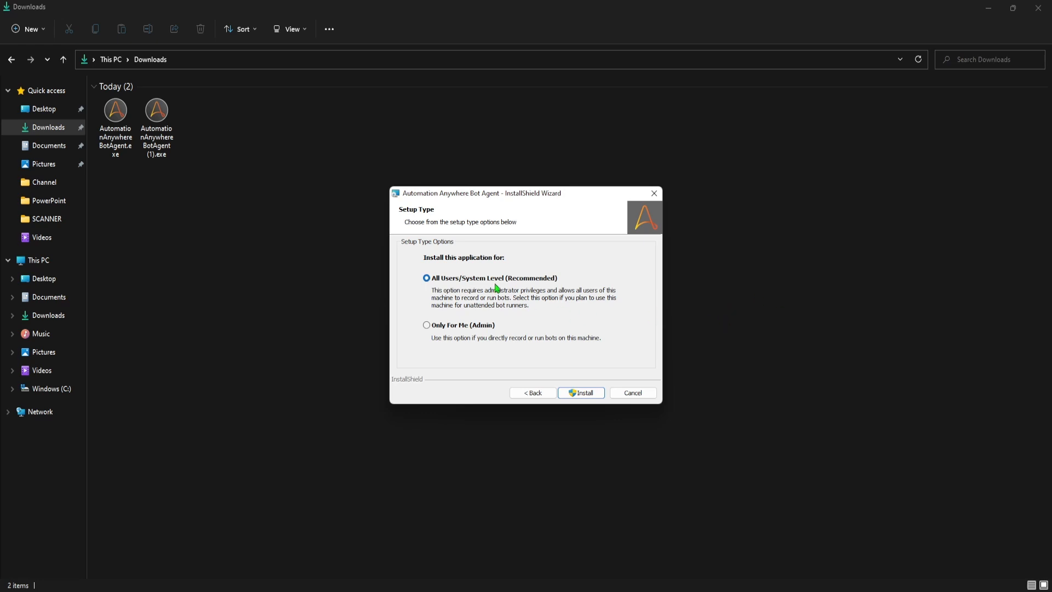
{"action": "mouse_move", "coordinate": [477, 331]}
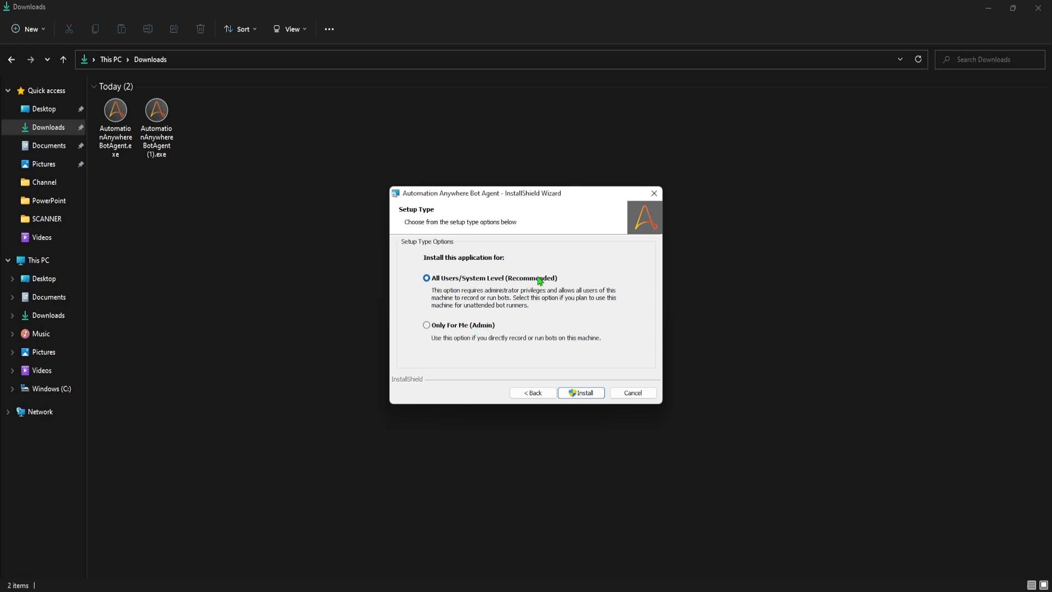
{"action": "mouse_move", "coordinate": [533, 300]}
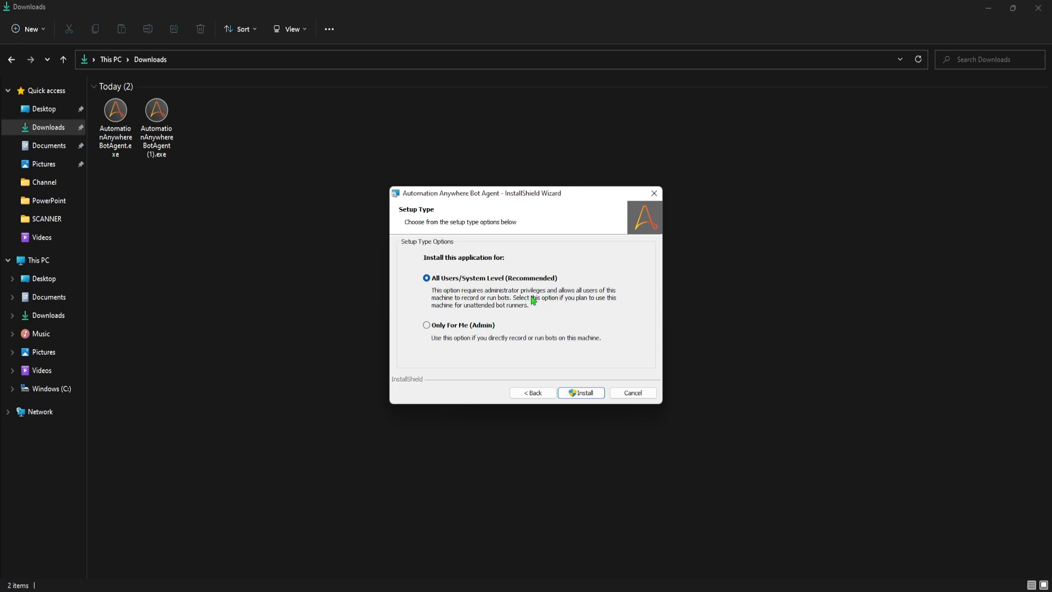
{"action": "mouse_move", "coordinate": [544, 298]}
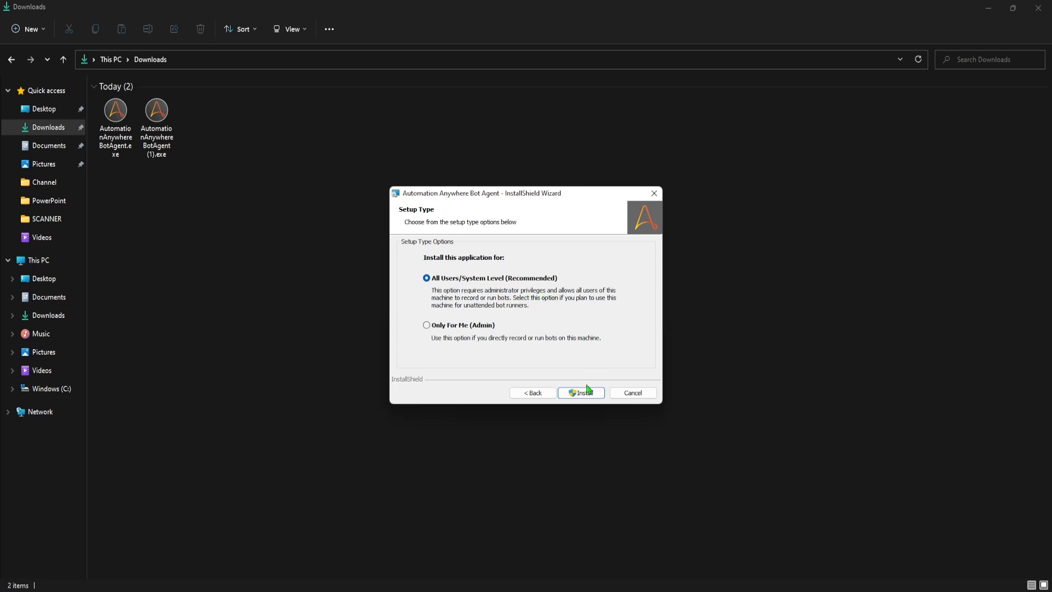
Step: Install the Bot Agent for all users and finish the completed wizard
{"action": "left_click", "coordinate": [581, 392]}
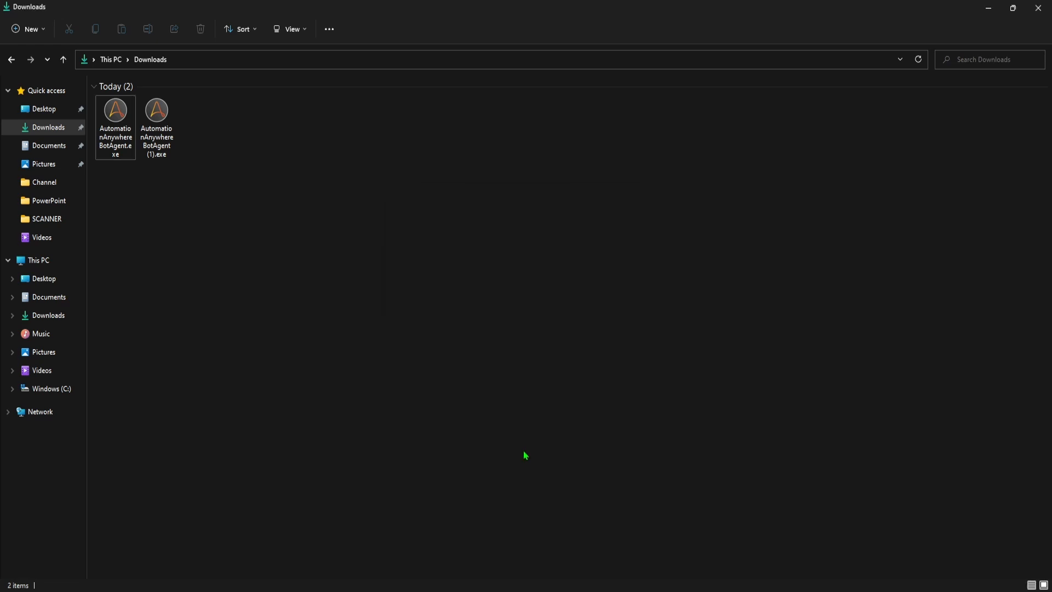
{"action": "double_click", "coordinate": [115, 111]}
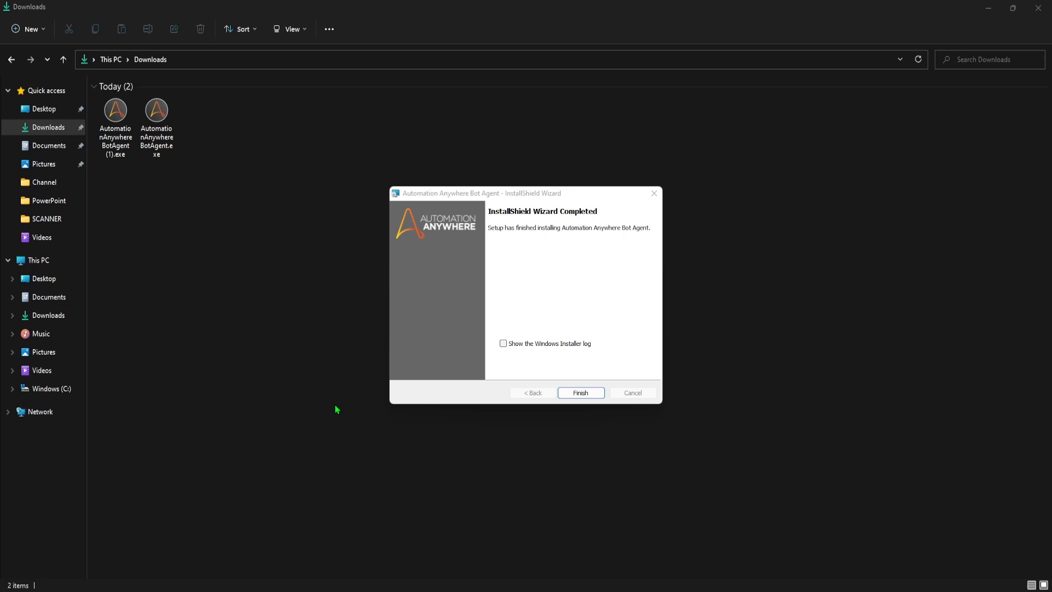
{"action": "mouse_move", "coordinate": [626, 231]}
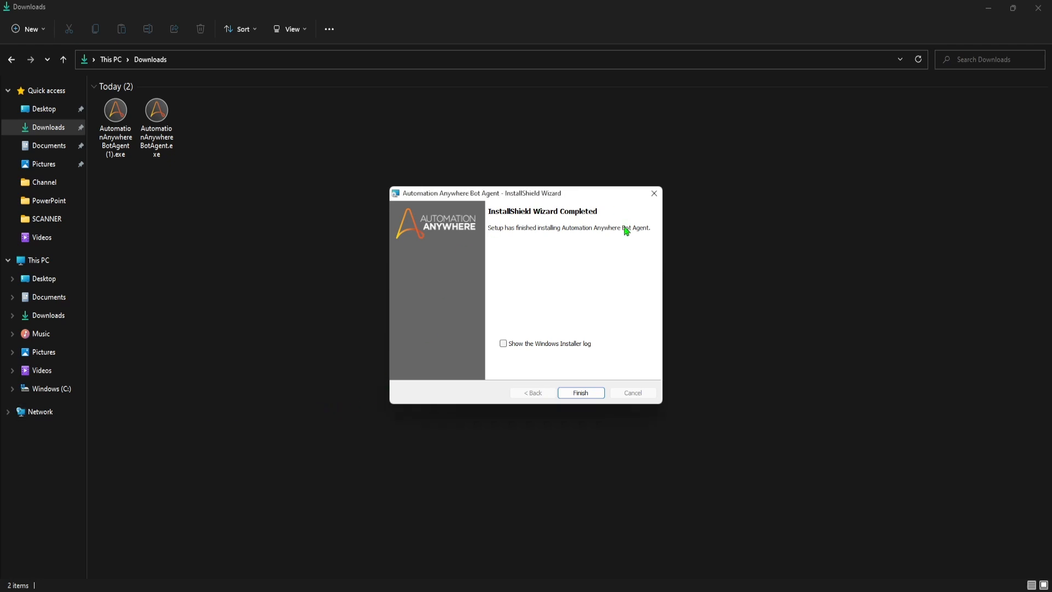
{"action": "mouse_move", "coordinate": [567, 246]}
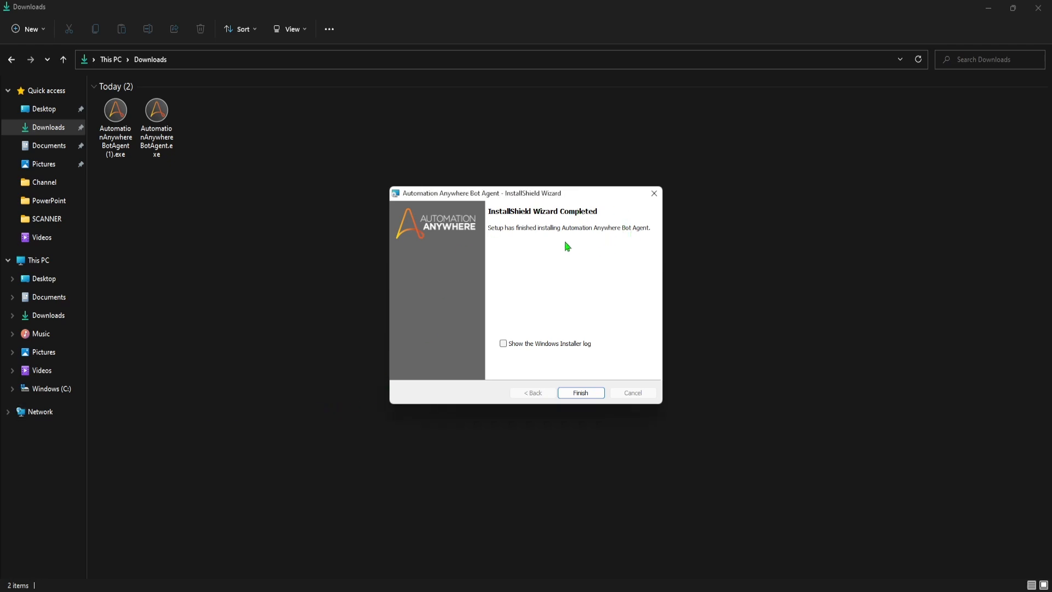
{"action": "mouse_move", "coordinate": [518, 207]}
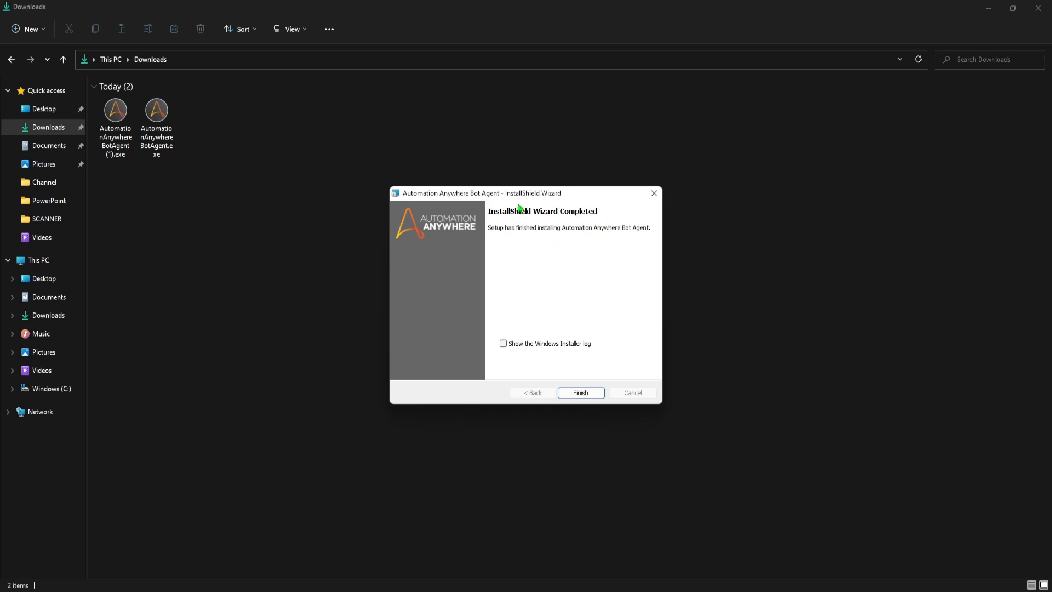
{"action": "mouse_move", "coordinate": [616, 368]}
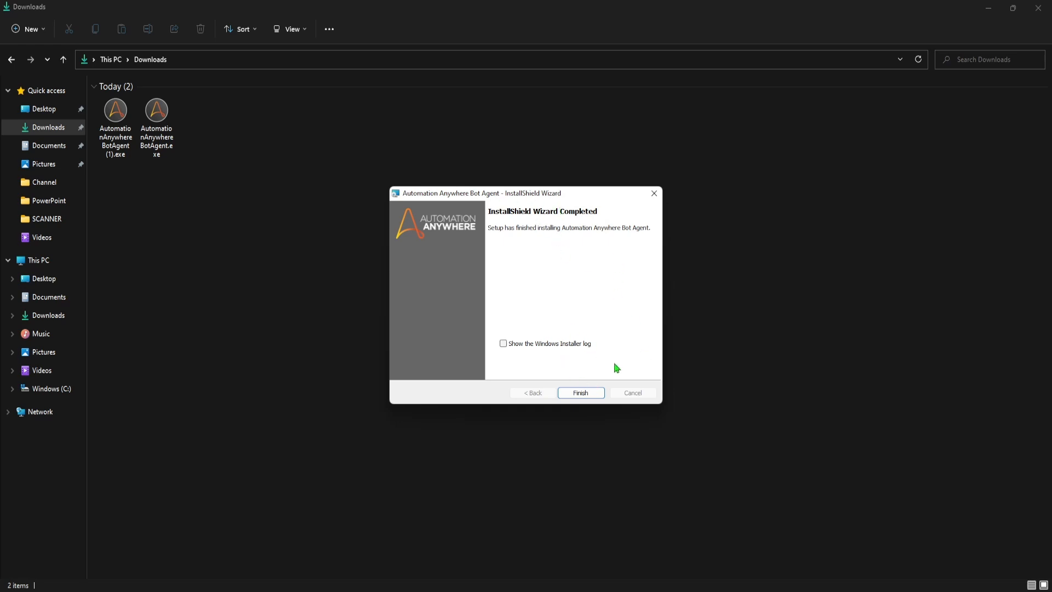
{"action": "left_click", "coordinate": [579, 393]}
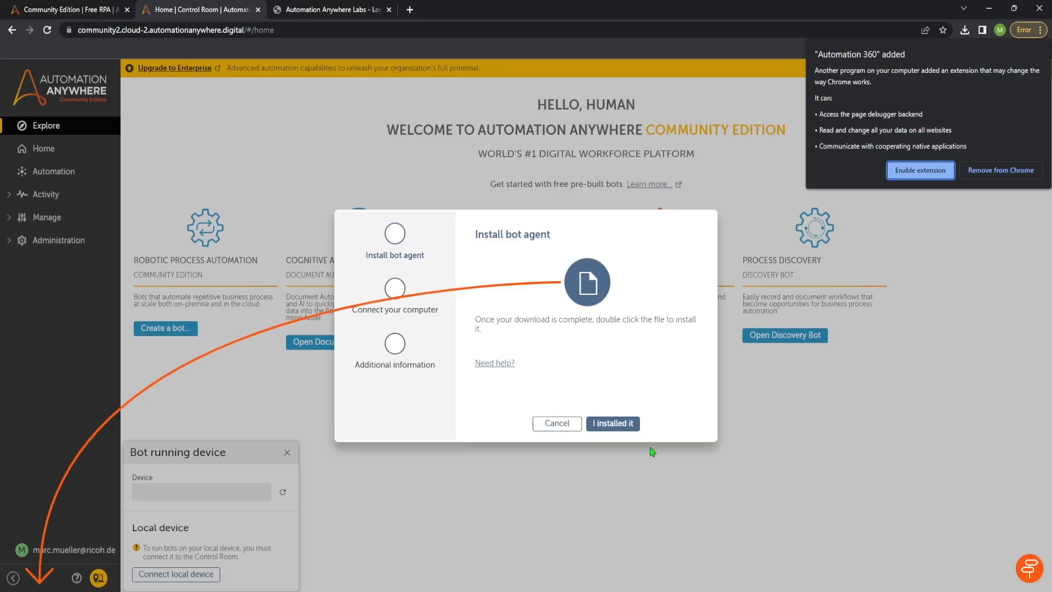
{"action": "mouse_move", "coordinate": [901, 72]}
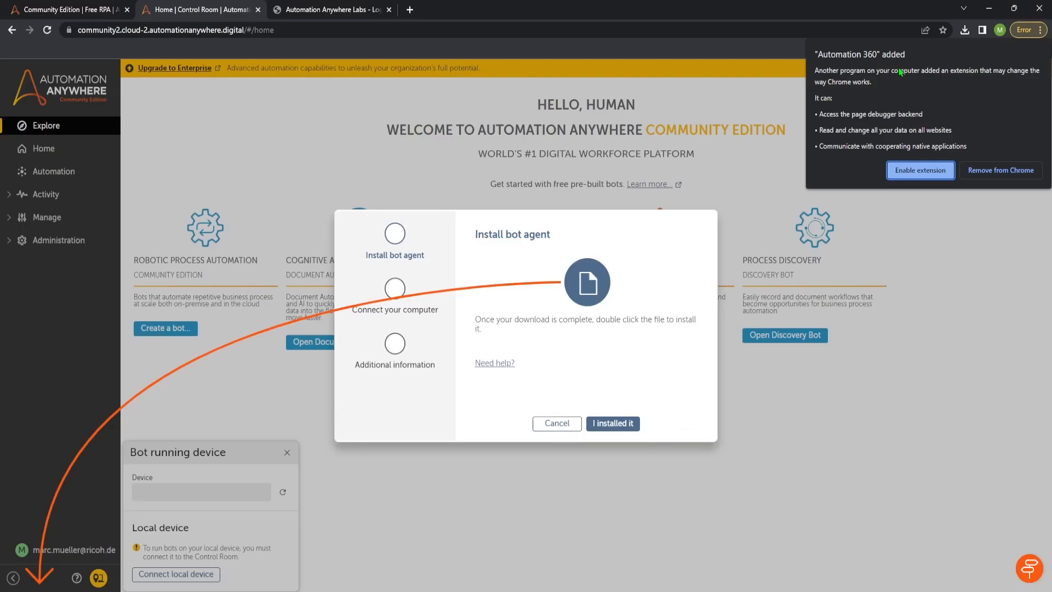
Step: Confirm 'I installed it' so this computer connects as the bot running device
{"action": "left_click", "coordinate": [612, 423]}
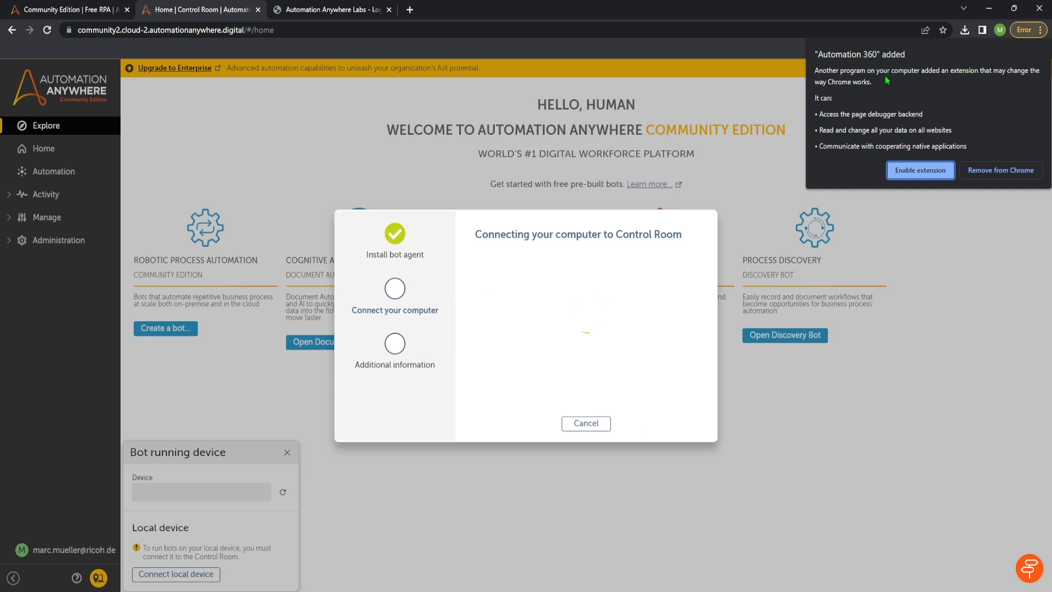
{"action": "mouse_move", "coordinate": [939, 102]}
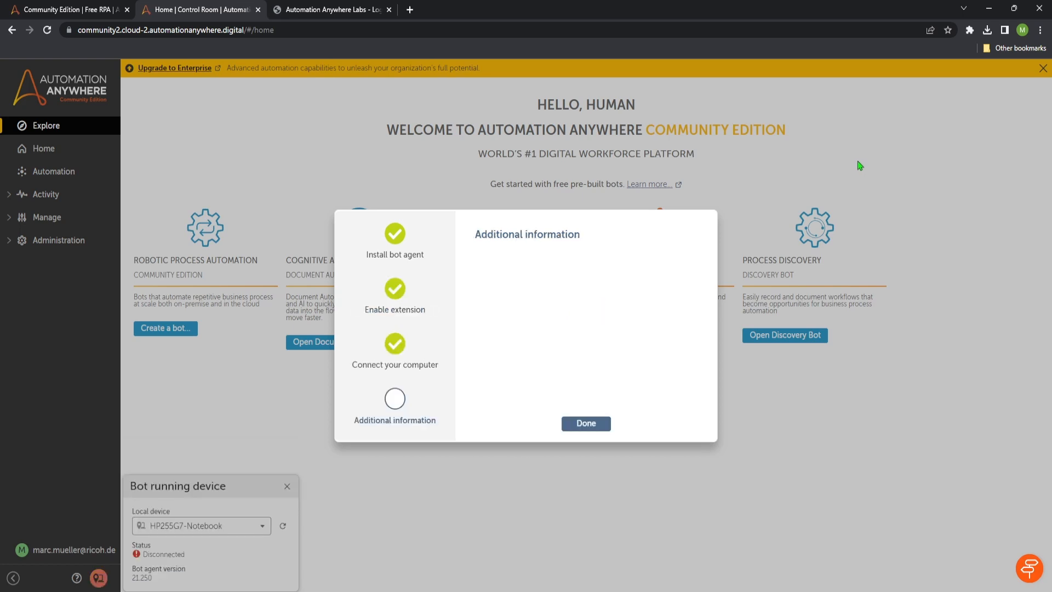
{"action": "mouse_move", "coordinate": [430, 243]}
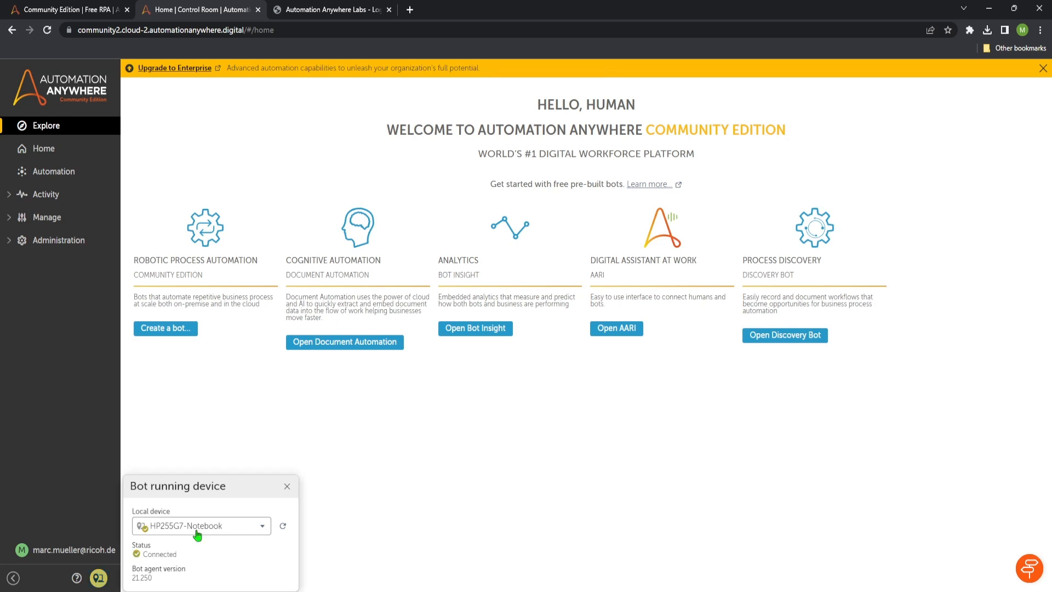
{"action": "mouse_move", "coordinate": [285, 471]}
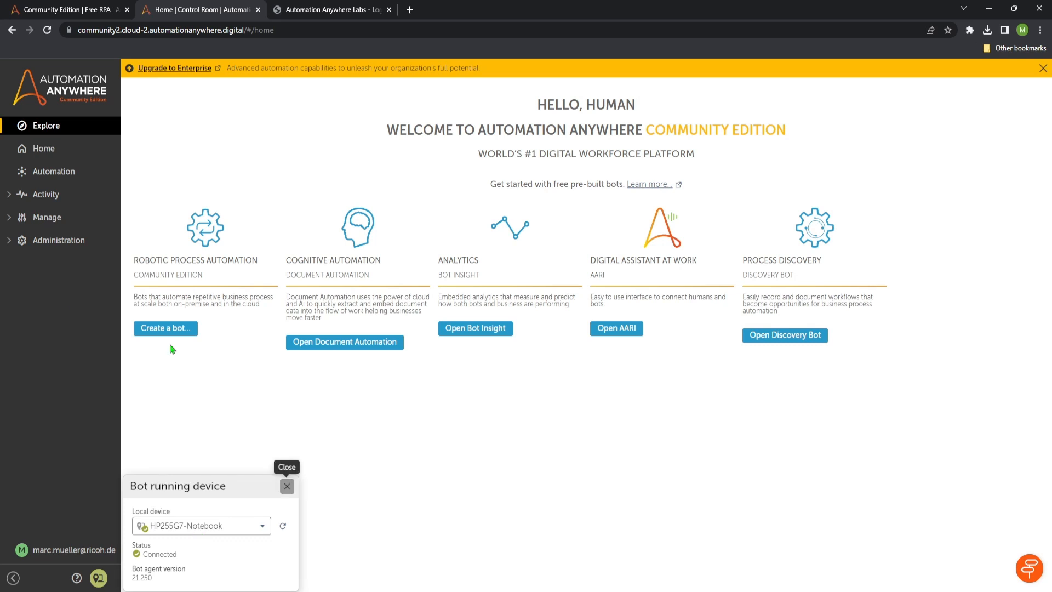
Step: Dismiss the device panel and show the Devices list under Manage, HP255G7-Notebook Connected
{"action": "left_click", "coordinate": [287, 486]}
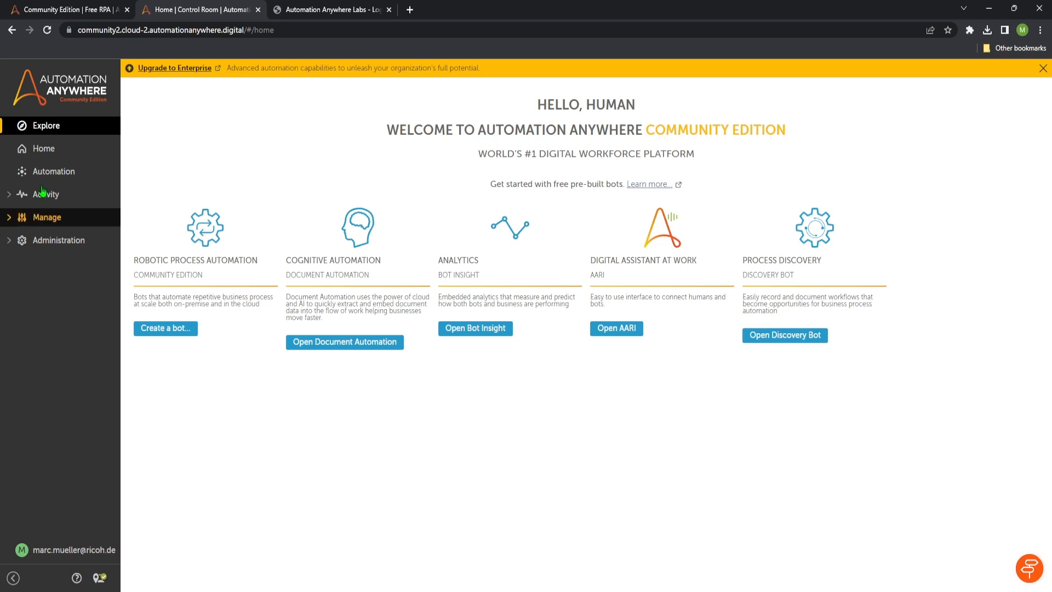
{"action": "left_click", "coordinate": [46, 217]}
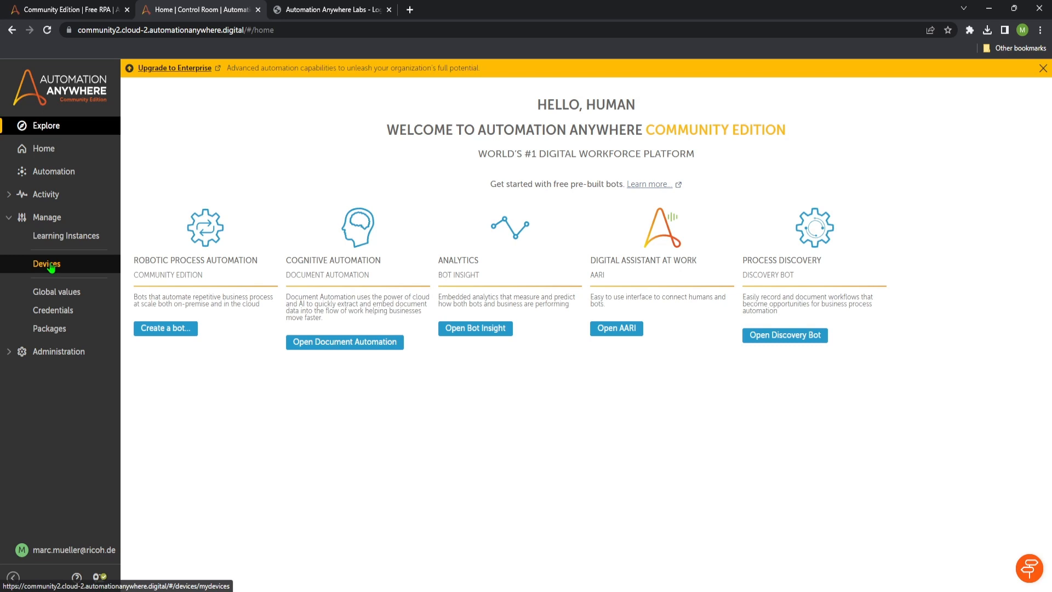
{"action": "left_click", "coordinate": [46, 264]}
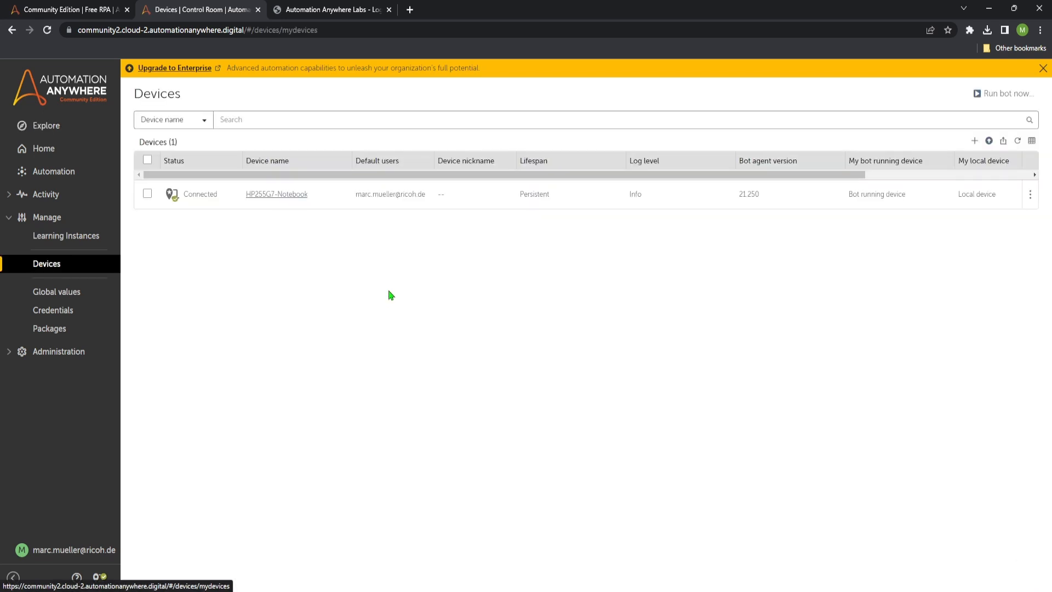
{"action": "mouse_move", "coordinate": [510, 203]}
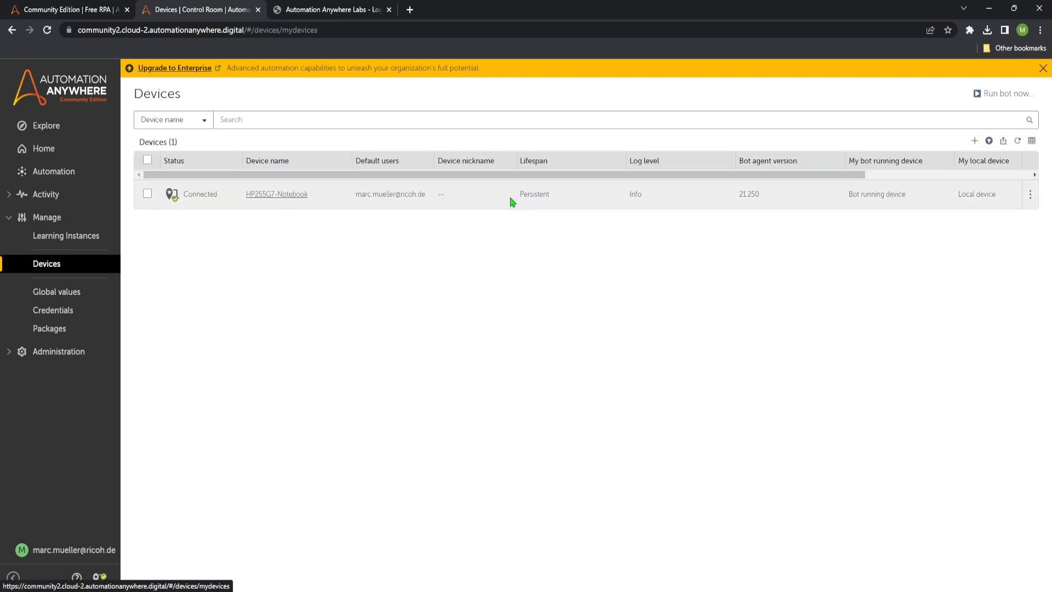
{"action": "mouse_move", "coordinate": [932, 238]}
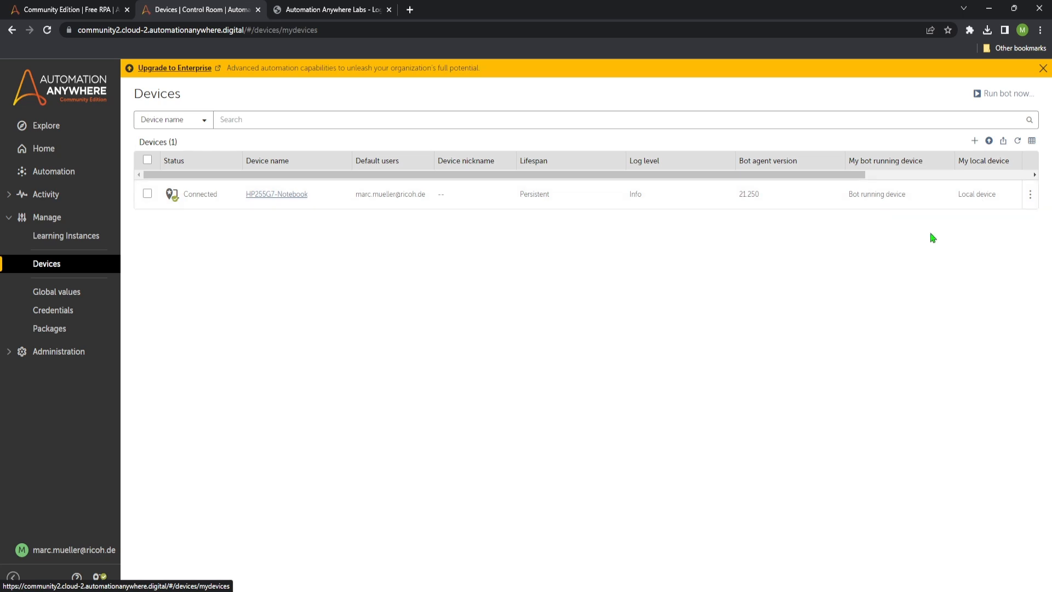
{"action": "mouse_move", "coordinate": [441, 292]}
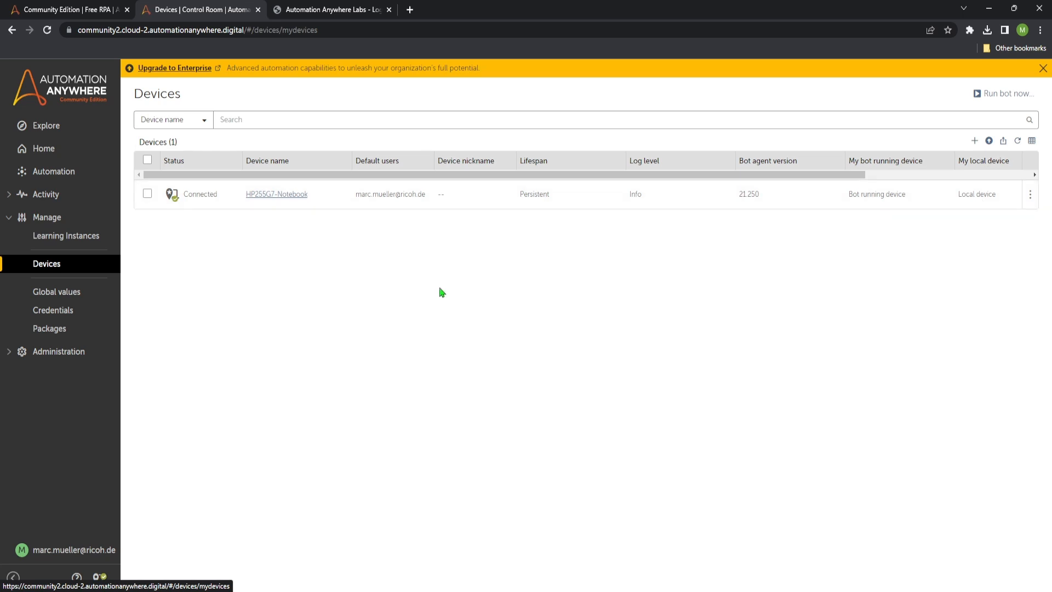
{"action": "mouse_move", "coordinate": [188, 268]}
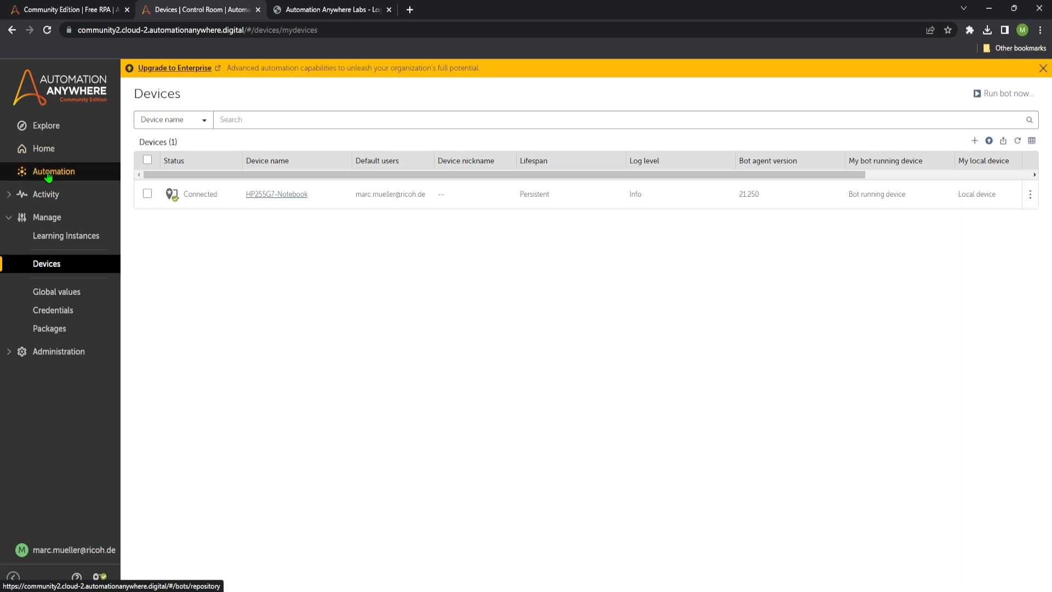
Step: Create a YouTube subfolder inside Bots on the Automation page
{"action": "left_click", "coordinate": [52, 171]}
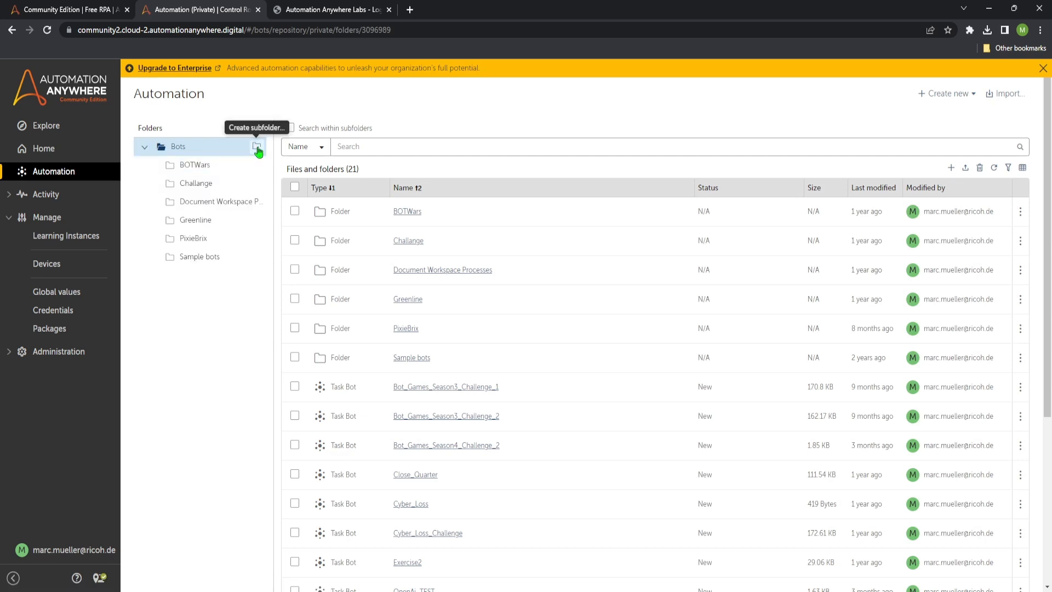
{"action": "left_click", "coordinate": [257, 145]}
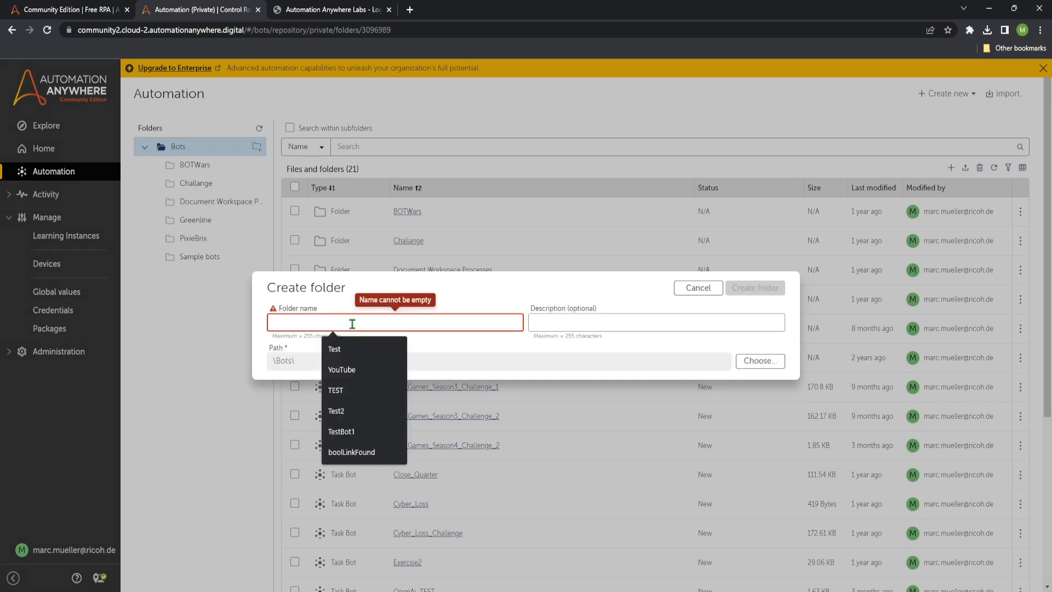
{"action": "type", "text": "Yout"}
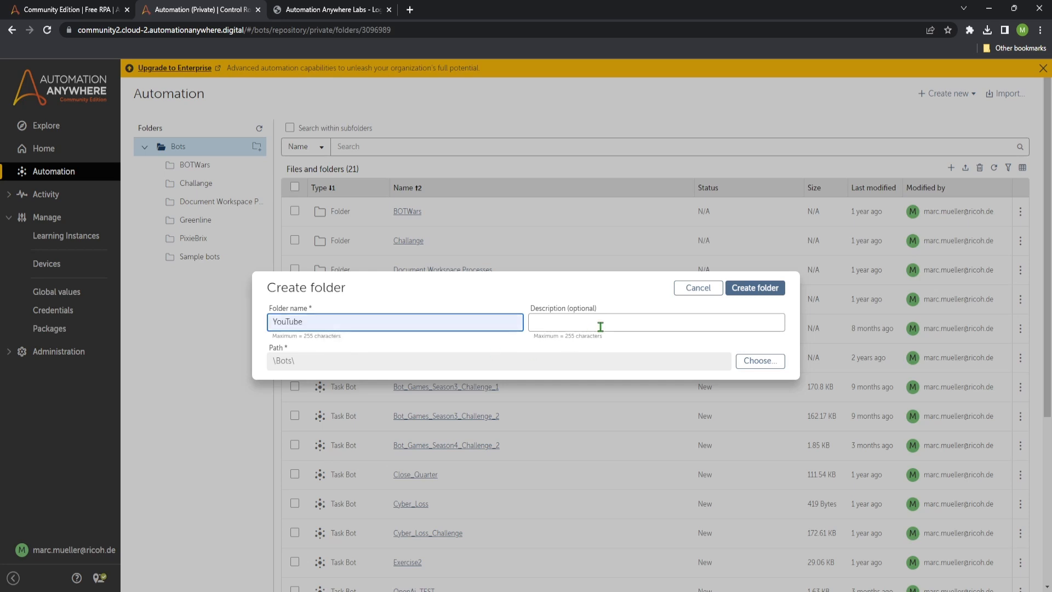
{"action": "left_click", "coordinate": [754, 287]}
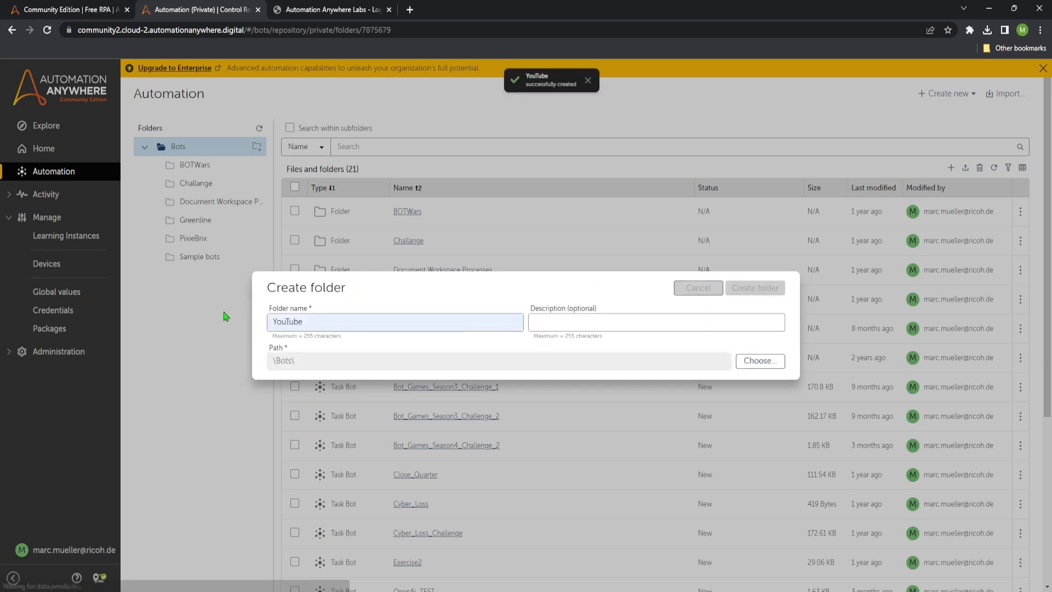
{"action": "left_click", "coordinate": [754, 287]}
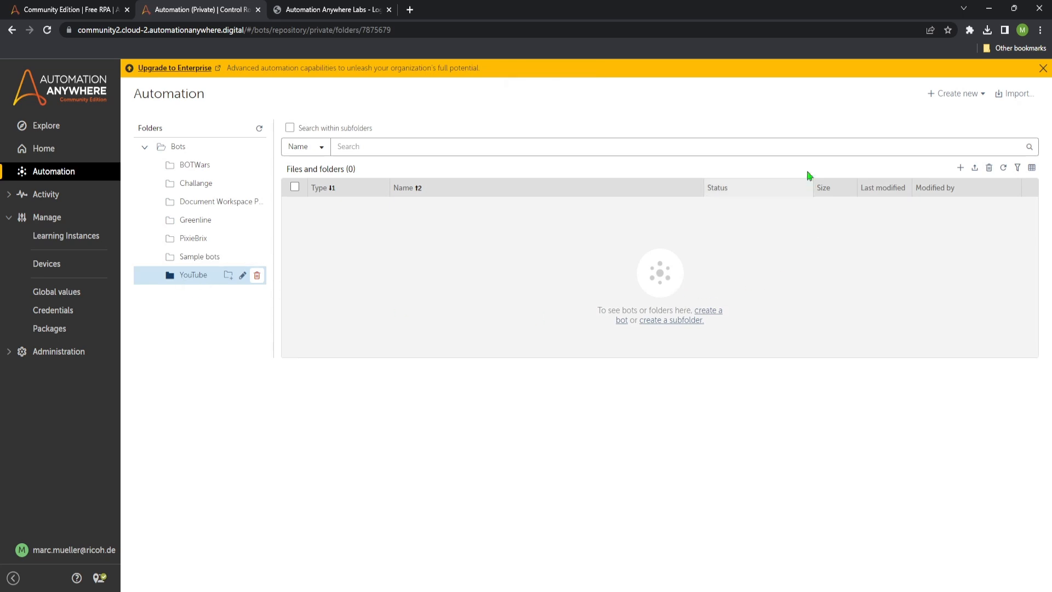
{"action": "mouse_move", "coordinate": [962, 168]}
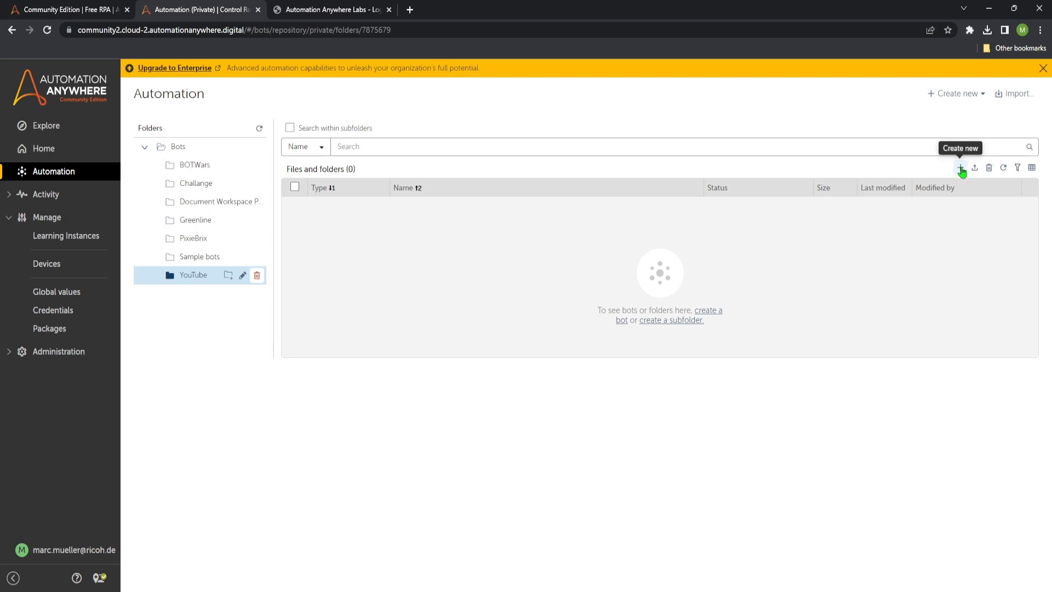
Step: Create a new Task Bot named Test via Create & edit, opening its empty flow
{"action": "left_click", "coordinate": [960, 168]}
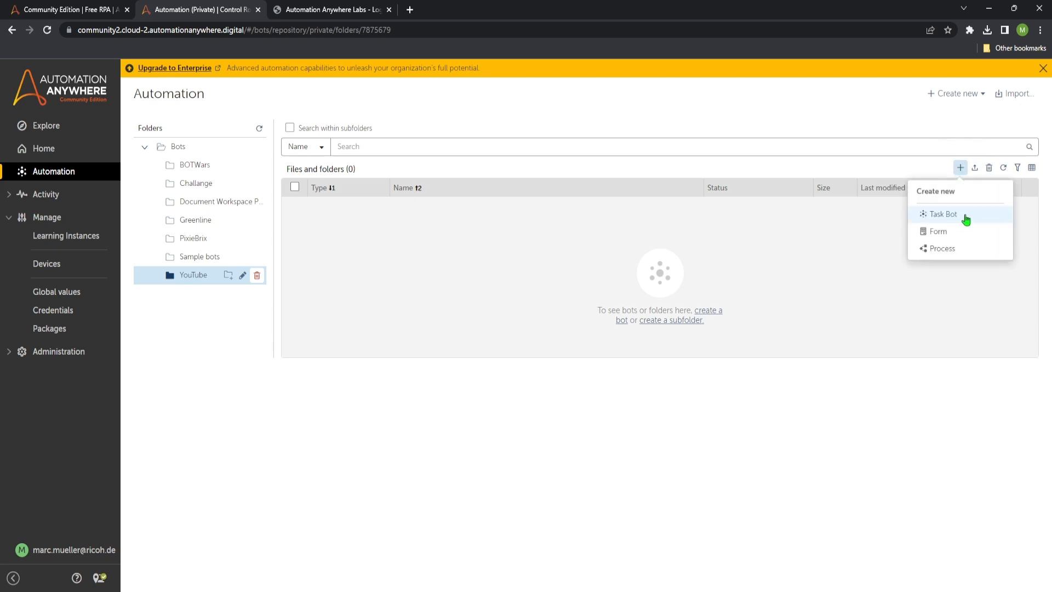
{"action": "mouse_move", "coordinate": [938, 231]}
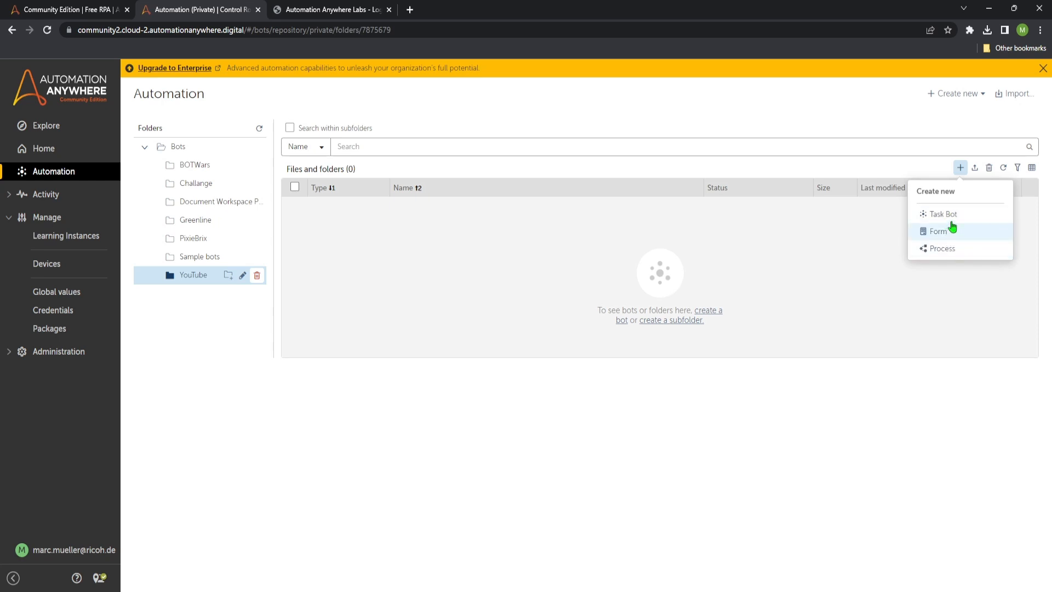
{"action": "mouse_move", "coordinate": [946, 214]}
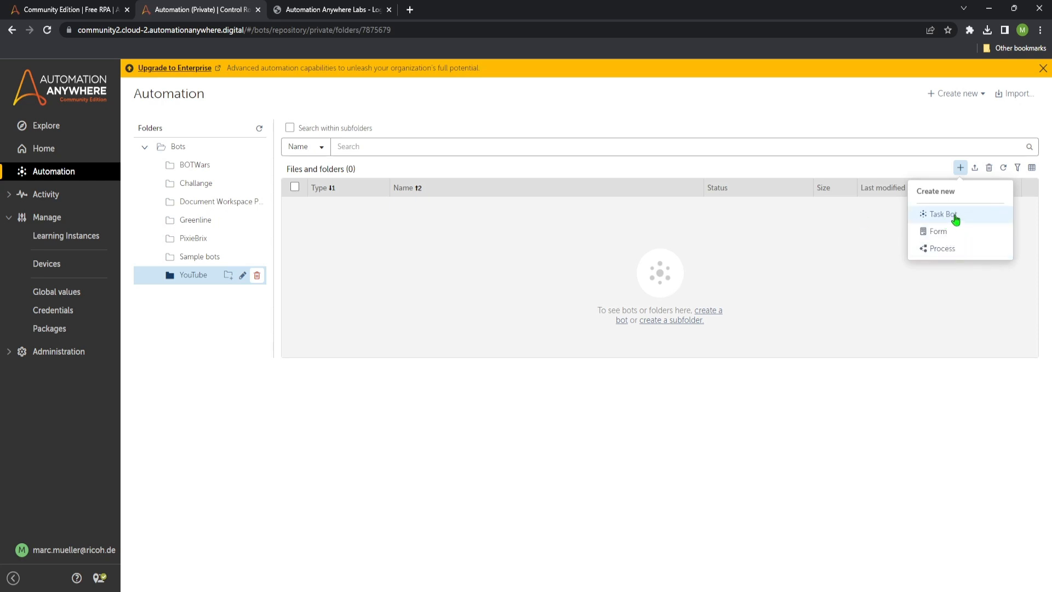
{"action": "left_click", "coordinate": [946, 214]}
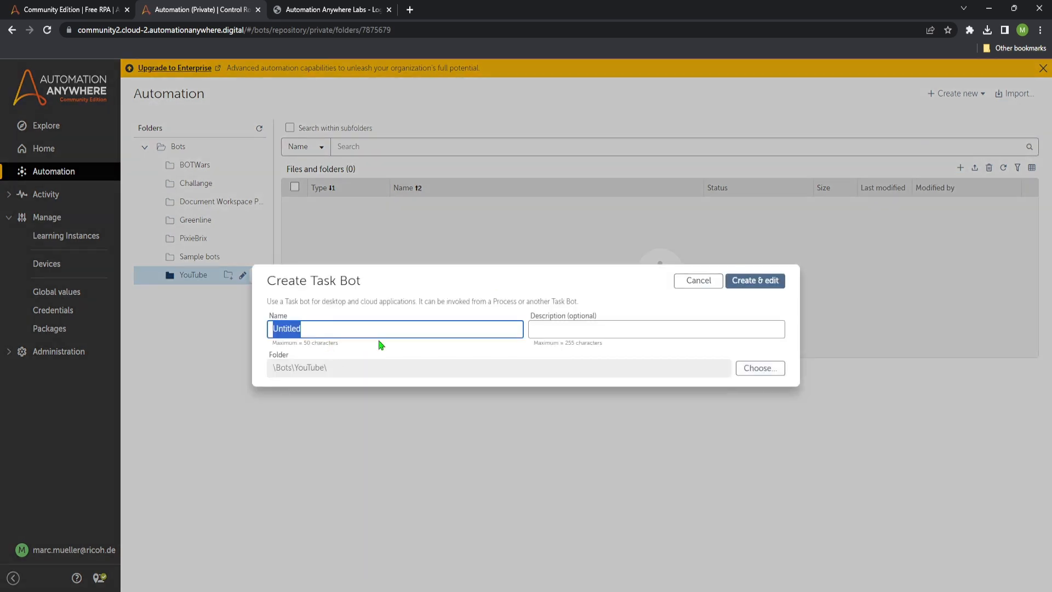
{"action": "type", "text": "Test"}
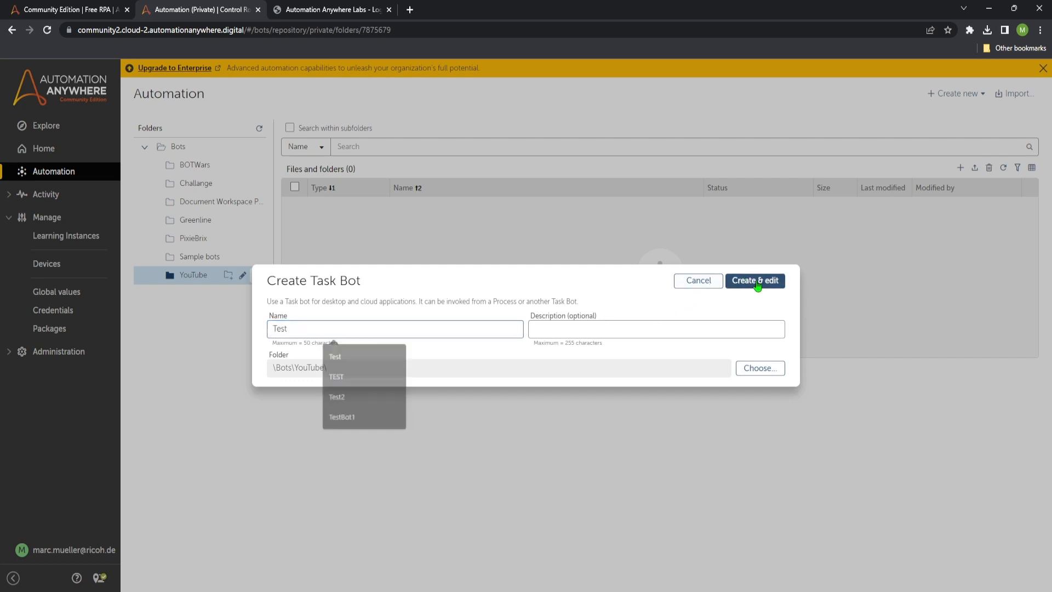
{"action": "left_click", "coordinate": [754, 281]}
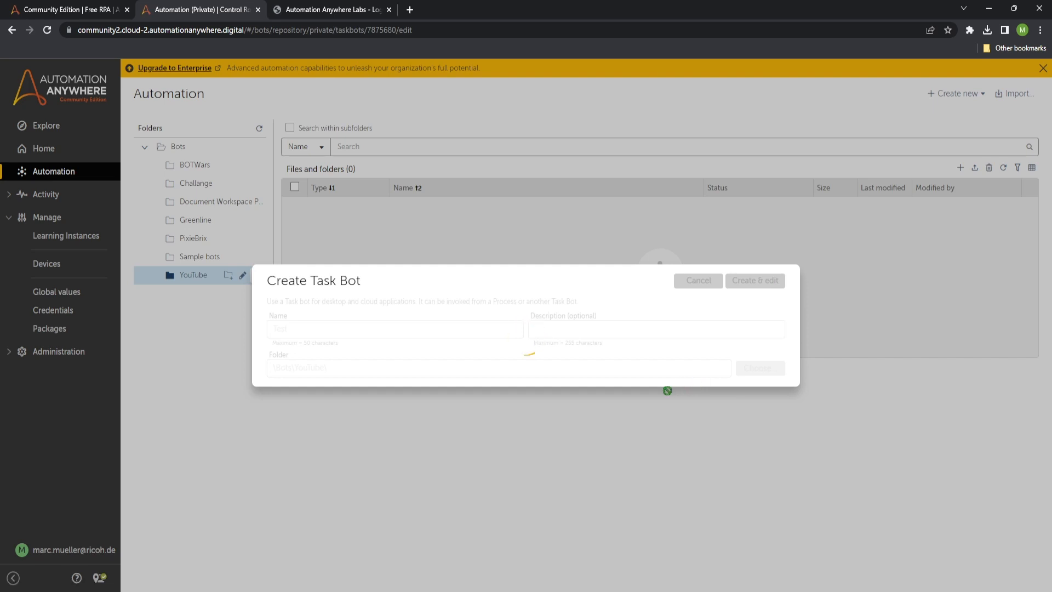
{"action": "left_click", "coordinate": [754, 281]}
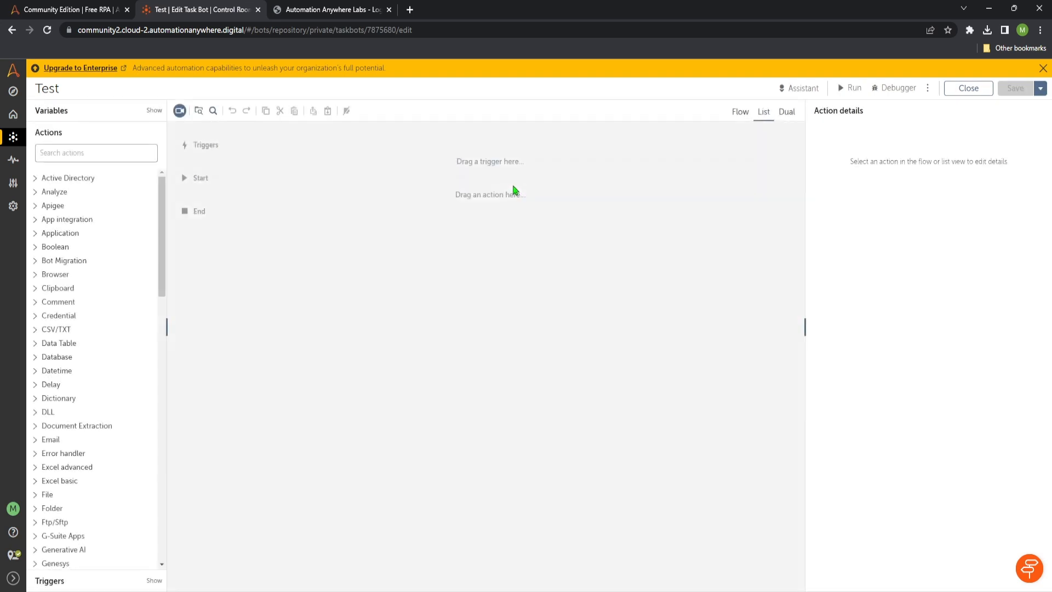
{"action": "mouse_move", "coordinate": [563, 277]}
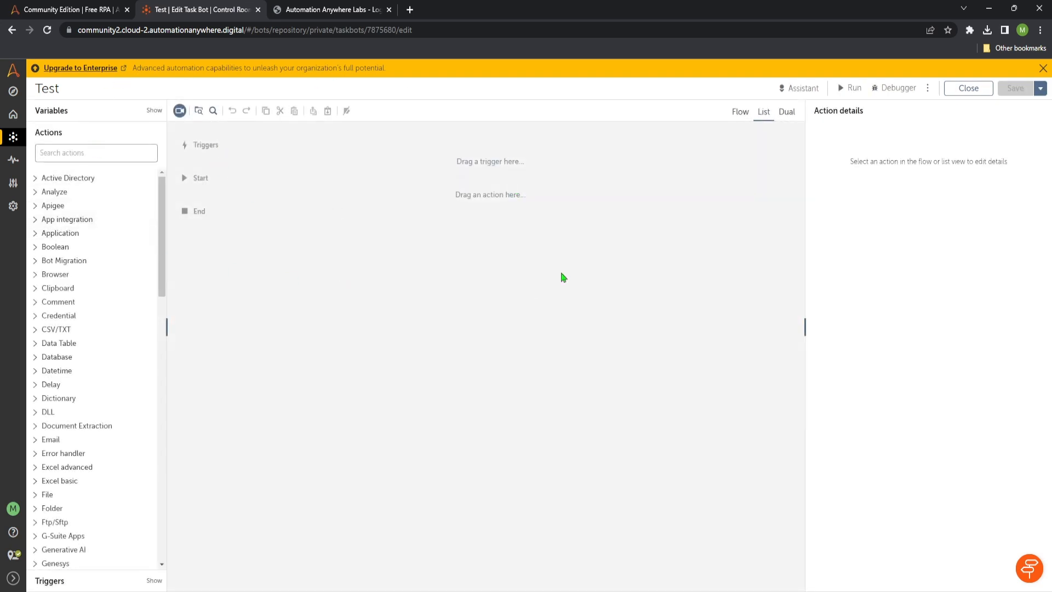
{"action": "mouse_move", "coordinate": [943, 106]}
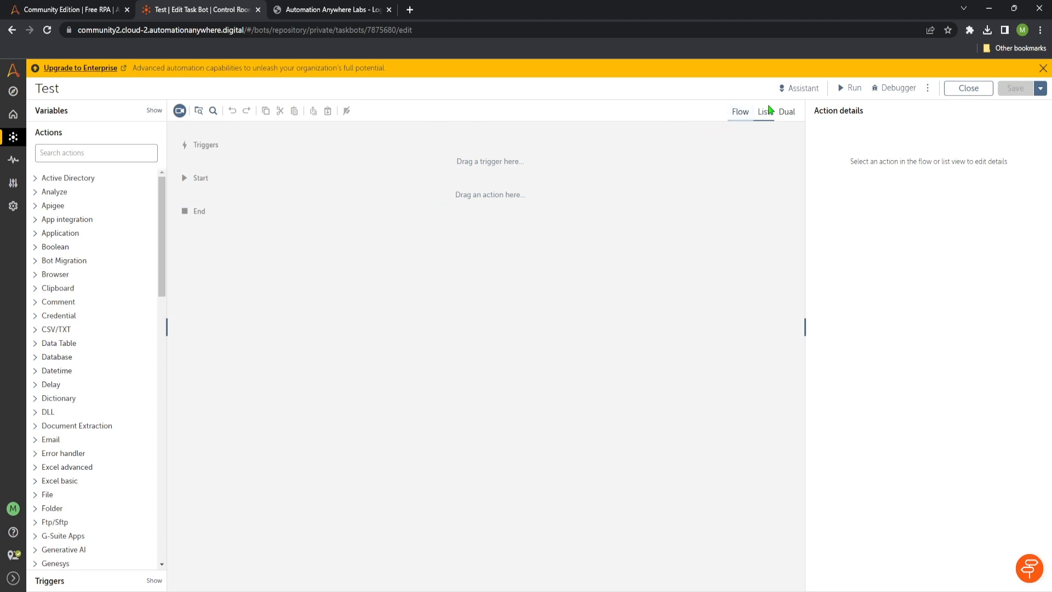
{"action": "mouse_move", "coordinate": [416, 175]}
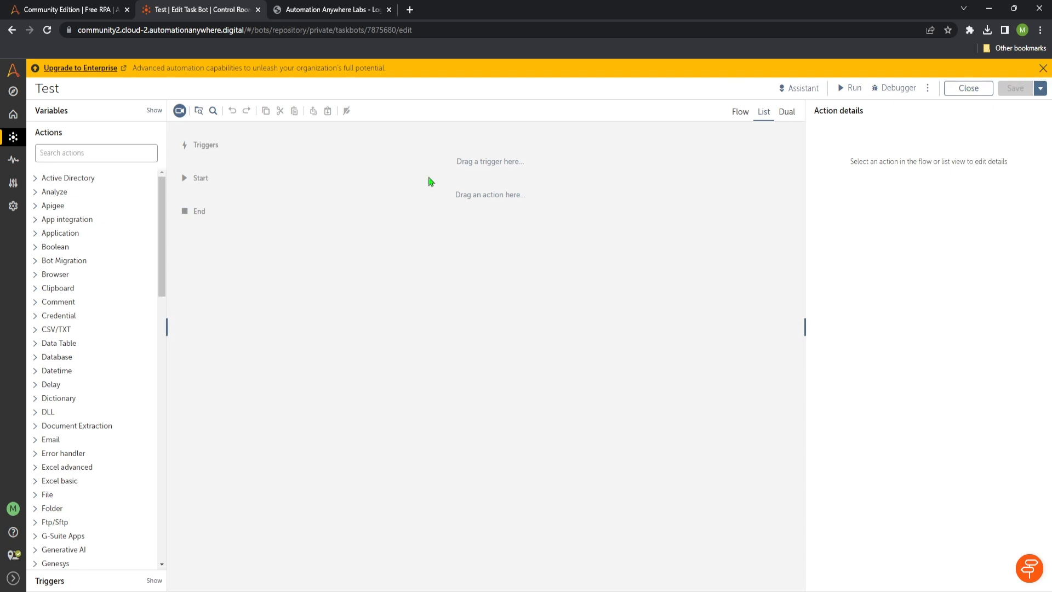
Step: Dismiss the yellow Upgrade to Enterprise banner above the Test bot editor
{"action": "left_click", "coordinate": [1042, 68]}
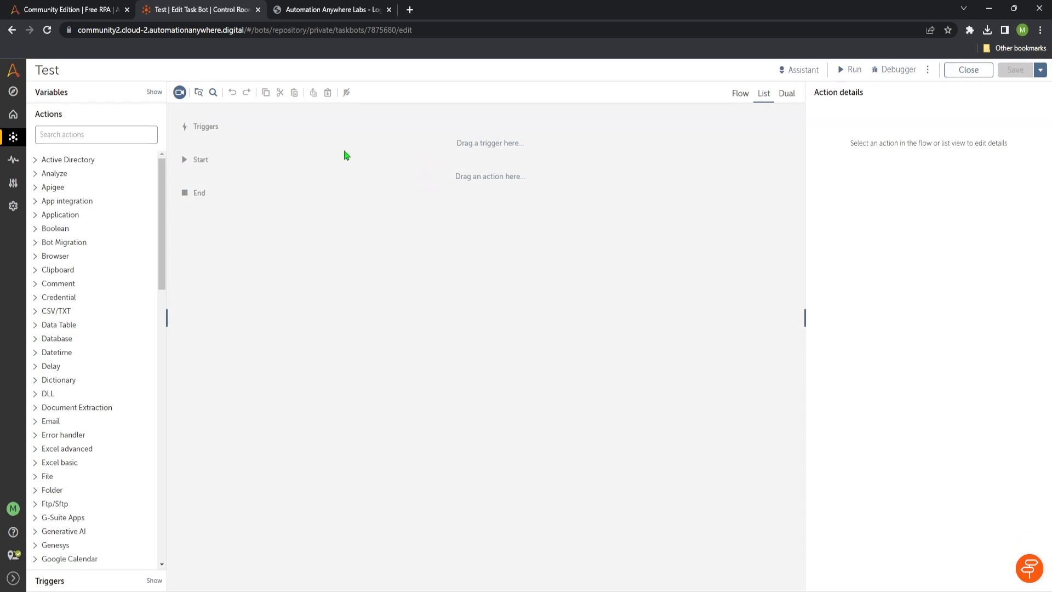
{"action": "mouse_move", "coordinate": [65, 102]}
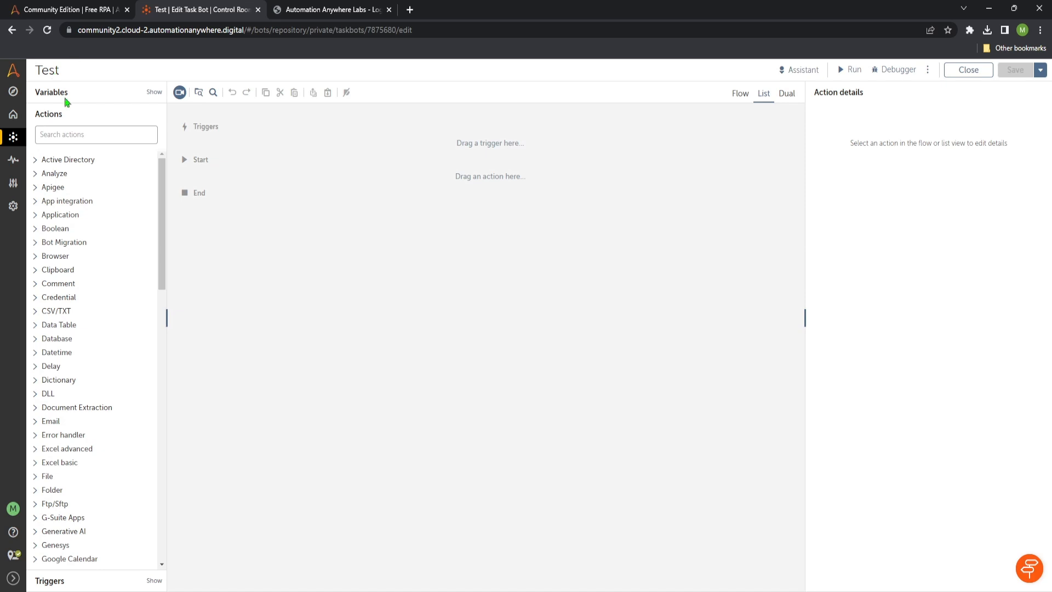
{"action": "mouse_move", "coordinate": [162, 207]}
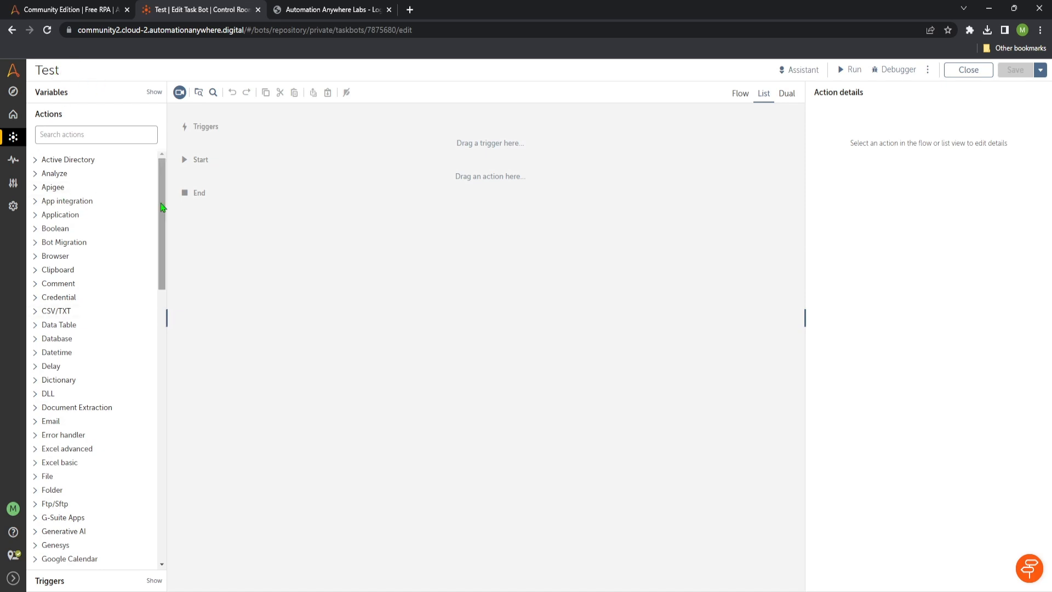
{"action": "mouse_move", "coordinate": [63, 94]}
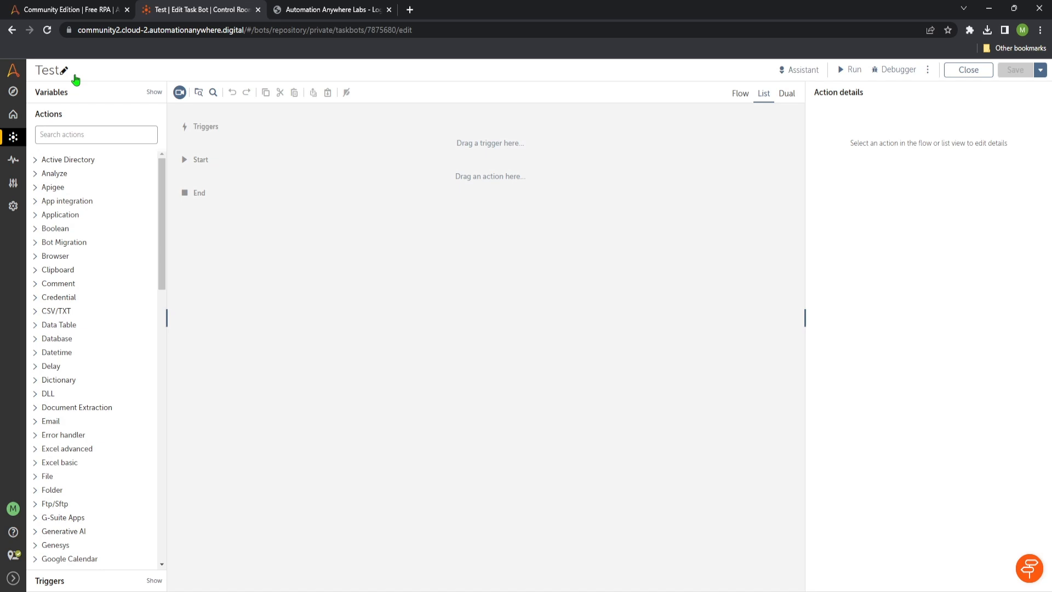
Step: Review the bot's variables SampleNumber and SampleString, then reveal the available trigger types
{"action": "left_click", "coordinate": [153, 92]}
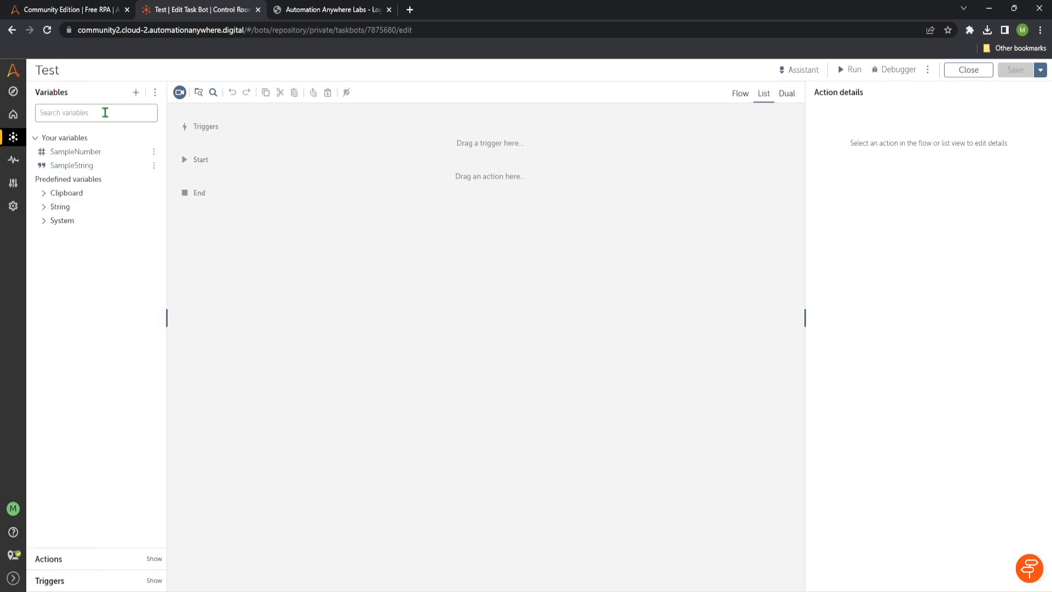
{"action": "mouse_move", "coordinate": [109, 275]}
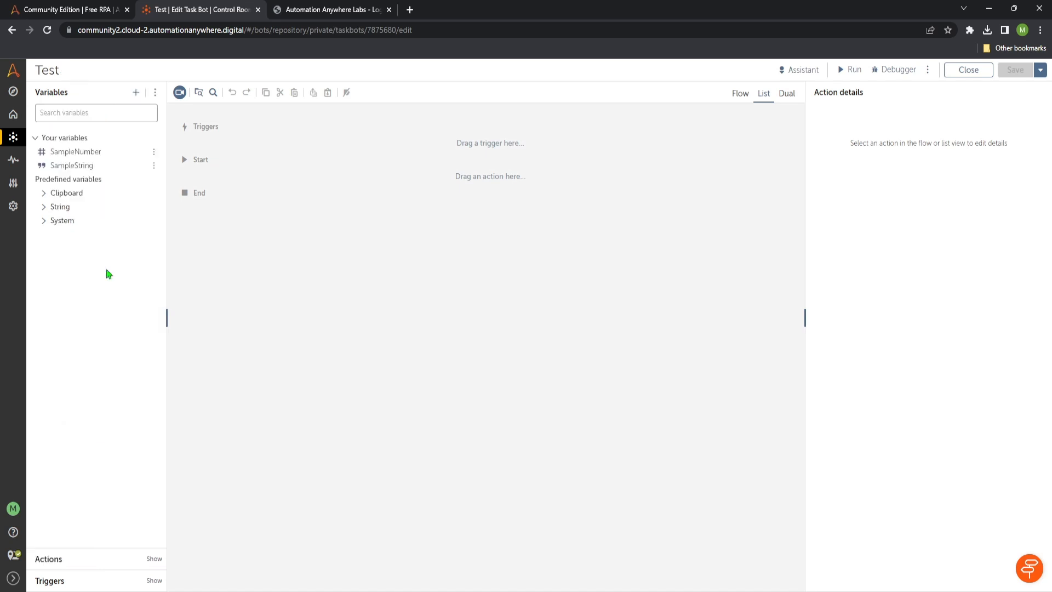
{"action": "mouse_move", "coordinate": [72, 155]}
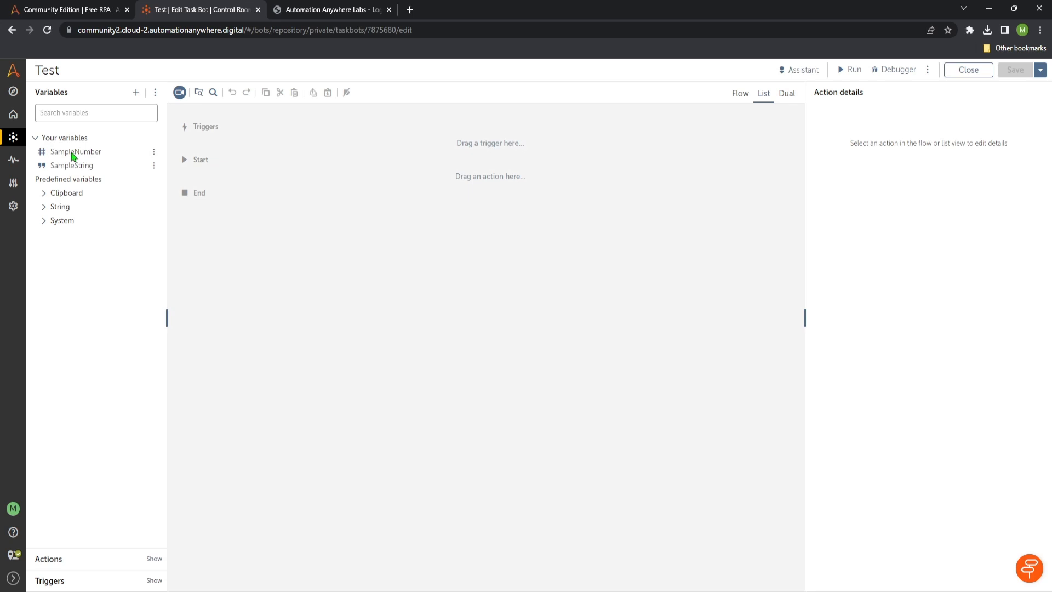
{"action": "mouse_move", "coordinate": [58, 539]}
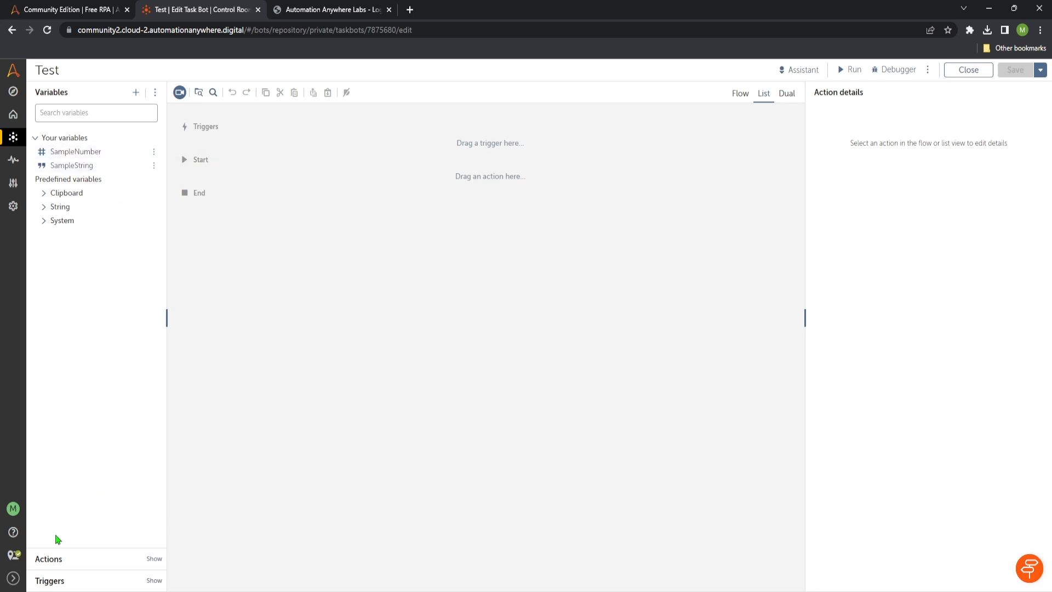
{"action": "mouse_move", "coordinate": [51, 551]}
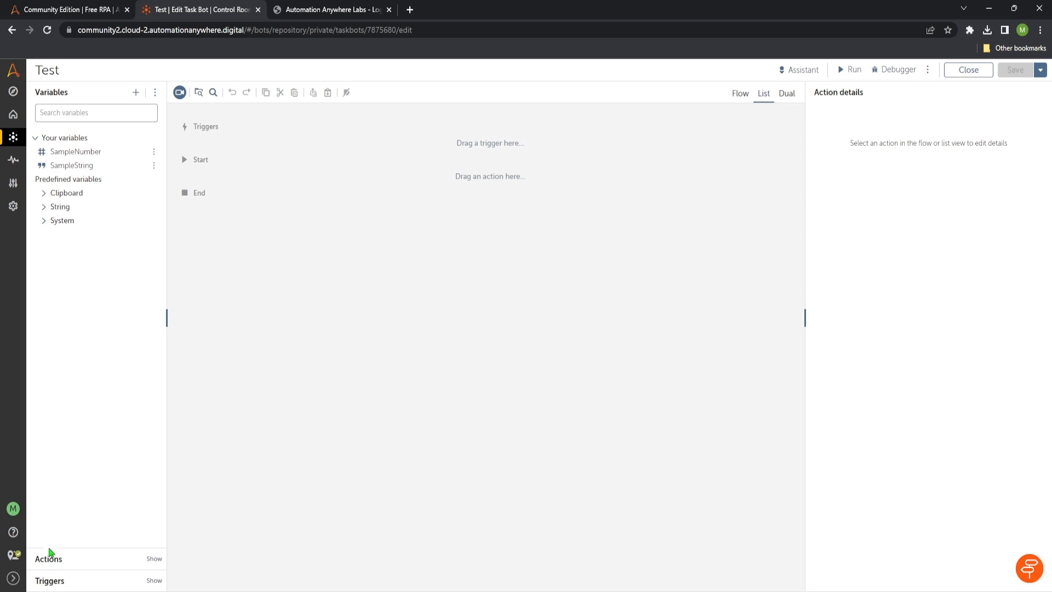
{"action": "left_click", "coordinate": [154, 558]}
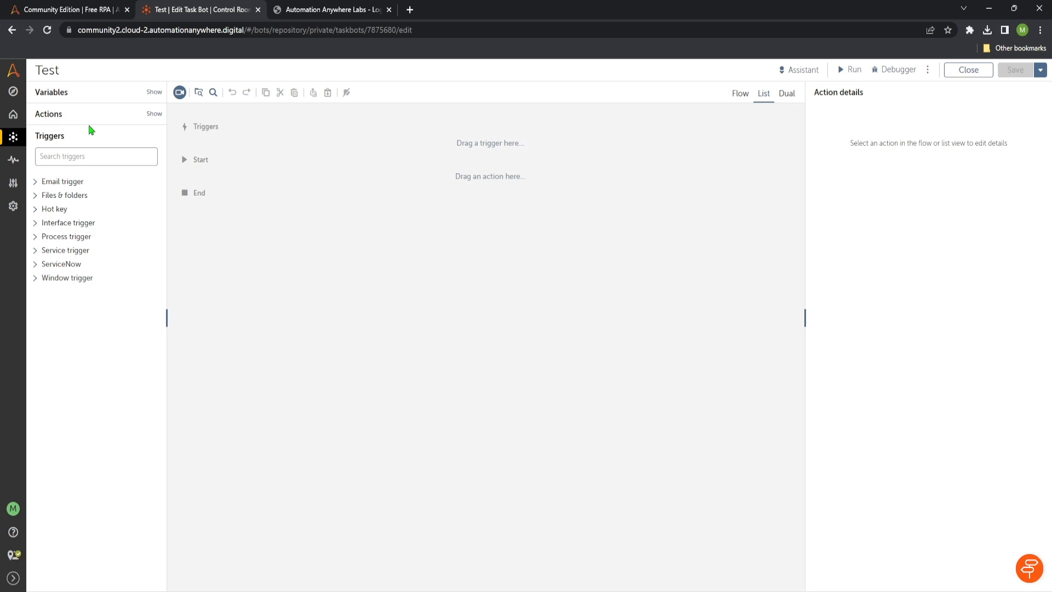
Step: Reveal the Actions list and browse the action packages from Active Directory through IQ Bot
{"action": "left_click", "coordinate": [153, 113]}
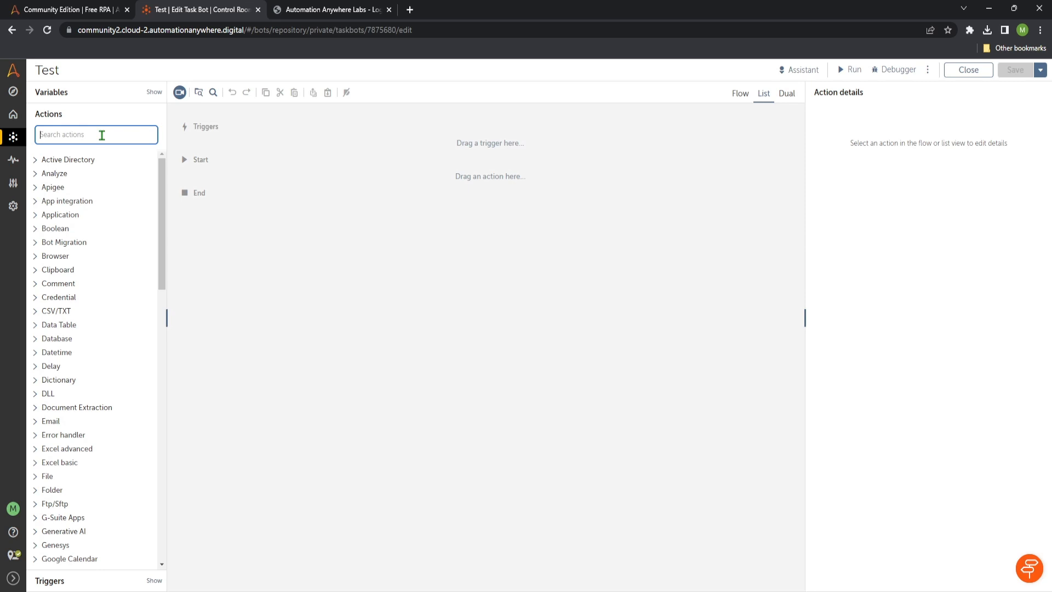
{"action": "mouse_move", "coordinate": [96, 198]}
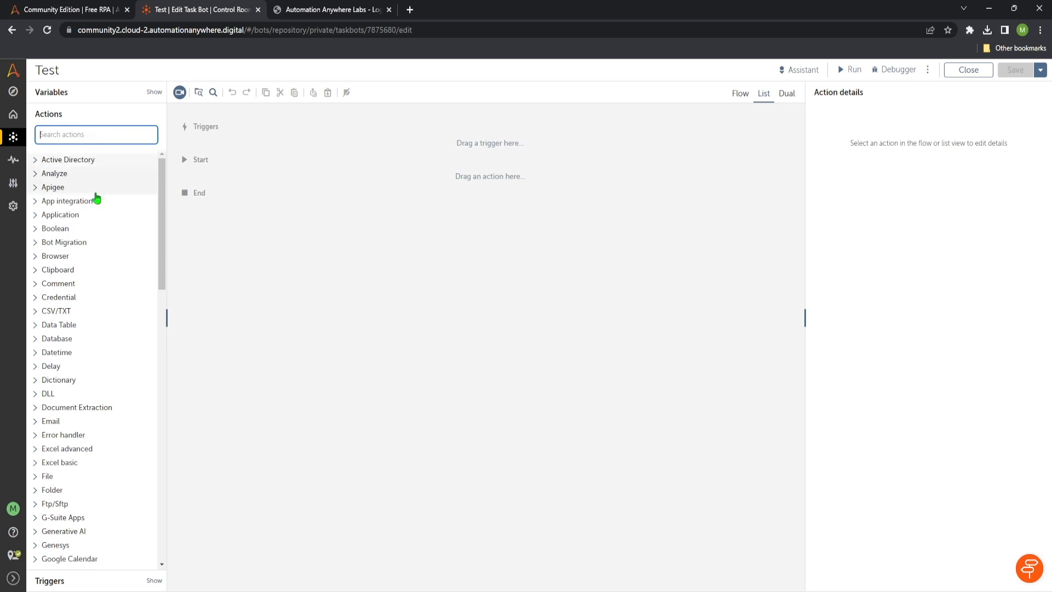
{"action": "mouse_move", "coordinate": [54, 151]}
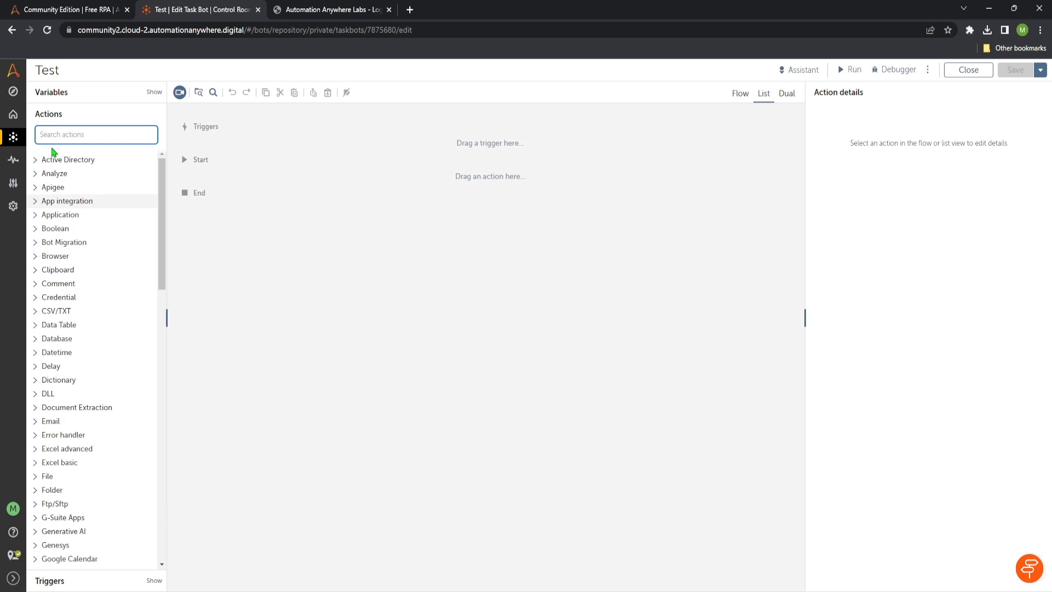
{"action": "scroll", "scroll_direction": "down", "scroll_amount": 3}
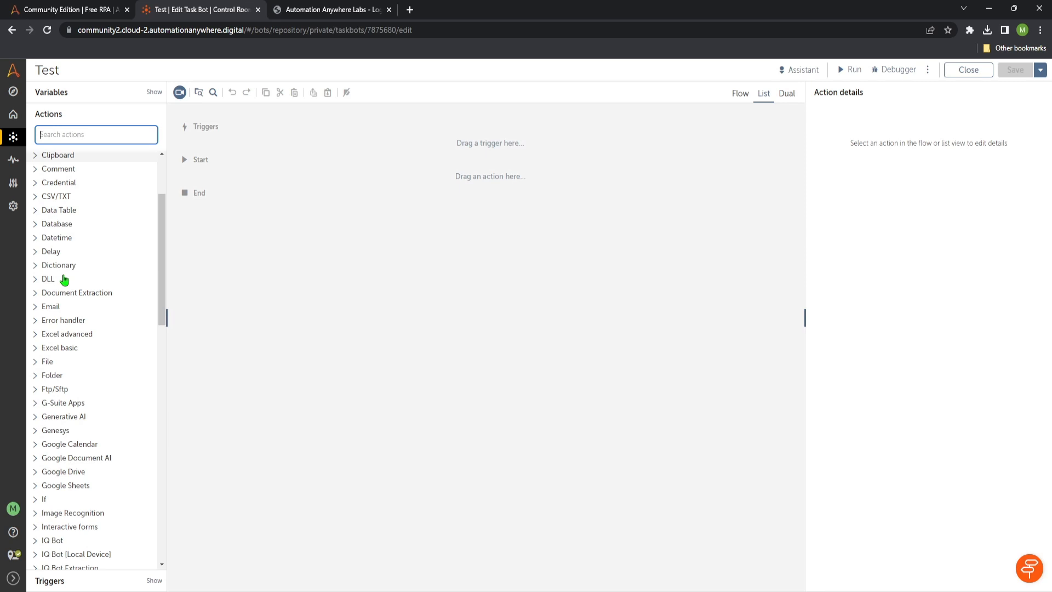
Step: Filter the actions with 'message' to locate the Message box action
{"action": "type", "text": "message"}
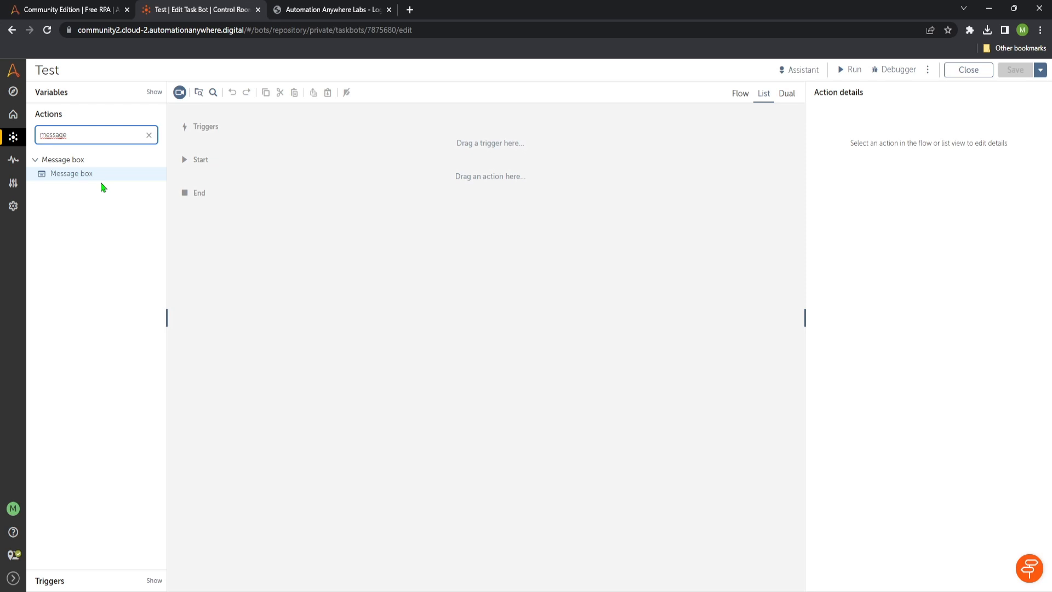
{"action": "mouse_move", "coordinate": [72, 191]}
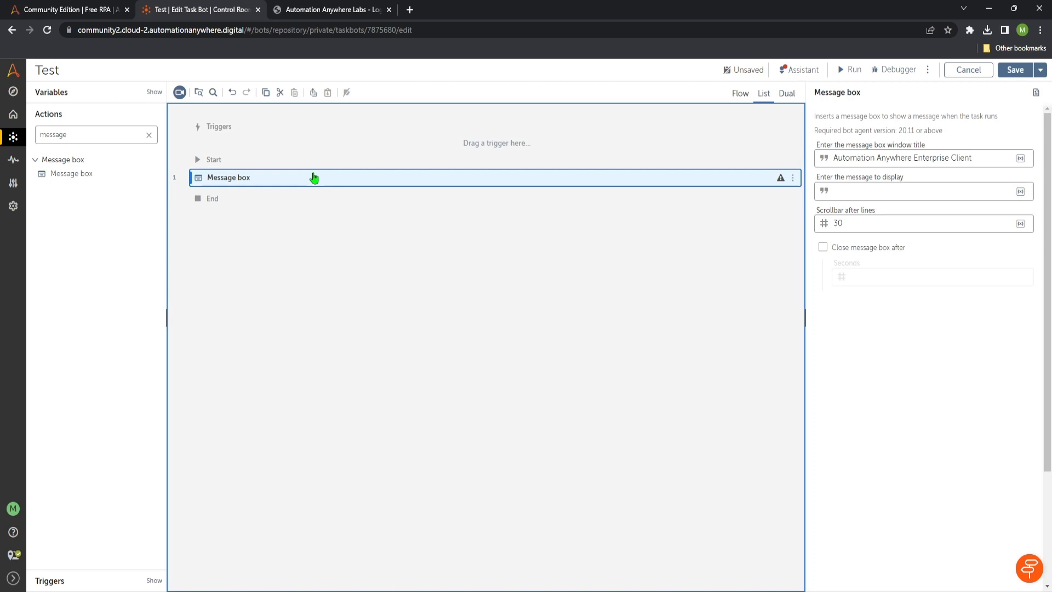
Step: Set the Message box to display 'TEST' and save the bot
{"action": "left_click", "coordinate": [923, 191]}
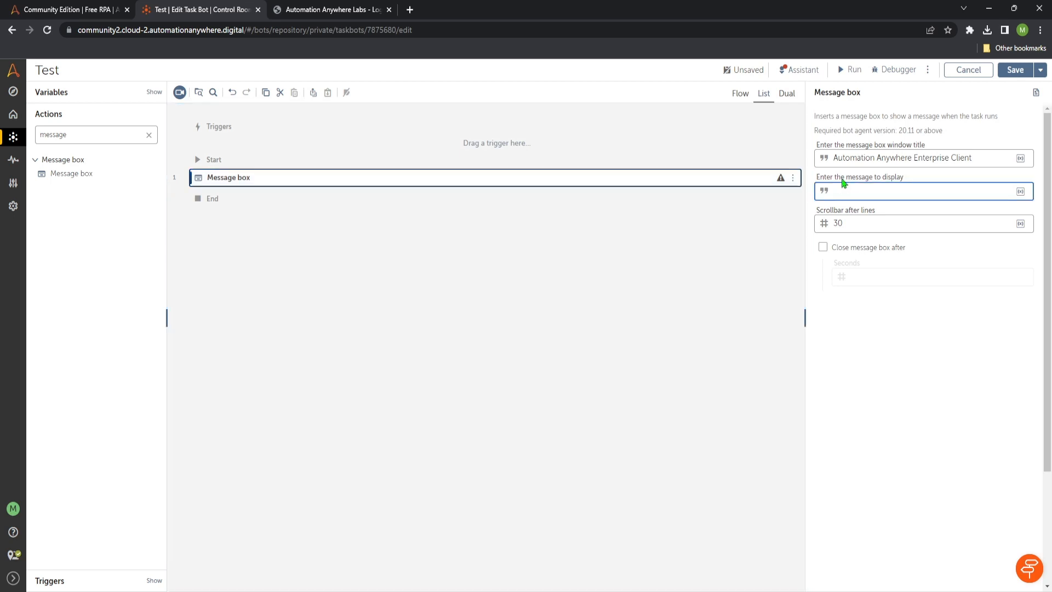
{"action": "left_click", "coordinate": [926, 191]}
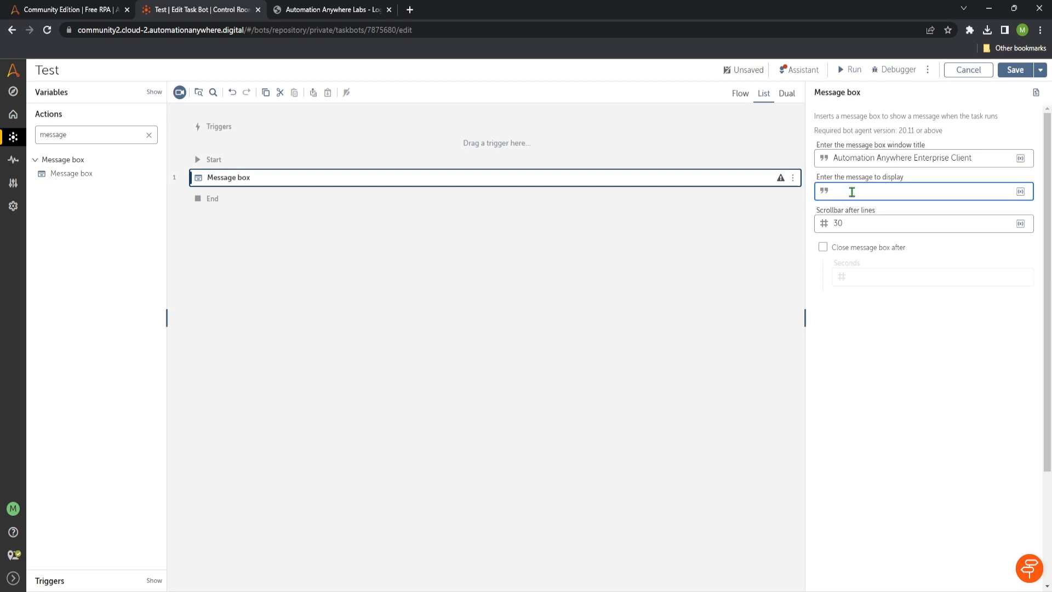
{"action": "mouse_move", "coordinate": [902, 208]}
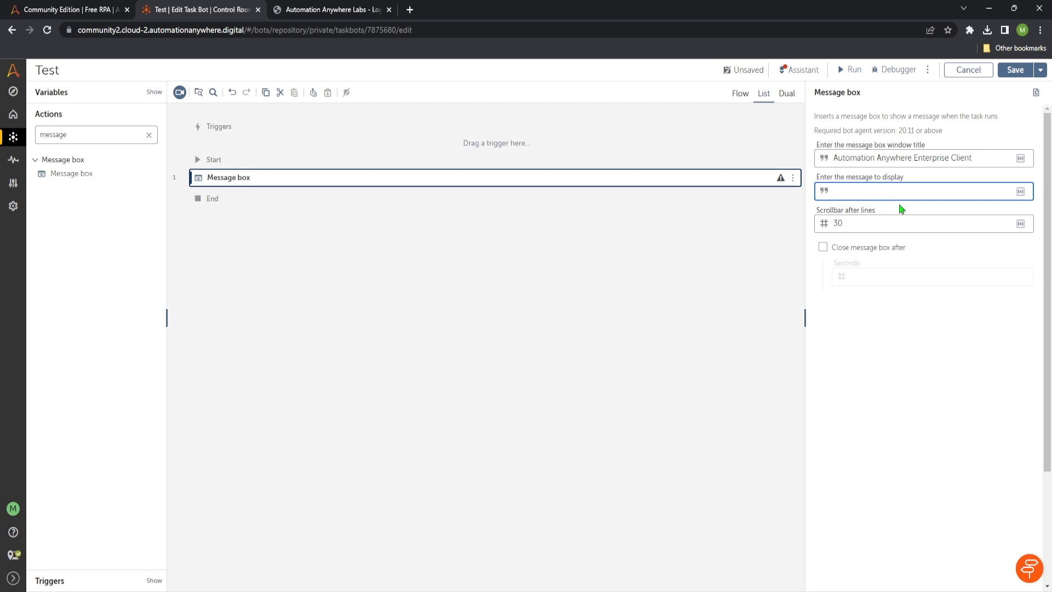
{"action": "left_click", "coordinate": [920, 191]}
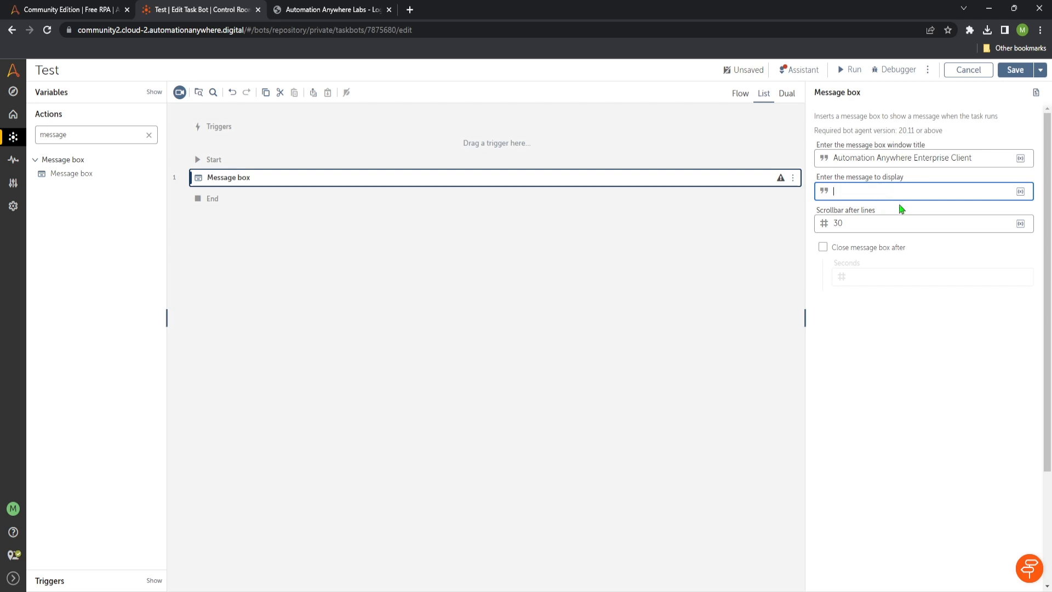
{"action": "type", "text": "TEST"}
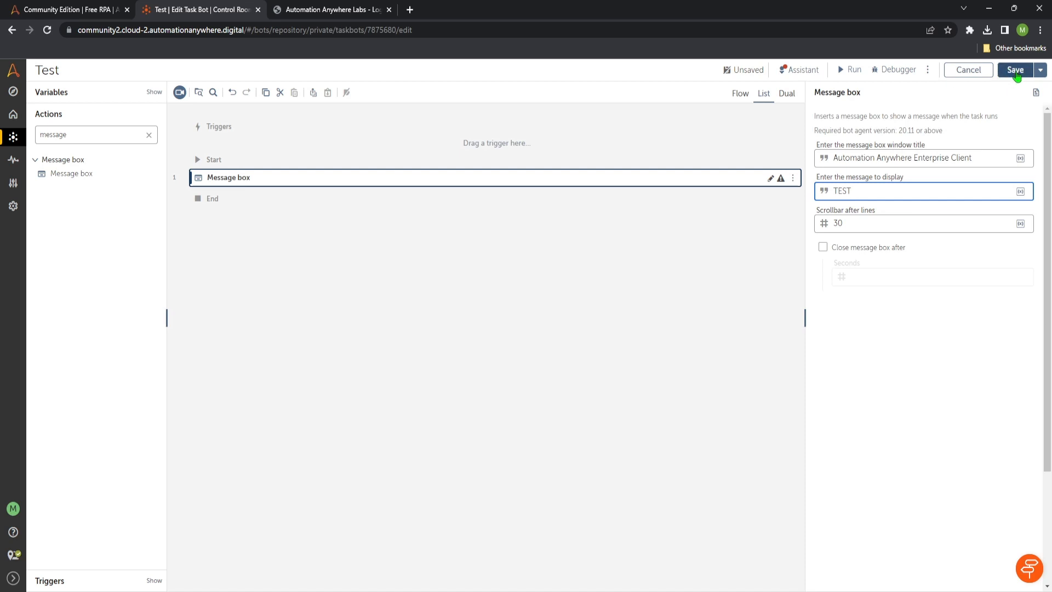
{"action": "left_click", "coordinate": [1016, 69]}
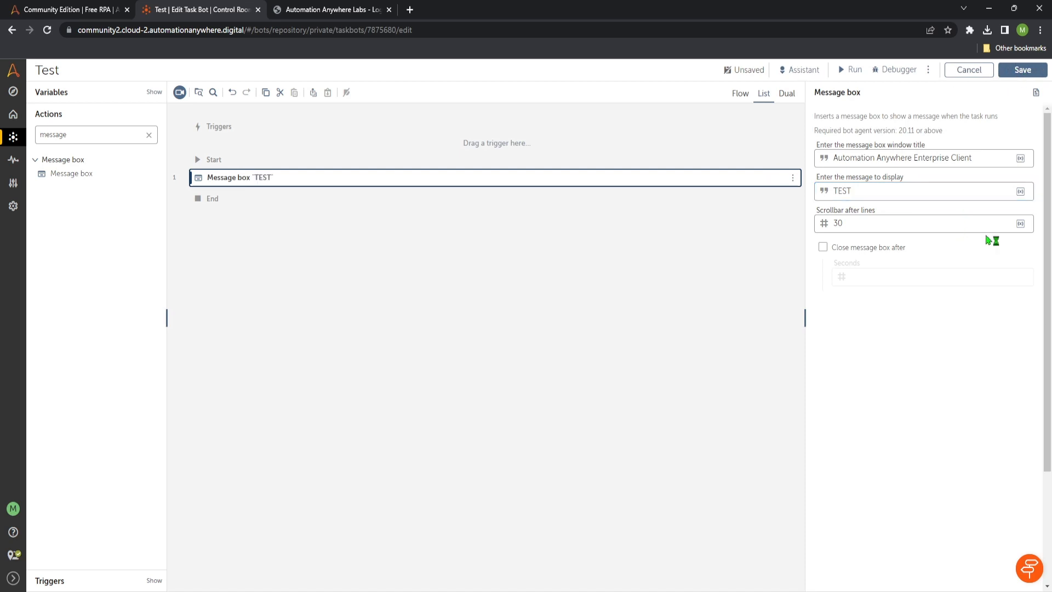
Step: Save the Test bot so its status reads Saved
{"action": "left_click", "coordinate": [1022, 70]}
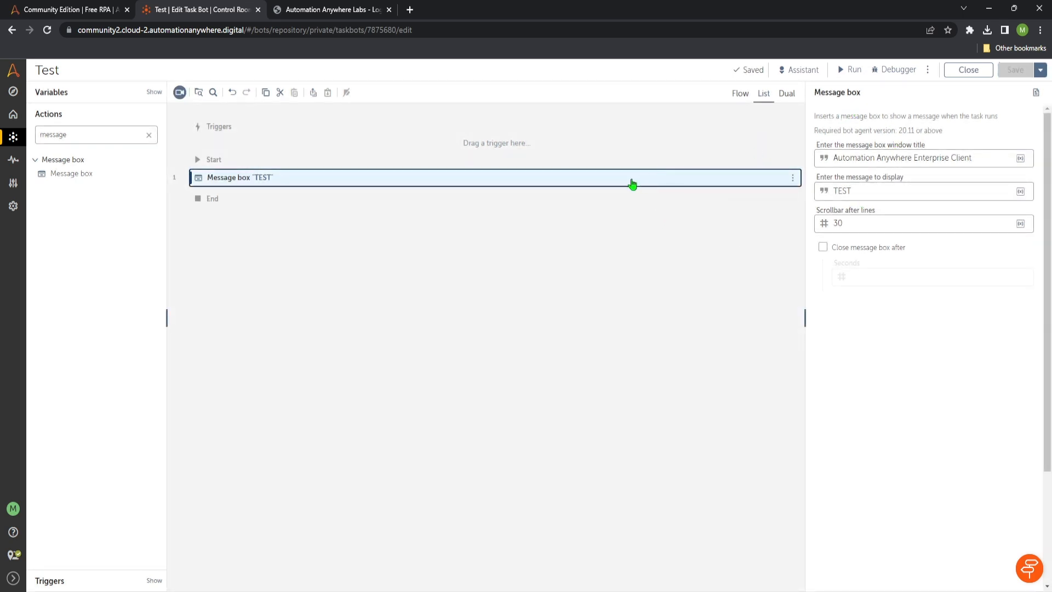
{"action": "mouse_move", "coordinate": [695, 180]}
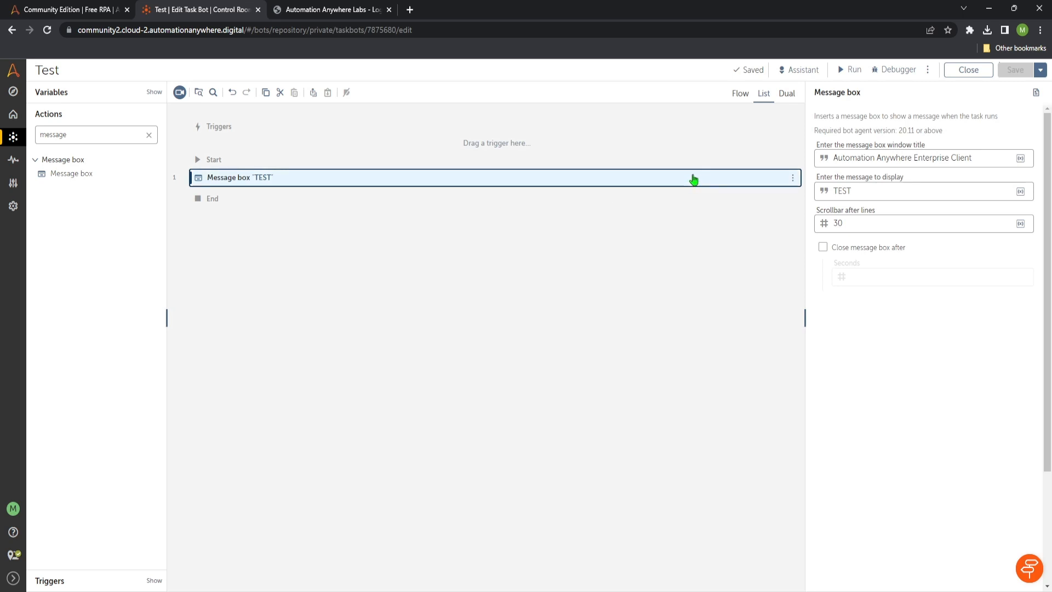
{"action": "mouse_move", "coordinate": [587, 194]}
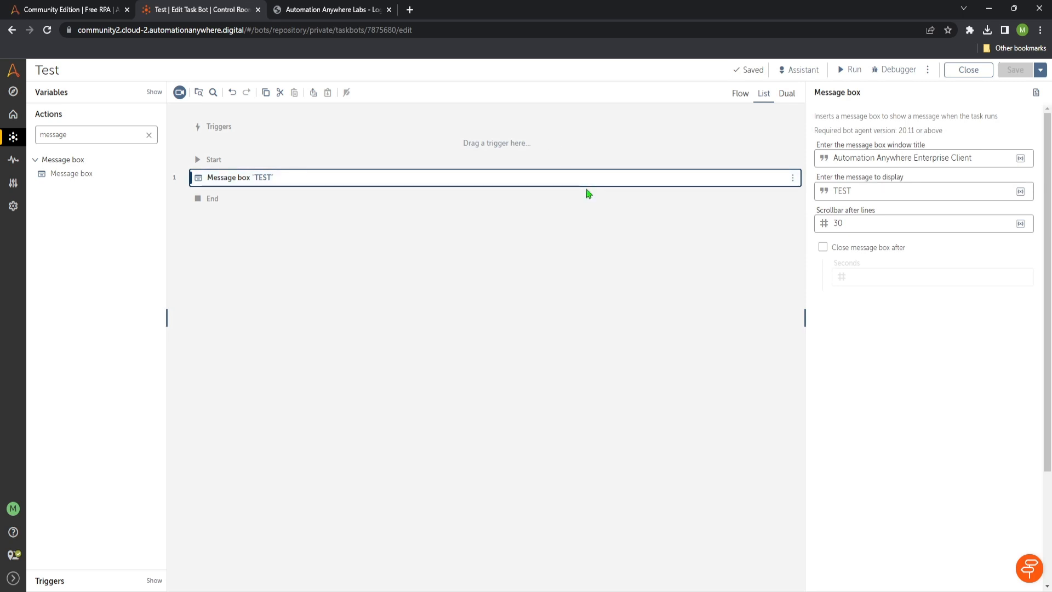
{"action": "mouse_move", "coordinate": [579, 224]}
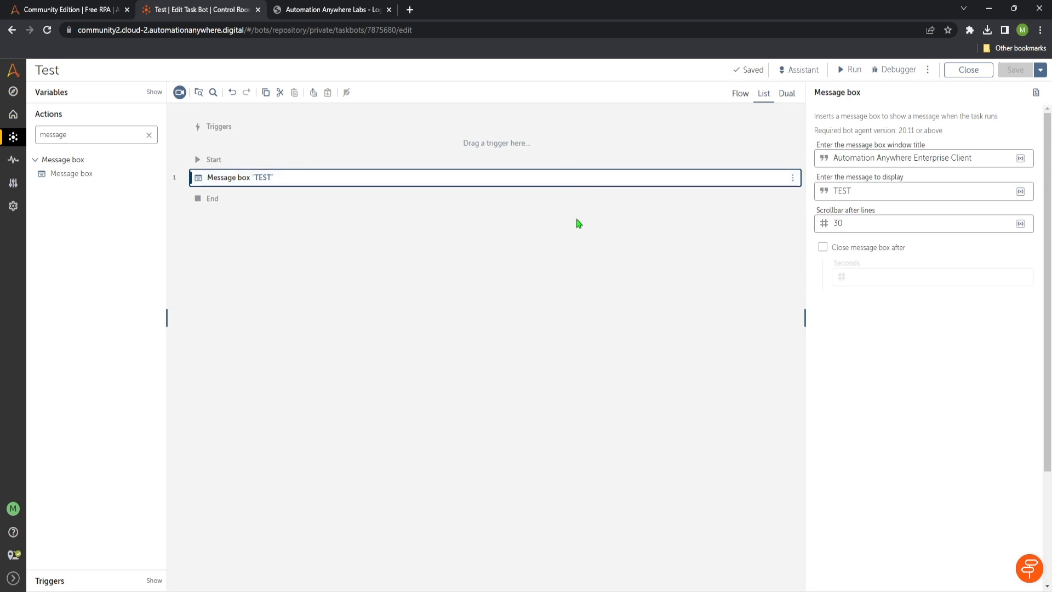
{"action": "mouse_move", "coordinate": [627, 205]}
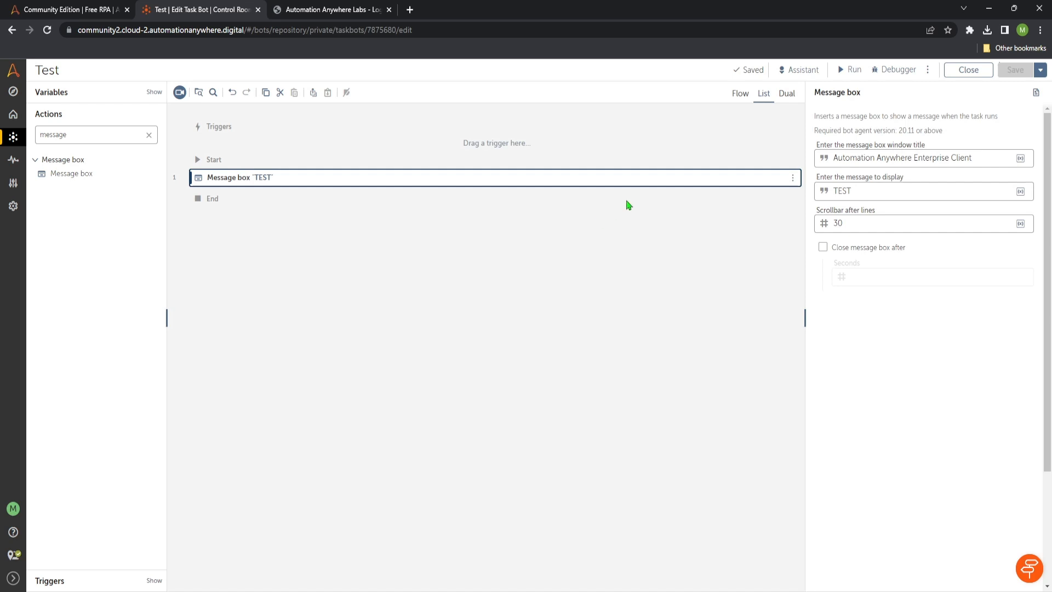
{"action": "mouse_move", "coordinate": [549, 278]}
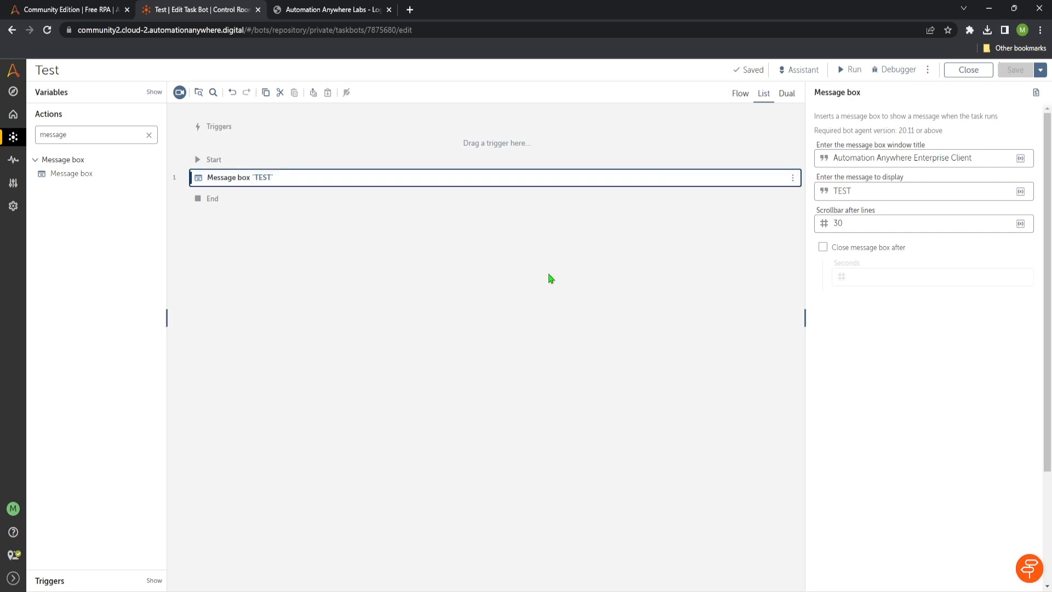
{"action": "mouse_move", "coordinate": [693, 216]}
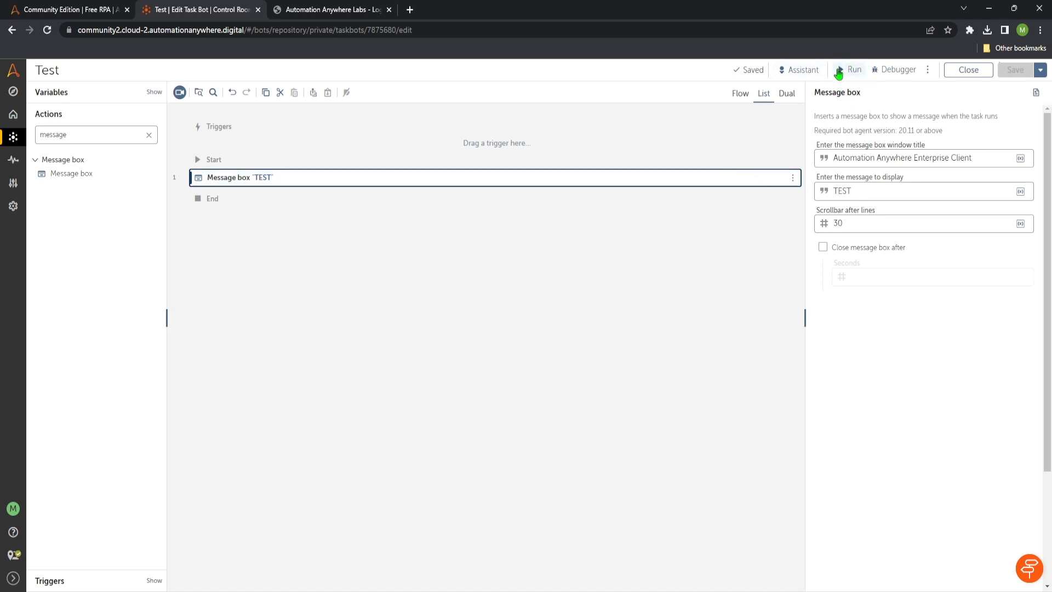
{"action": "mouse_move", "coordinate": [861, 131]}
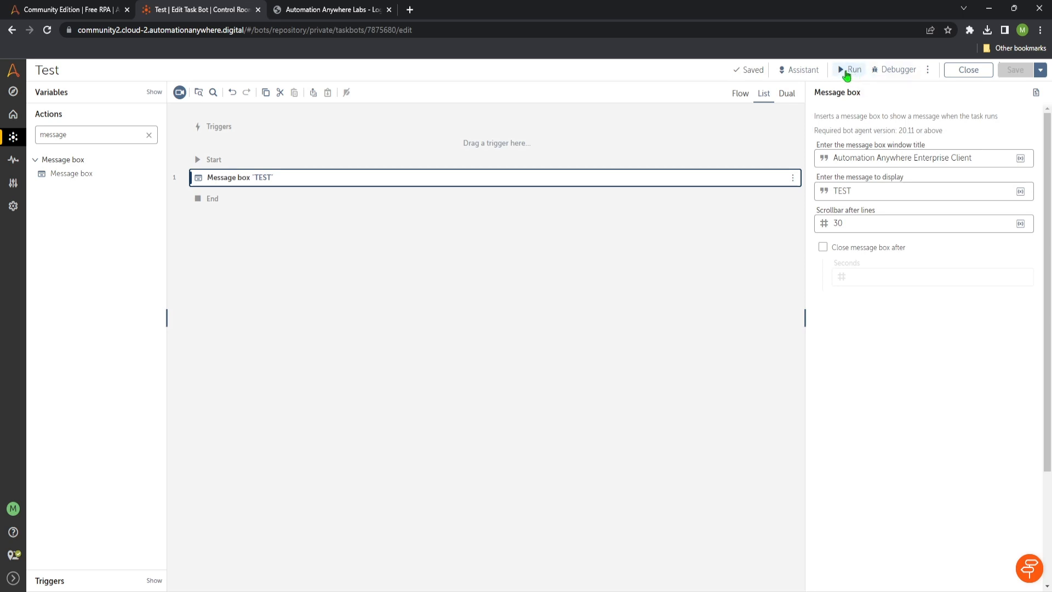
Step: Run the Test bot, close its TEST message, and close the successful-run confirmation
{"action": "left_click", "coordinate": [850, 69]}
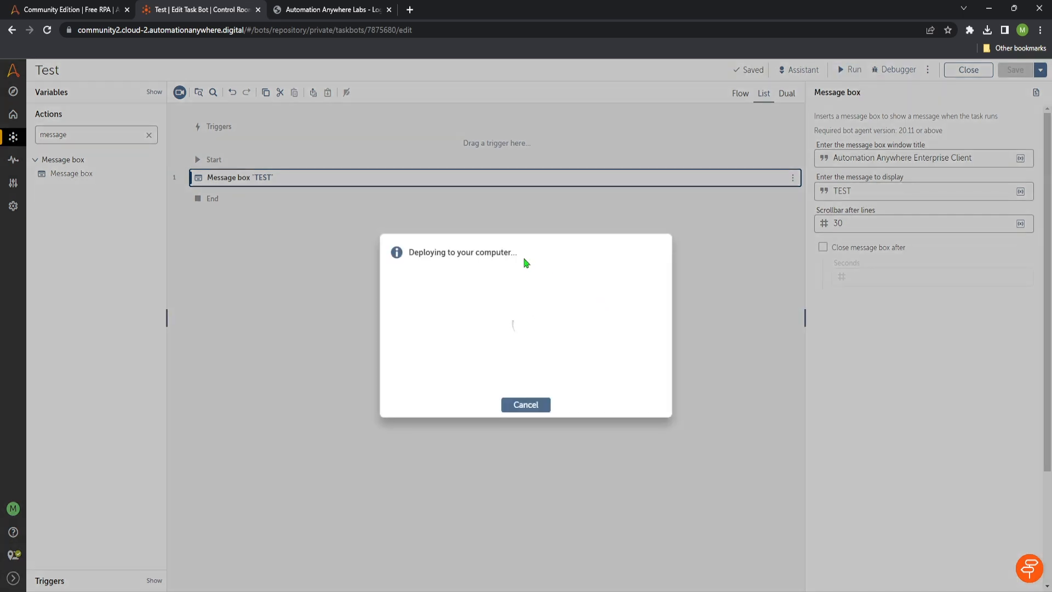
{"action": "mouse_move", "coordinate": [380, 310]}
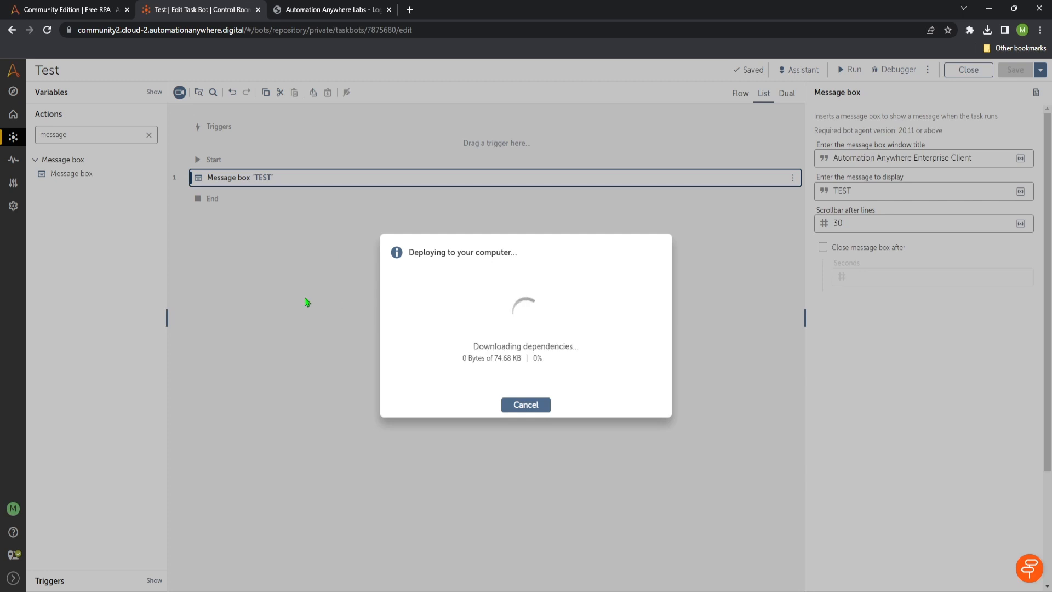
{"action": "mouse_move", "coordinate": [310, 303]}
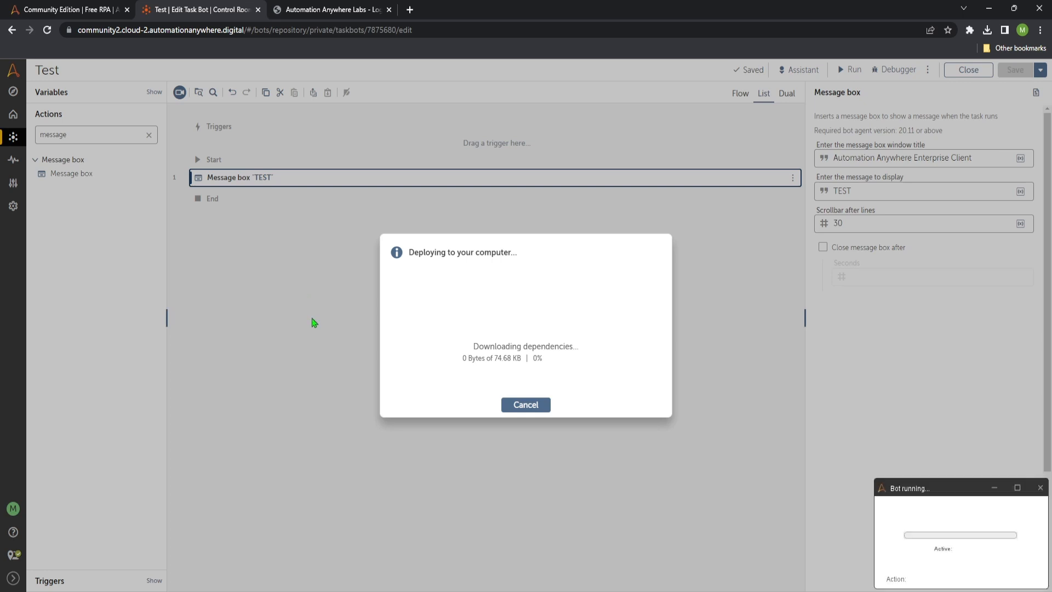
{"action": "mouse_move", "coordinate": [719, 388]}
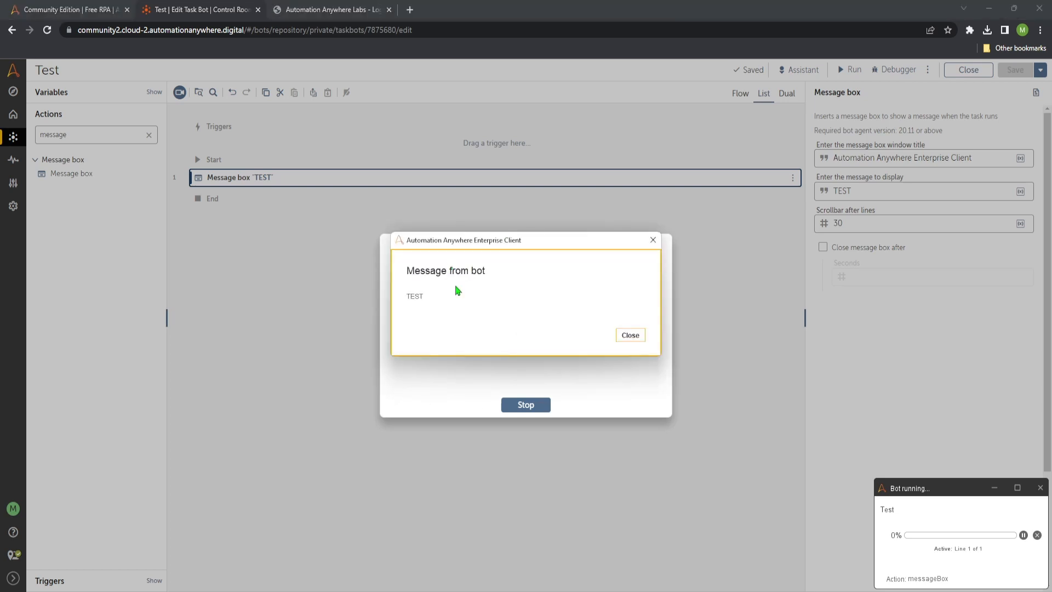
{"action": "mouse_move", "coordinate": [417, 304]}
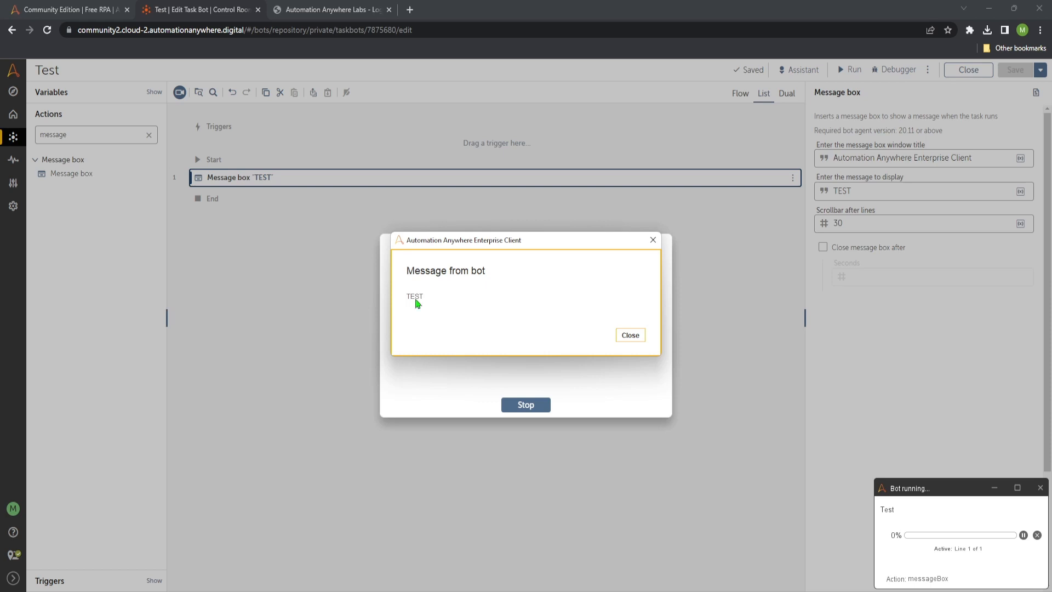
{"action": "mouse_move", "coordinate": [470, 294]}
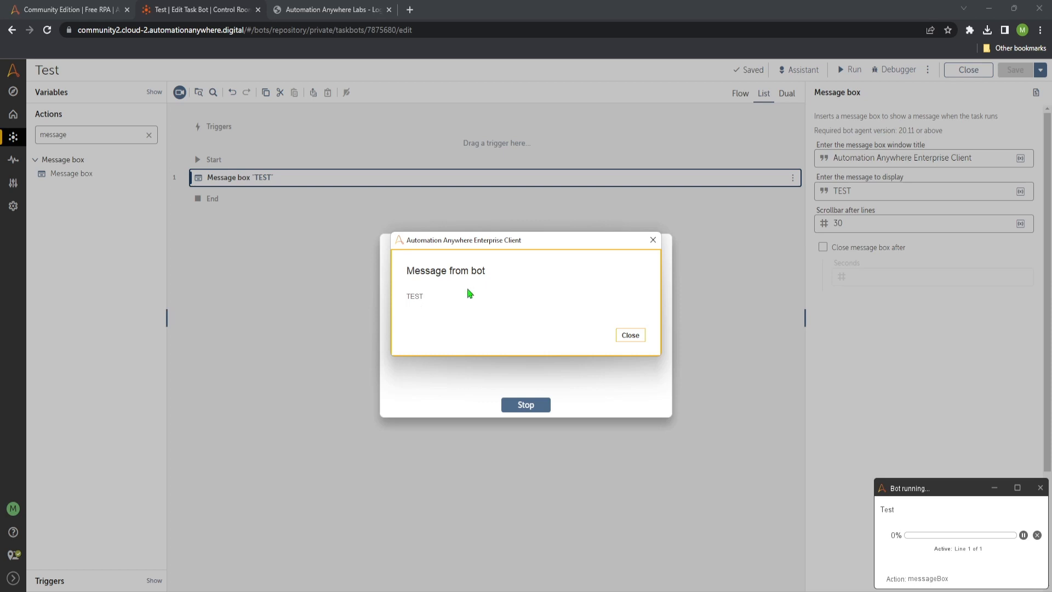
{"action": "left_click", "coordinate": [629, 336]}
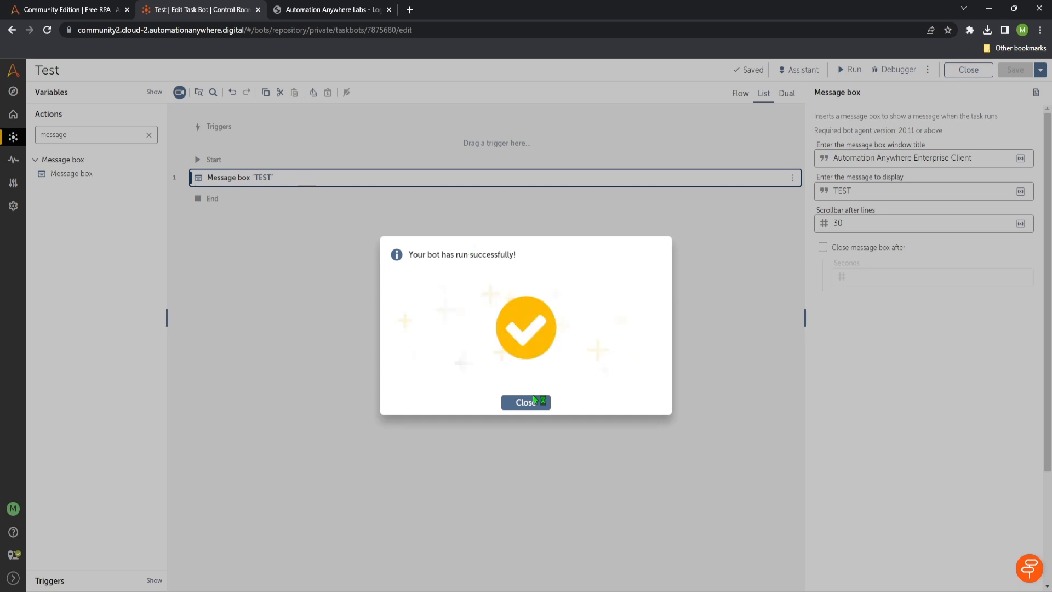
{"action": "left_click", "coordinate": [525, 403]}
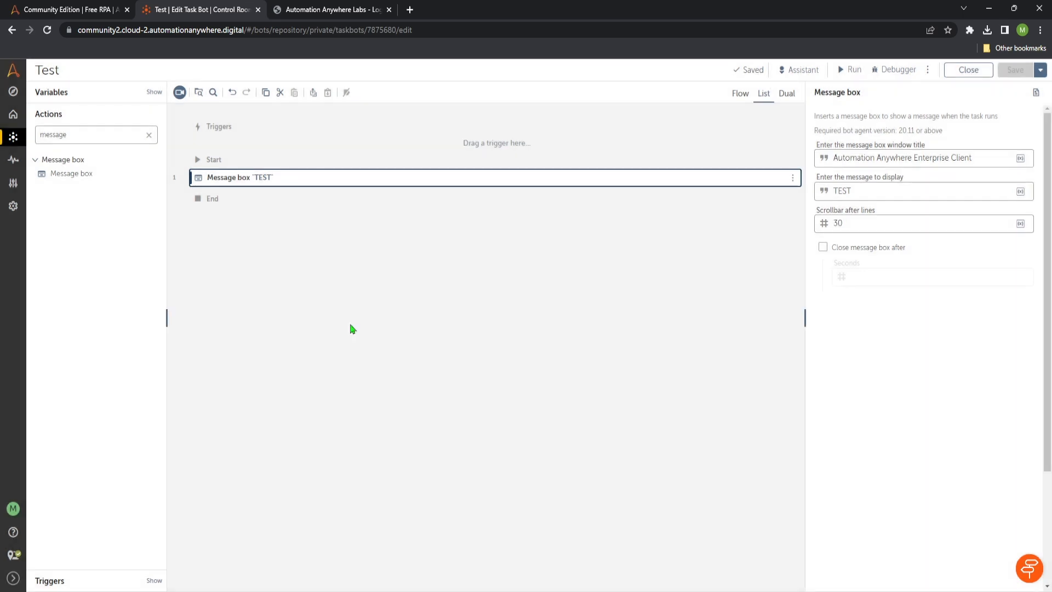
{"action": "mouse_move", "coordinate": [14, 206]}
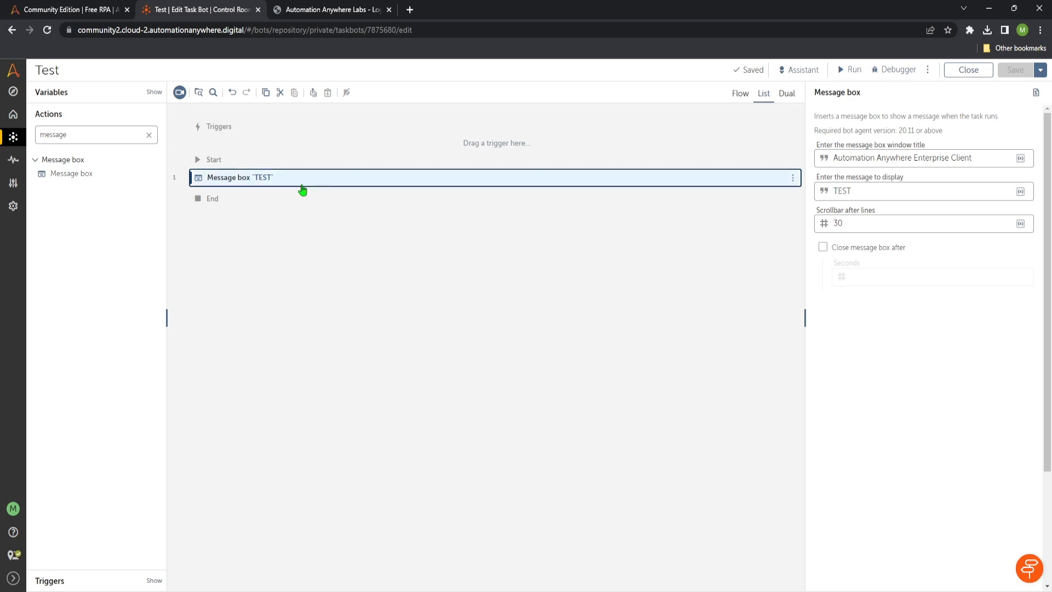
{"action": "mouse_move", "coordinate": [310, 193]}
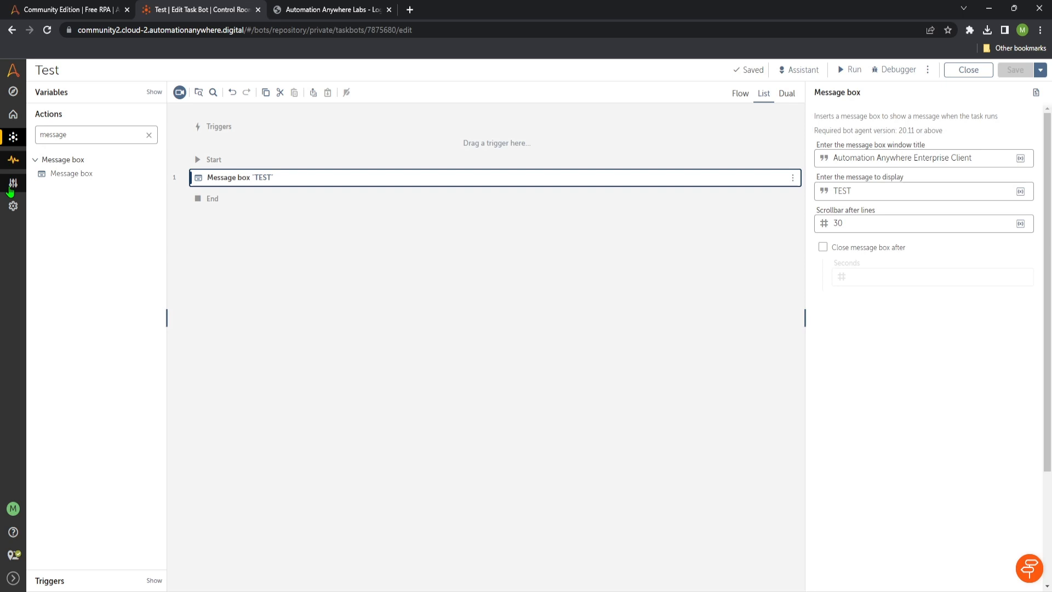
Step: Reveal the Manage flyout with Devices, Credentials and Packages options
{"action": "left_click", "coordinate": [13, 183]}
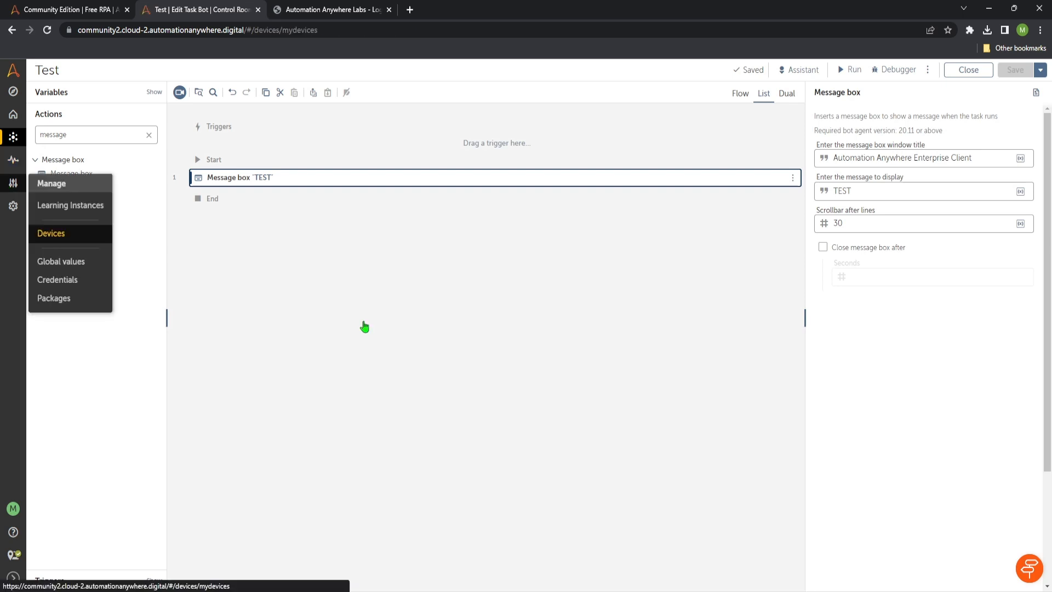
Step: From Manage > Devices, view the HP255G7-Notebook device's details showing Connected status and agent 21.250
{"action": "left_click", "coordinate": [52, 232]}
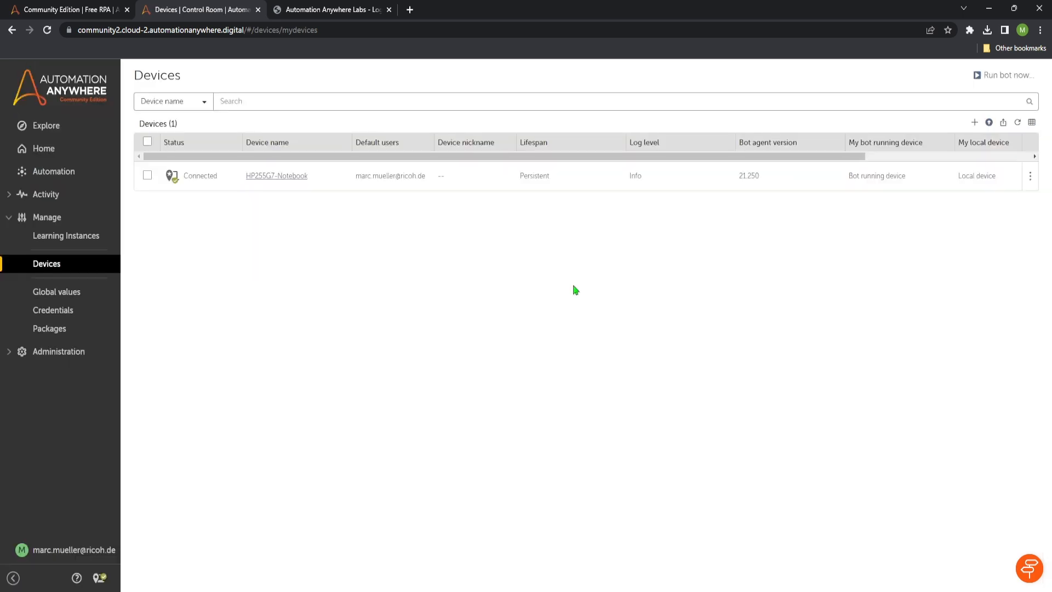
{"action": "mouse_move", "coordinate": [691, 189]}
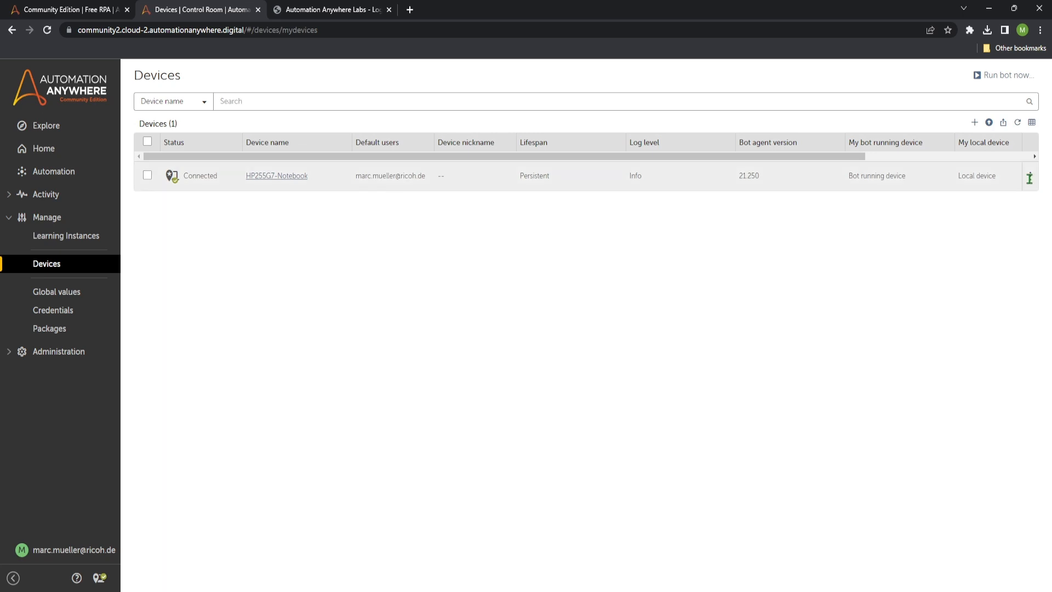
{"action": "mouse_move", "coordinate": [987, 176]}
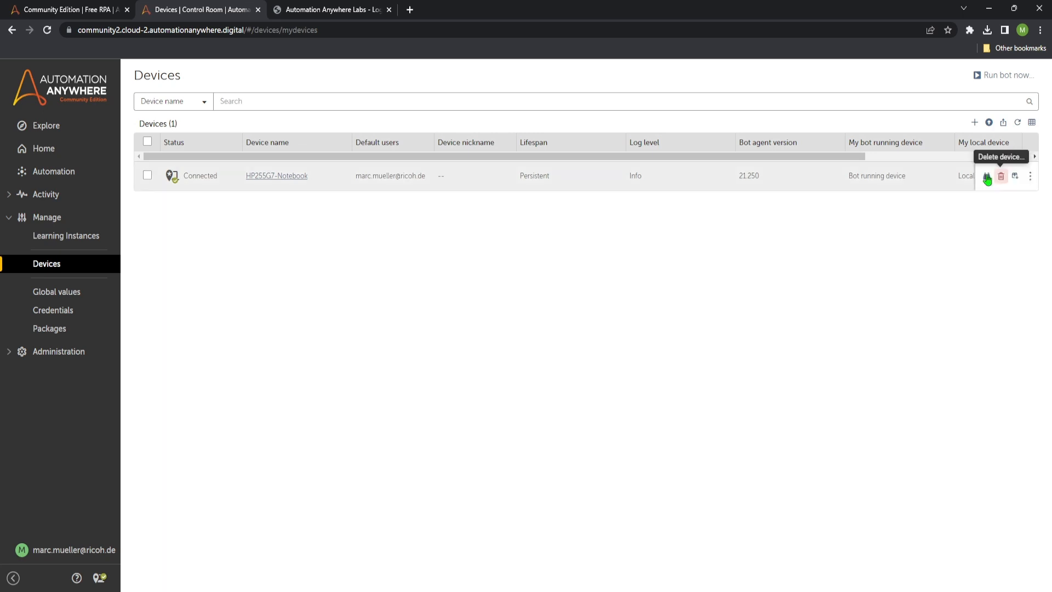
{"action": "mouse_move", "coordinate": [1018, 187]}
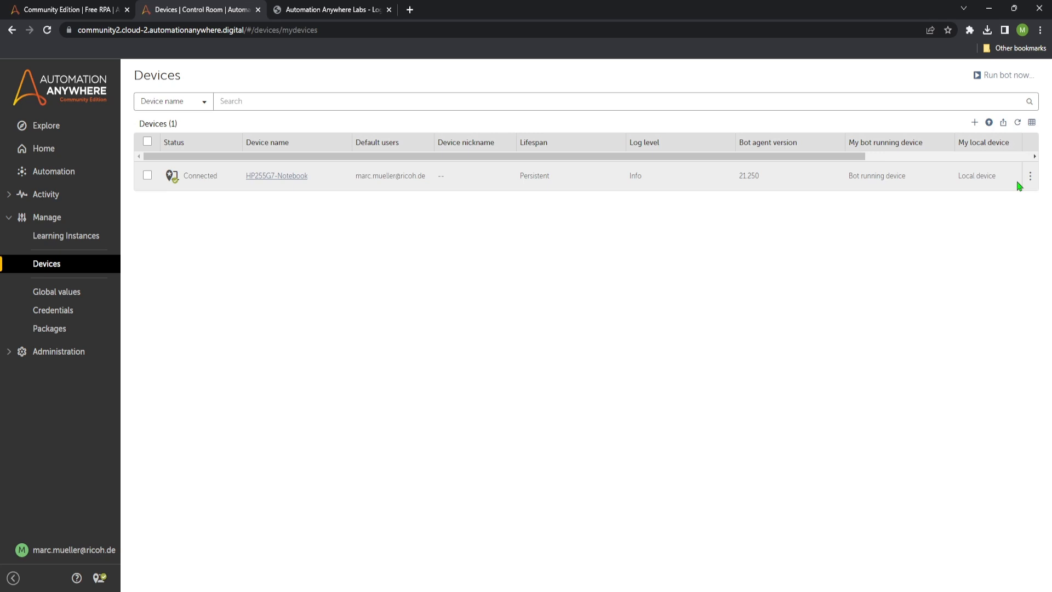
{"action": "mouse_move", "coordinate": [988, 175]}
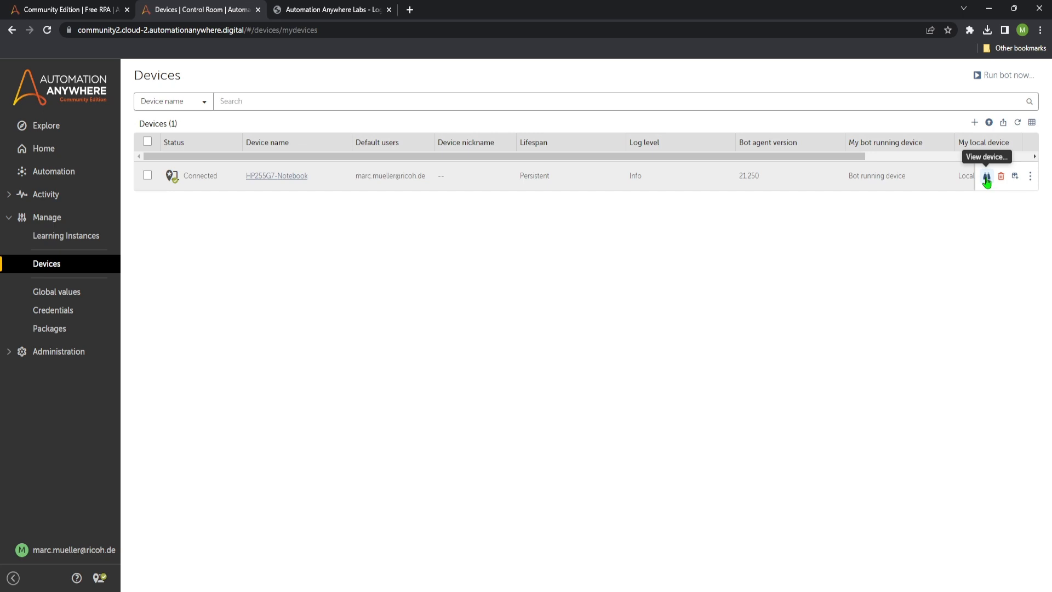
{"action": "left_click", "coordinate": [986, 176]}
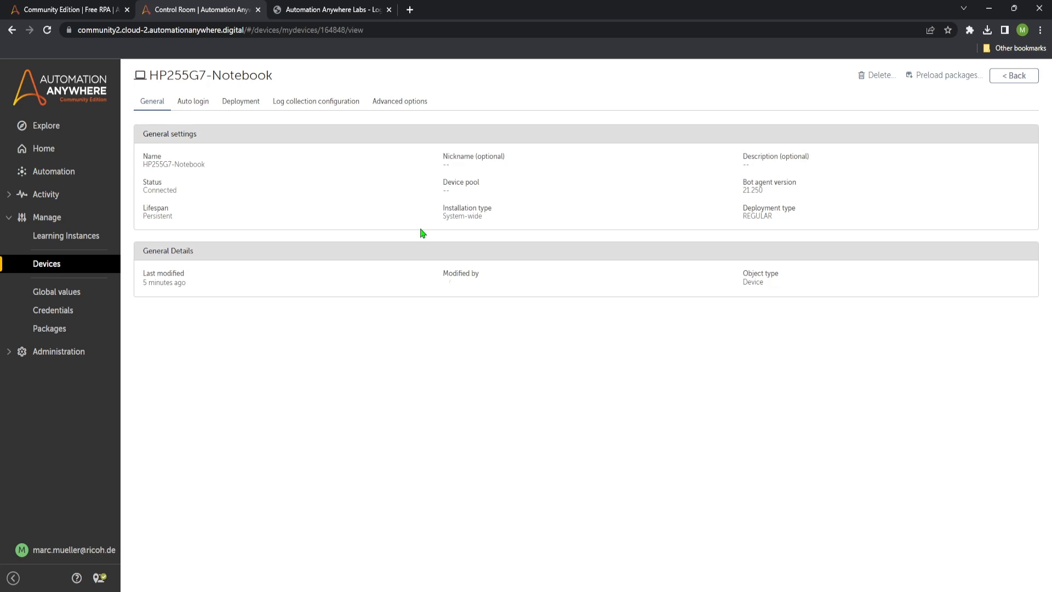
{"action": "left_click", "coordinate": [400, 100]}
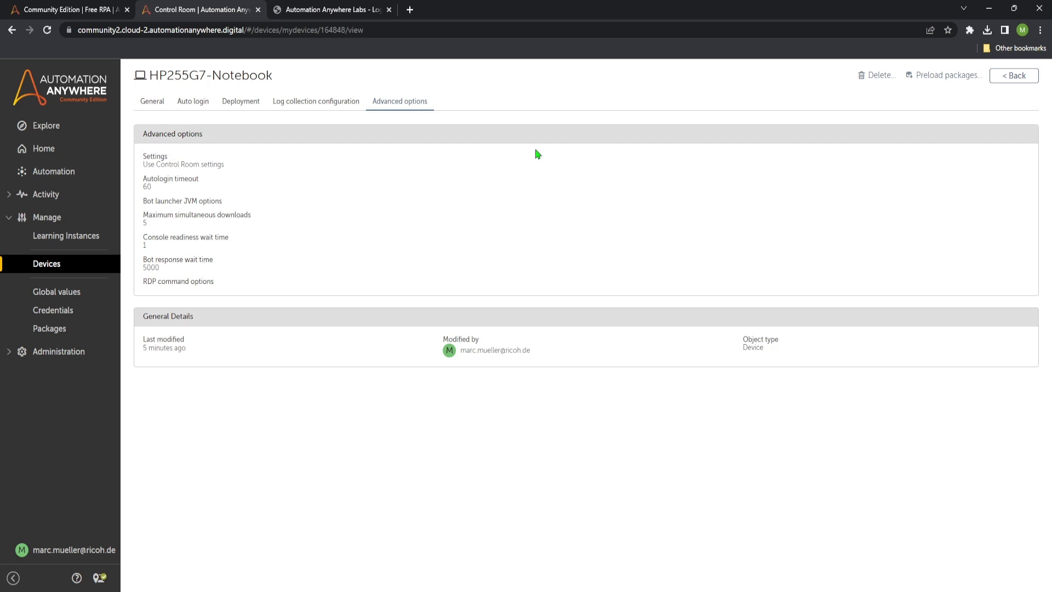
{"action": "left_click", "coordinate": [151, 100]}
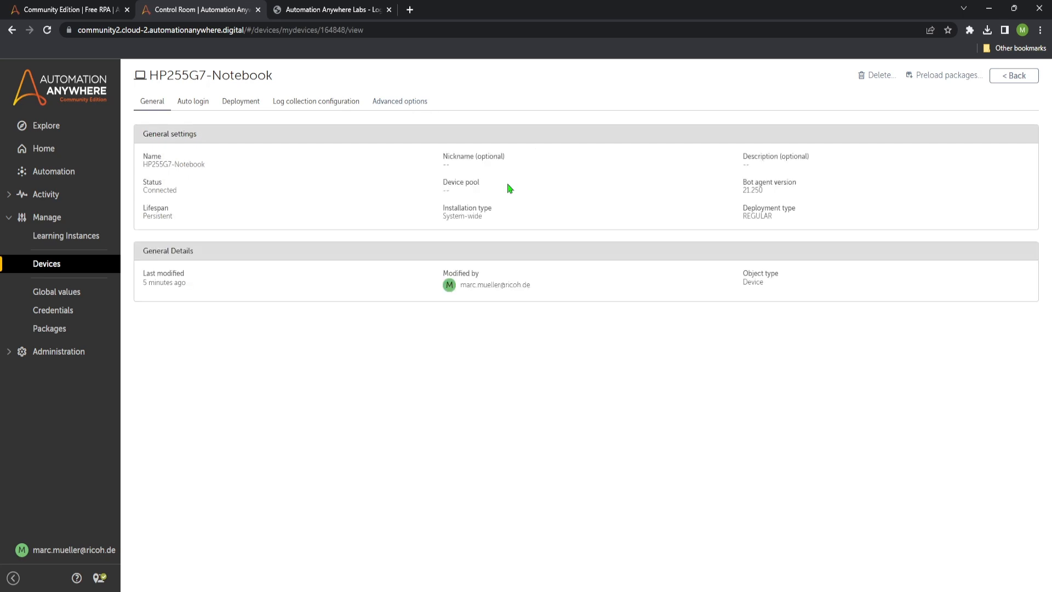
{"action": "mouse_move", "coordinate": [620, 352]}
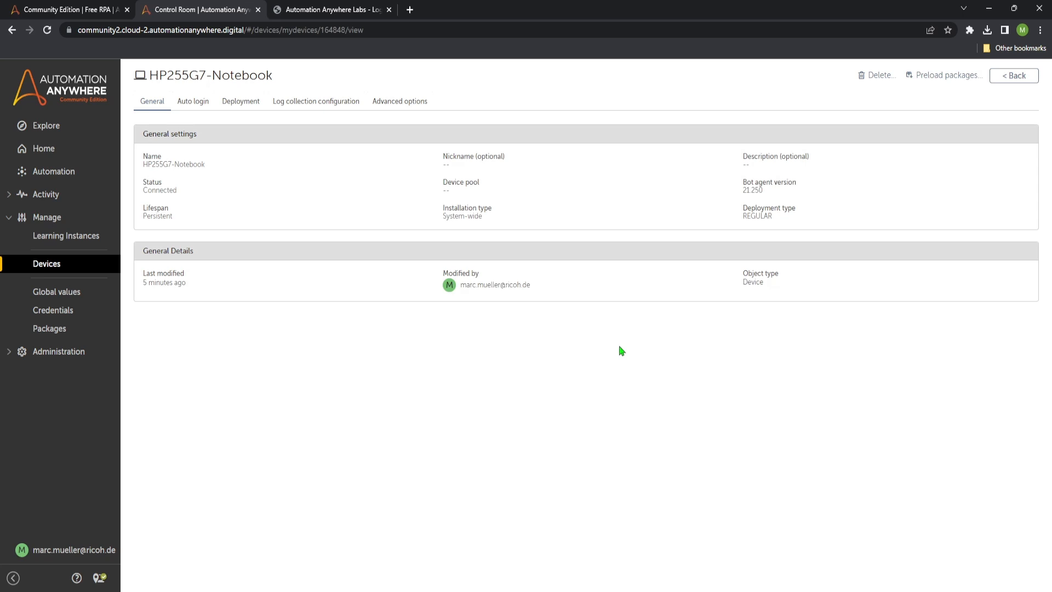
{"action": "mouse_move", "coordinate": [594, 355]}
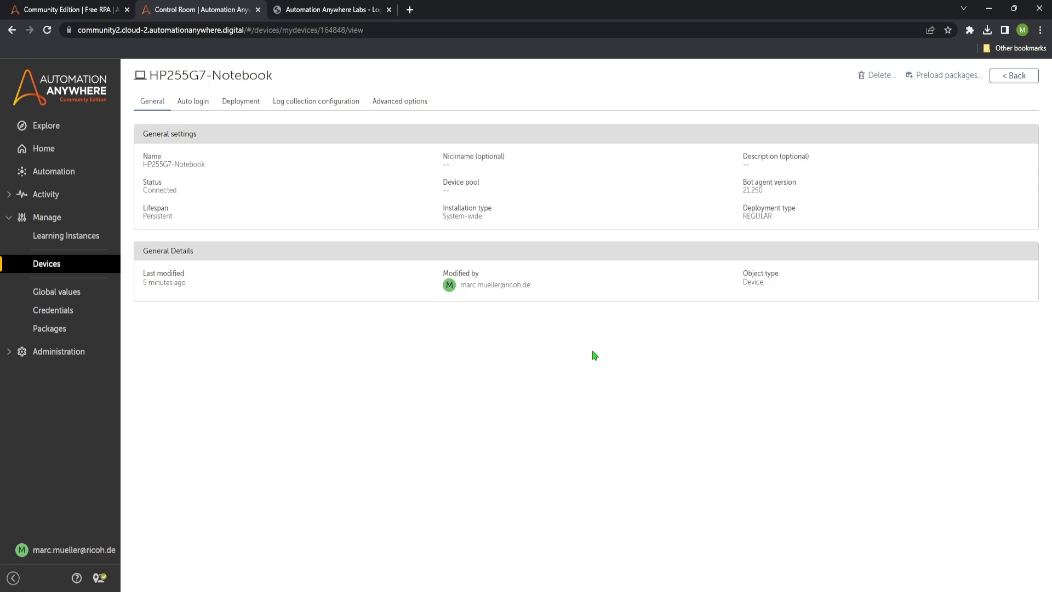
Step: Switch to the Automation Anywhere Labs Getting Started Tutorials login page and focus its form
{"action": "left_click", "coordinate": [330, 10]}
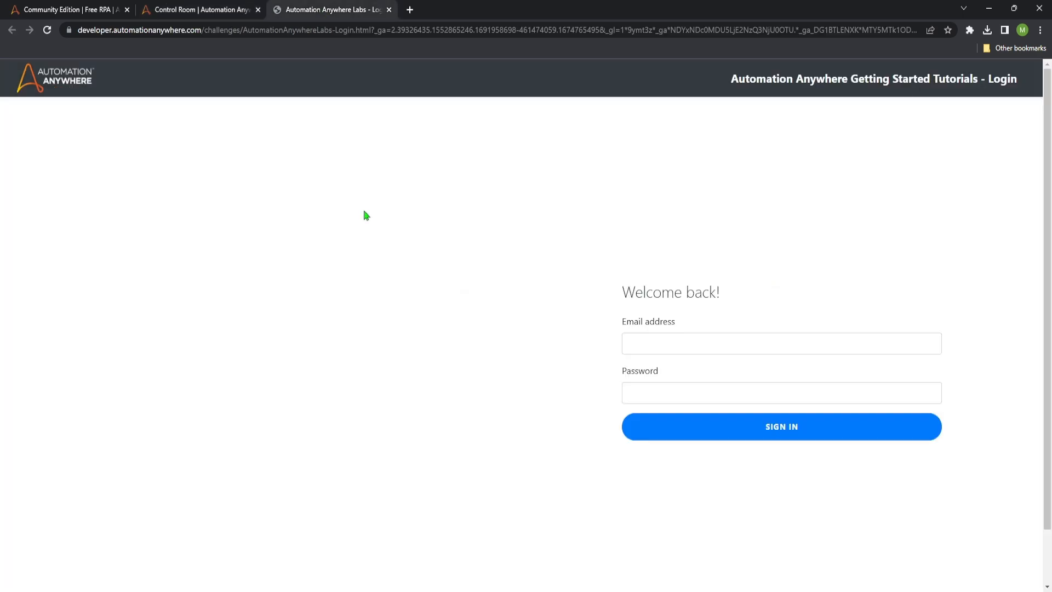
{"action": "mouse_move", "coordinate": [663, 238]}
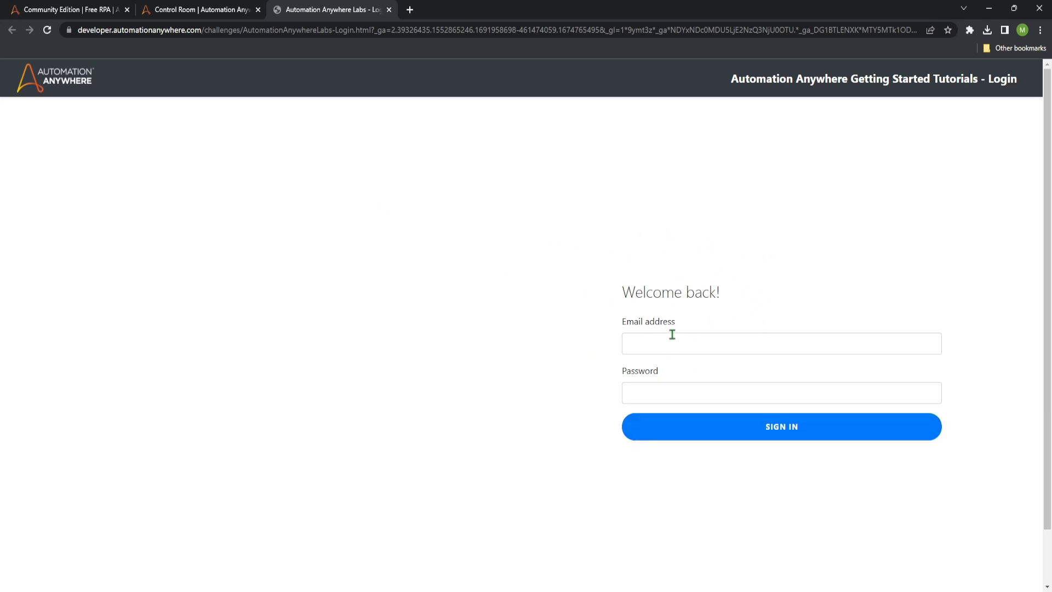
{"action": "left_click", "coordinate": [782, 427]}
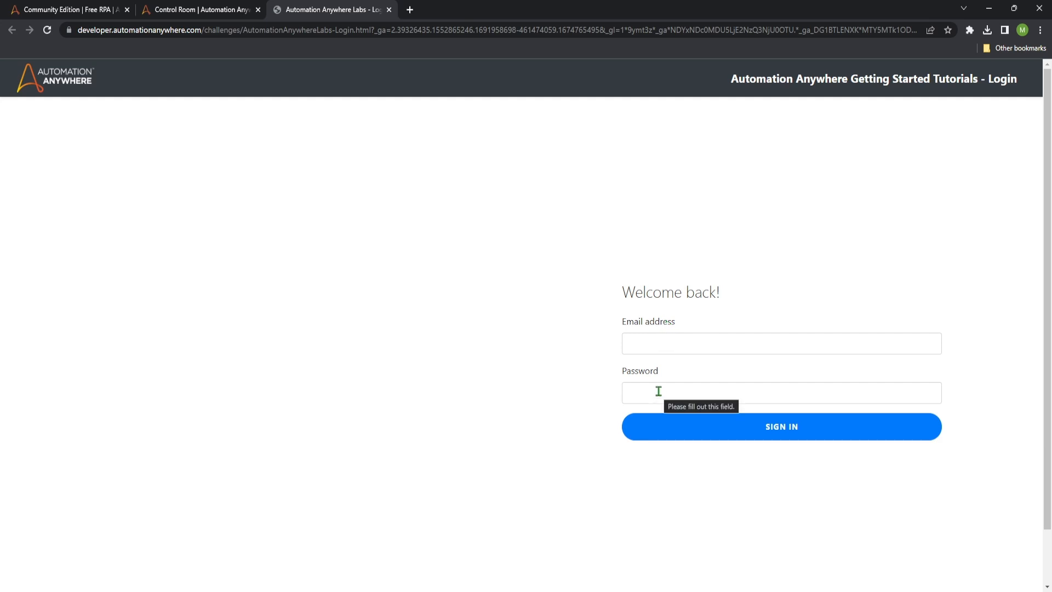
{"action": "mouse_move", "coordinate": [548, 242]}
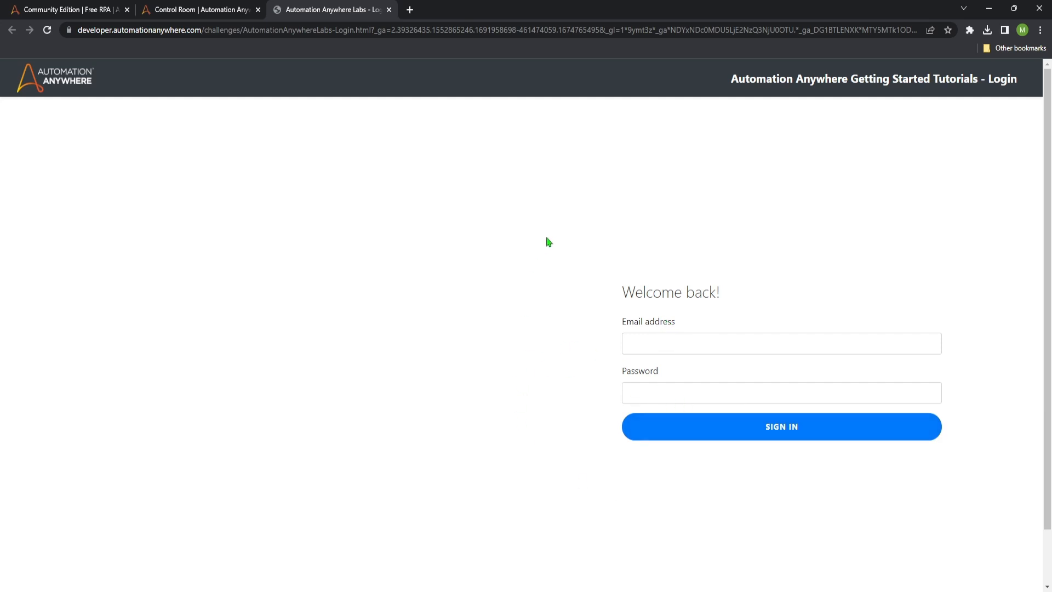